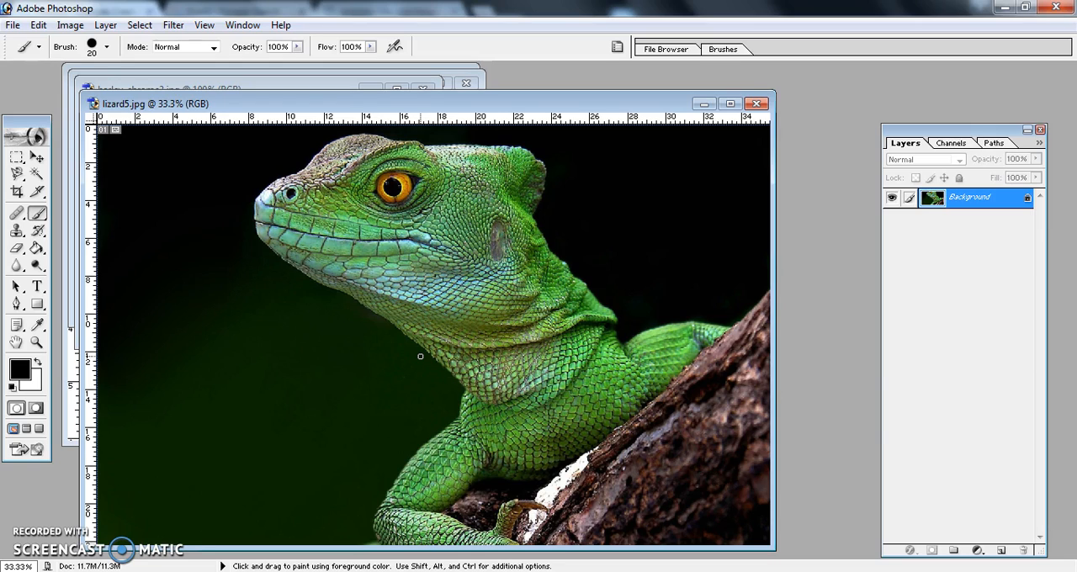
mouse_move(340, 244)
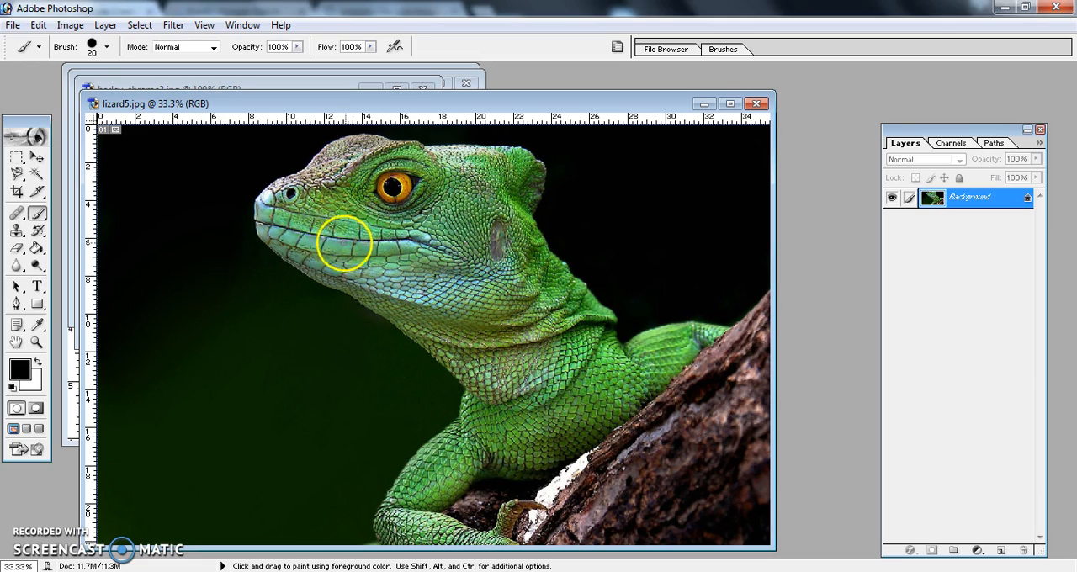
mouse_move(316, 227)
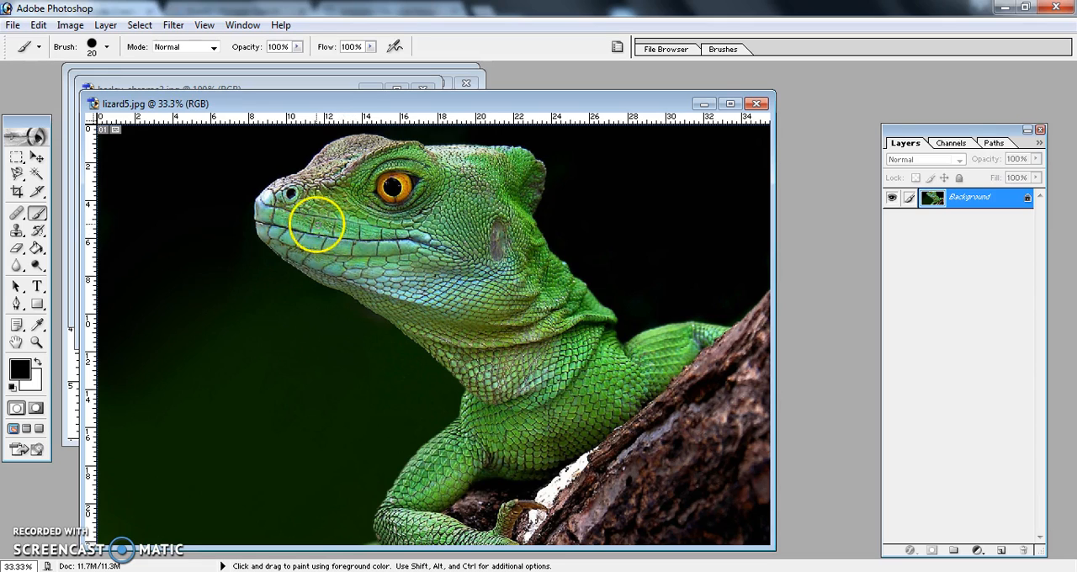
mouse_move(446, 244)
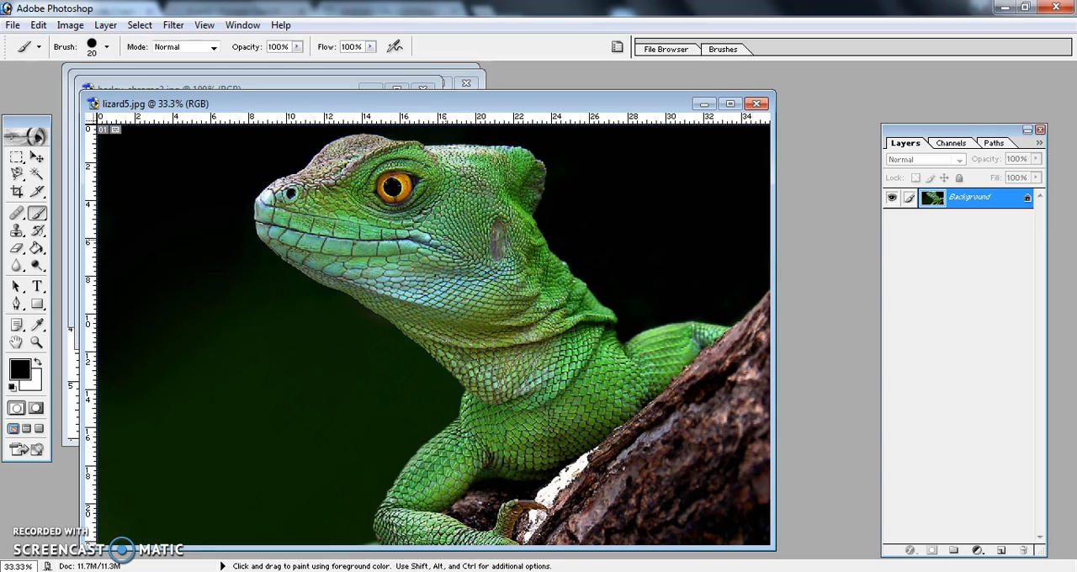
mouse_move(386, 217)
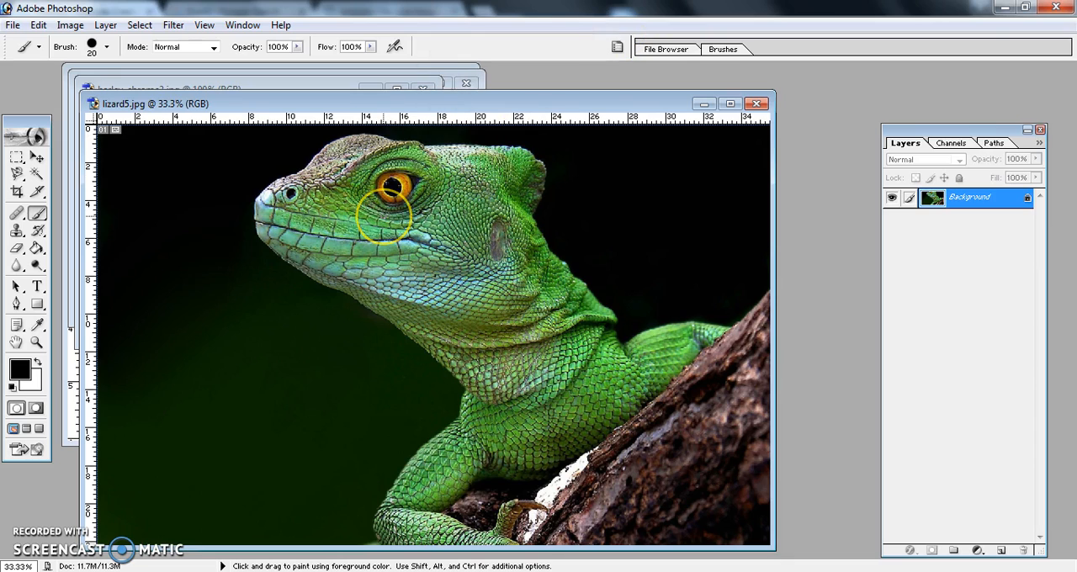
mouse_move(400, 403)
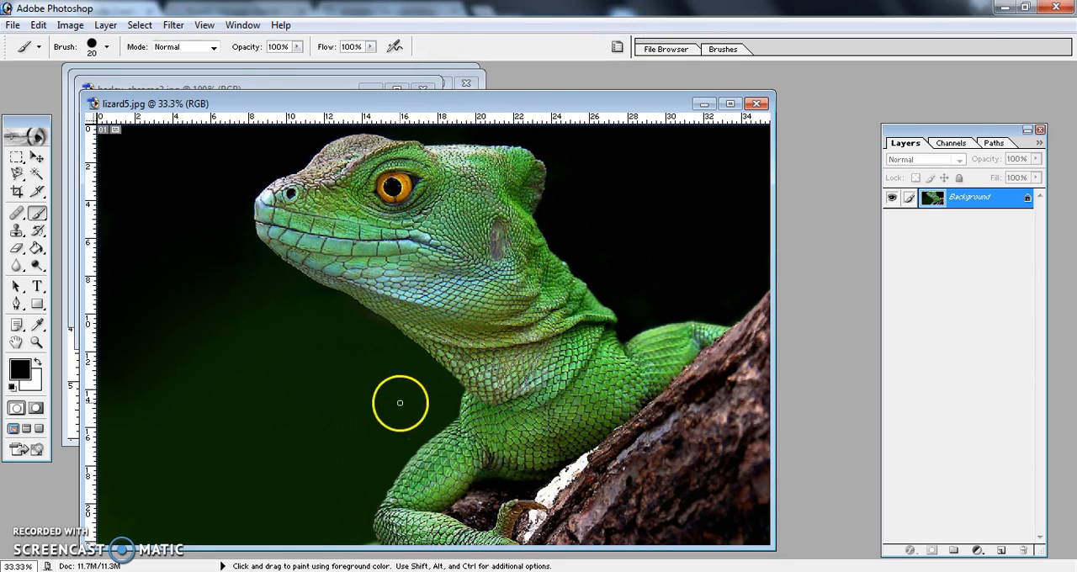
mouse_move(255, 103)
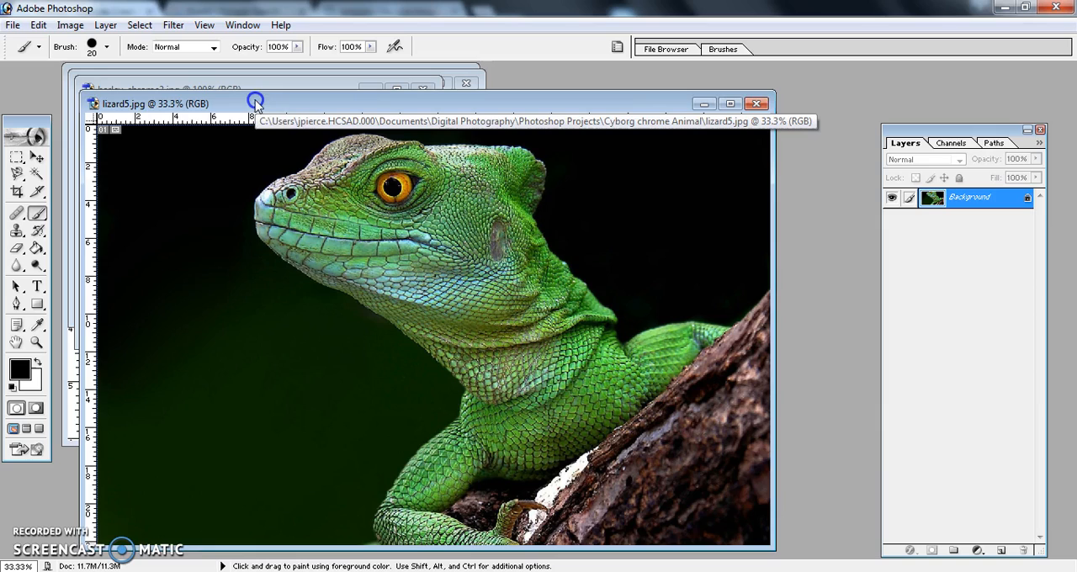
Move lizard5.jpg aside and bring the chrome faucet parts image 91630.jpg to the front
drag(255, 104, 538, 117)
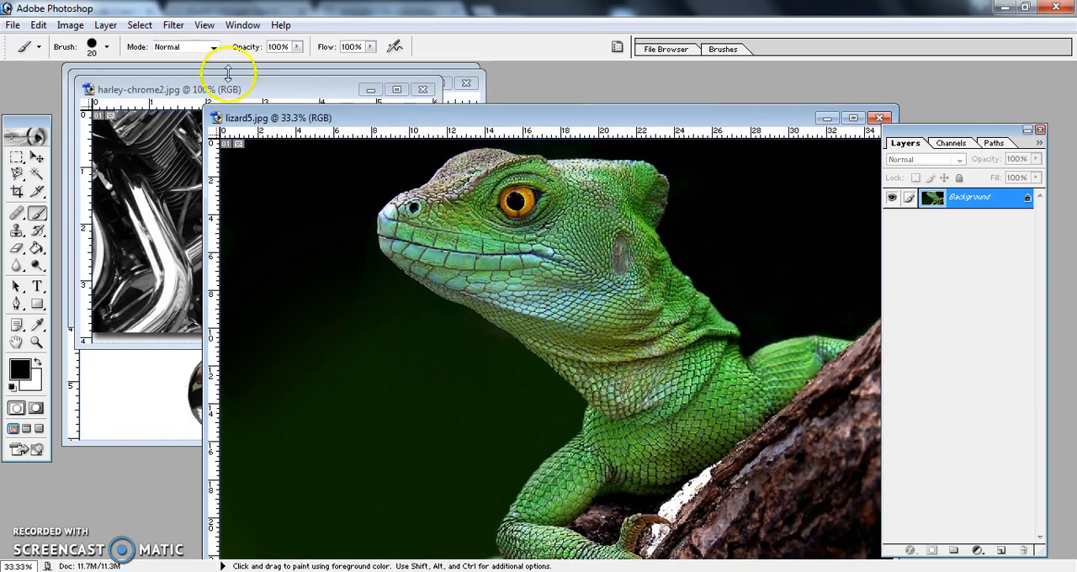
click(169, 89)
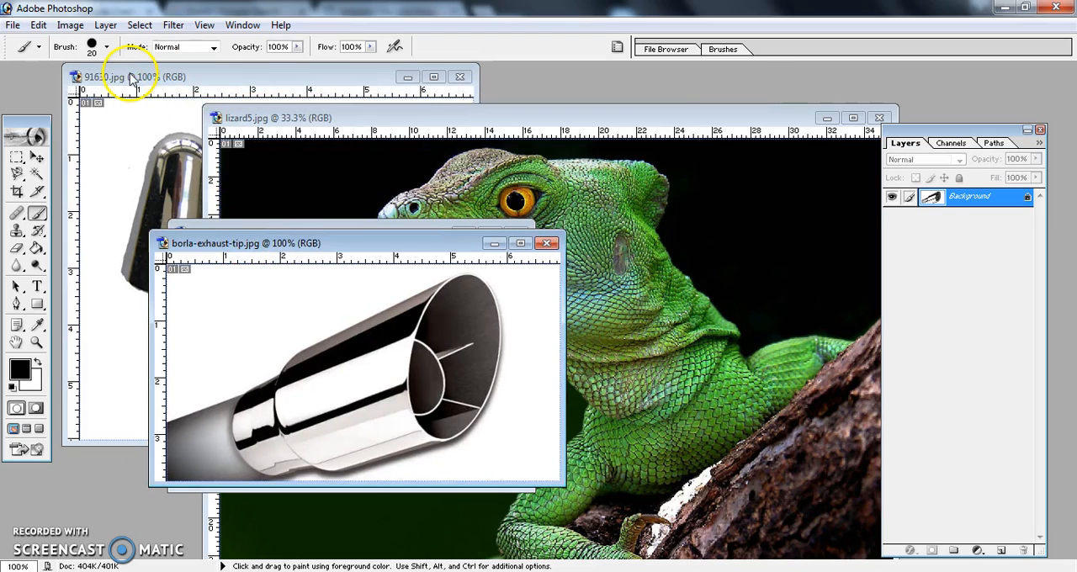
click(126, 77)
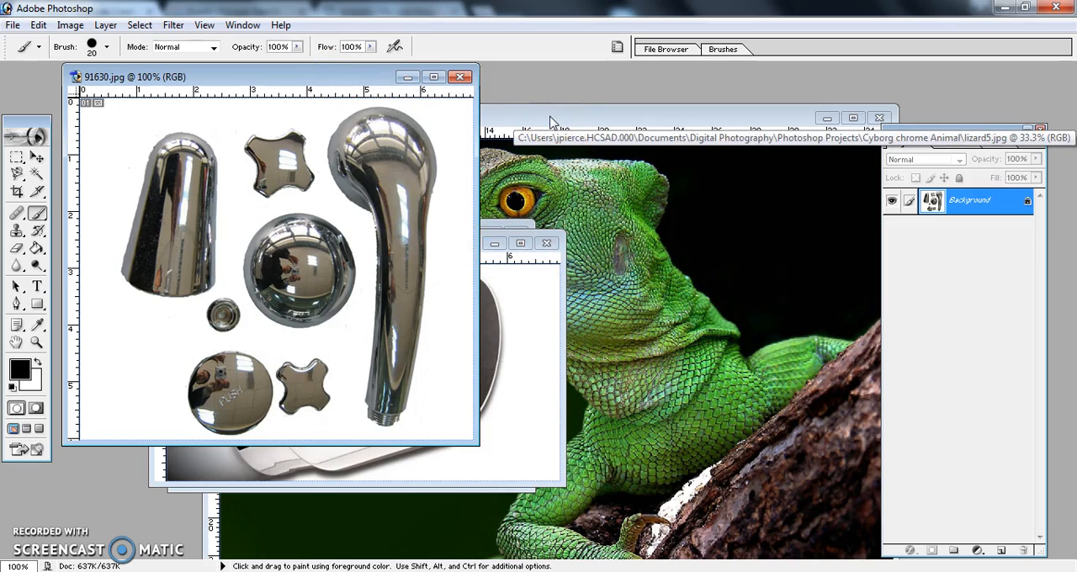
mouse_move(218, 239)
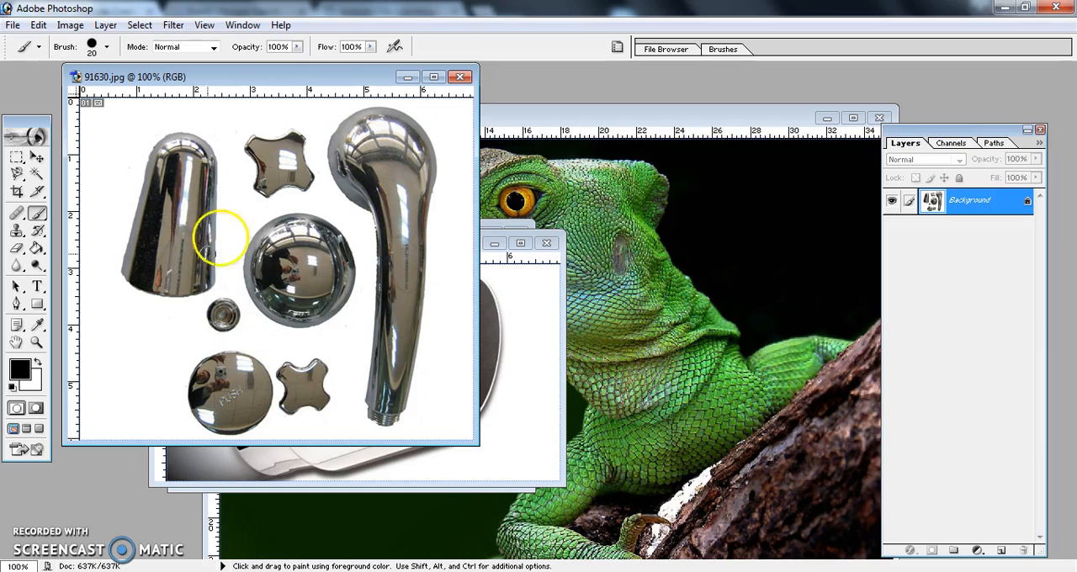
mouse_move(1024, 242)
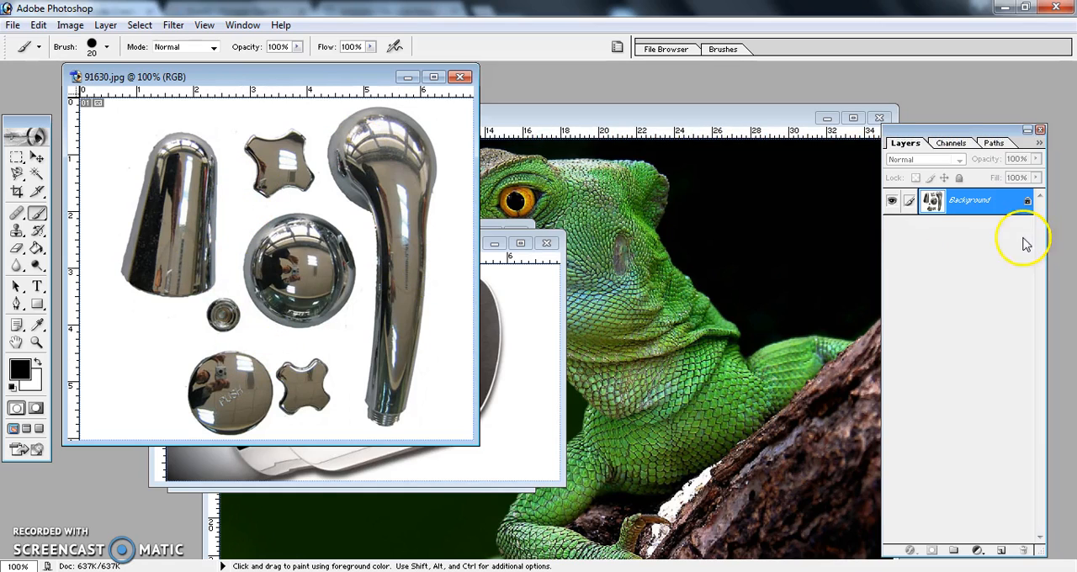
Duplicate the Background layer and erase the white around the parts with the Magic Eraser
right_click(967, 199)
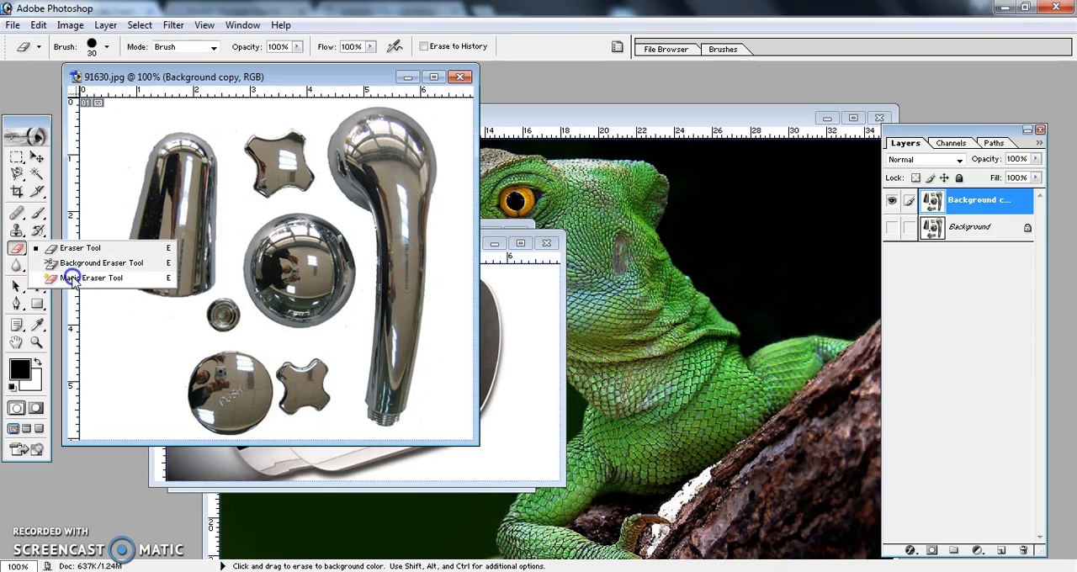
click(102, 278)
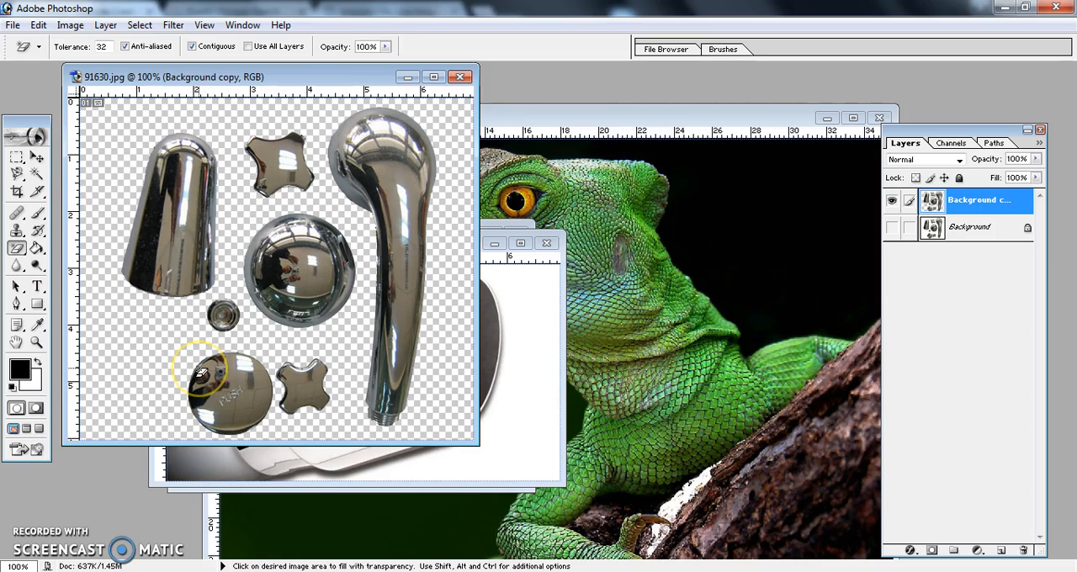
mouse_move(164, 265)
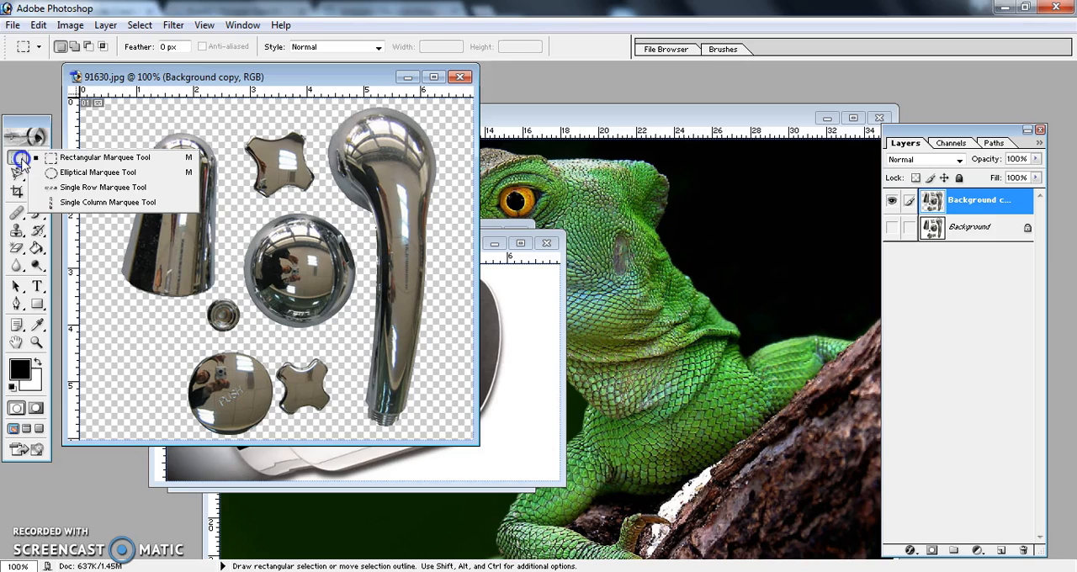
Lasso the small chrome cross handle and move it onto the lizard's cheek
click(17, 173)
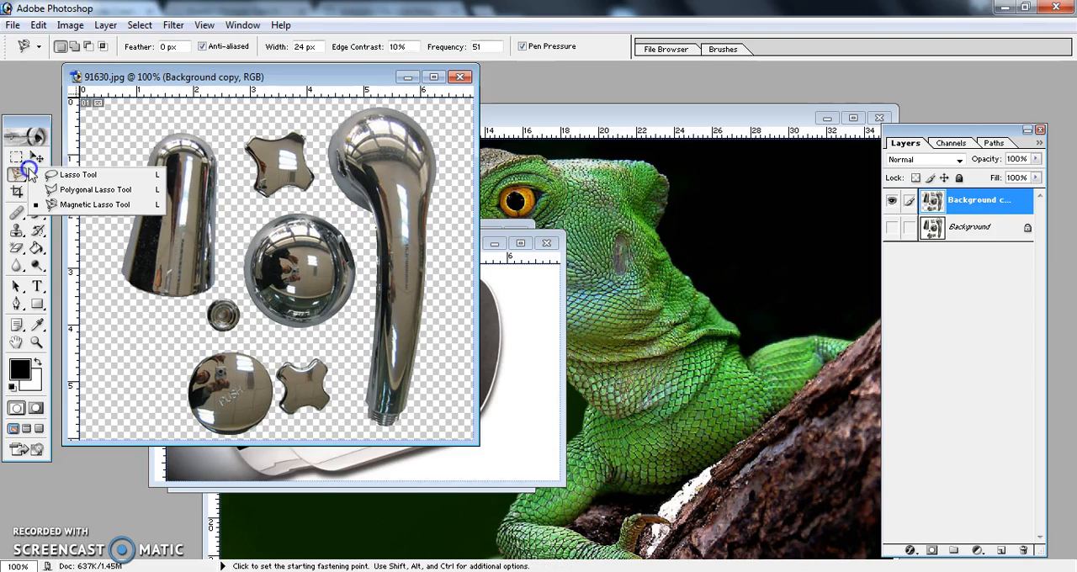
click(79, 174)
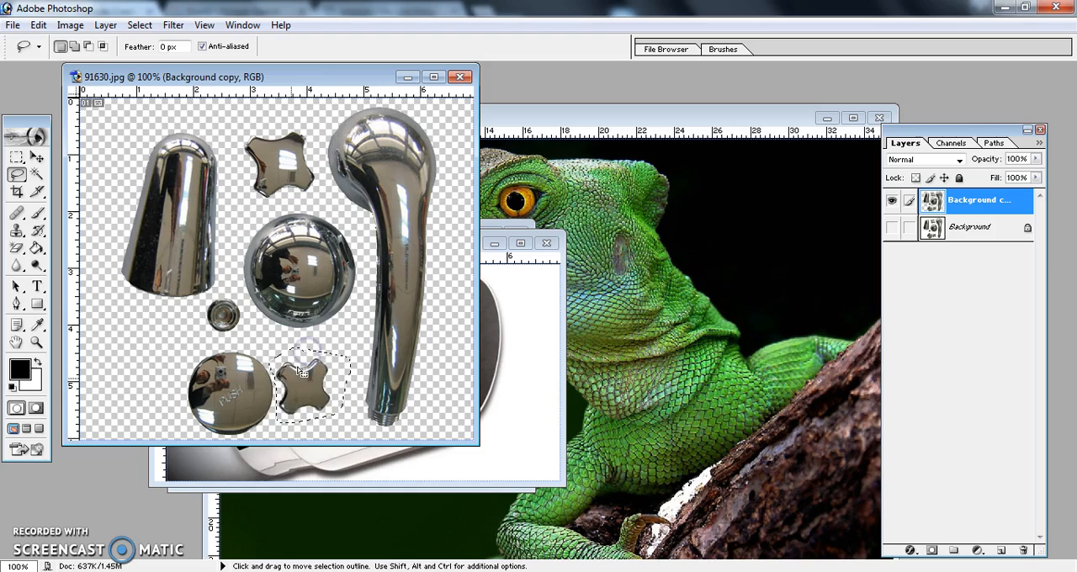
click(37, 157)
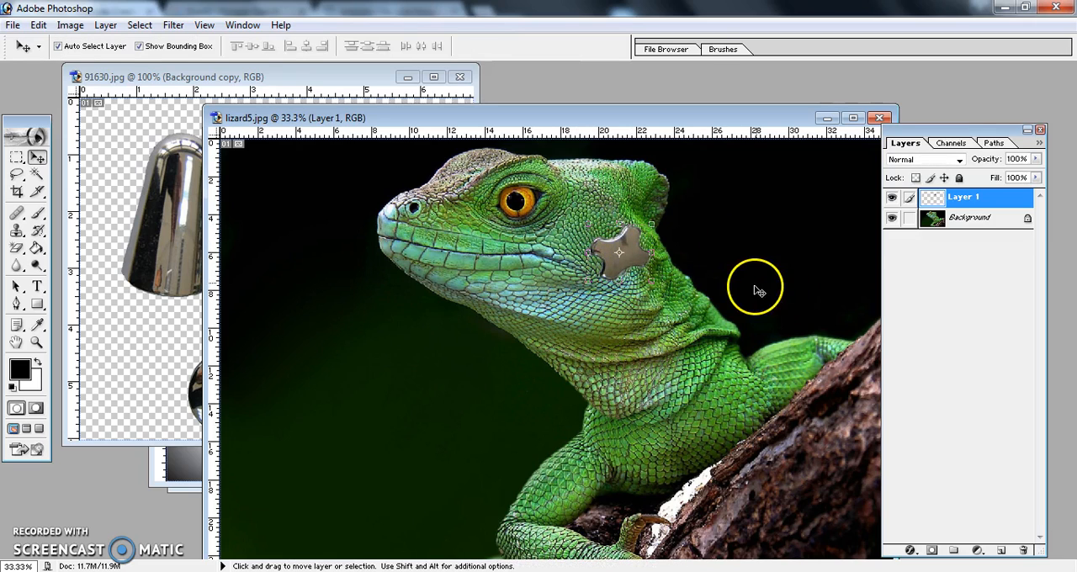
mouse_move(965, 250)
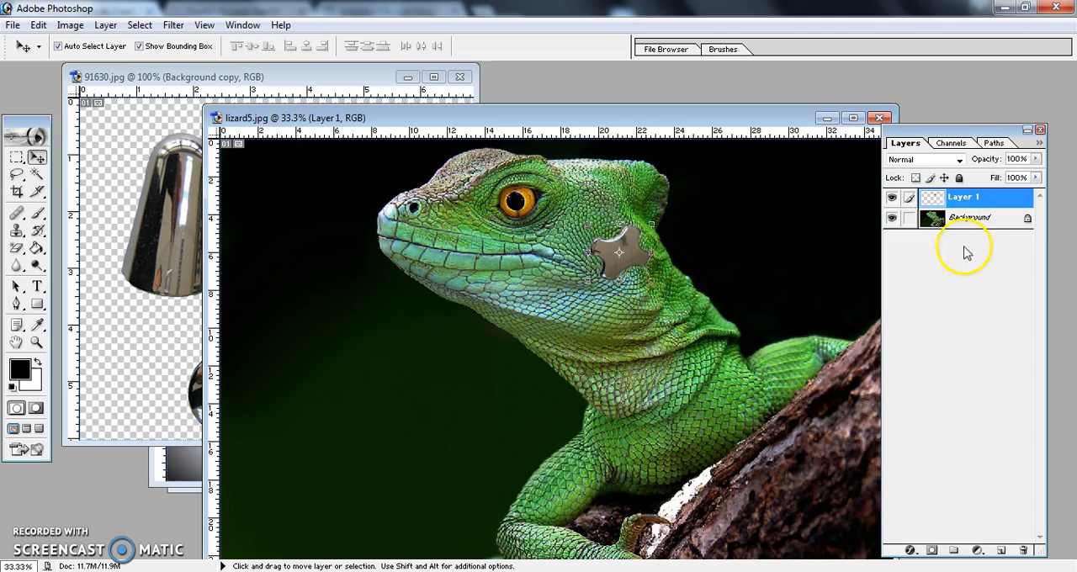
mouse_move(976, 262)
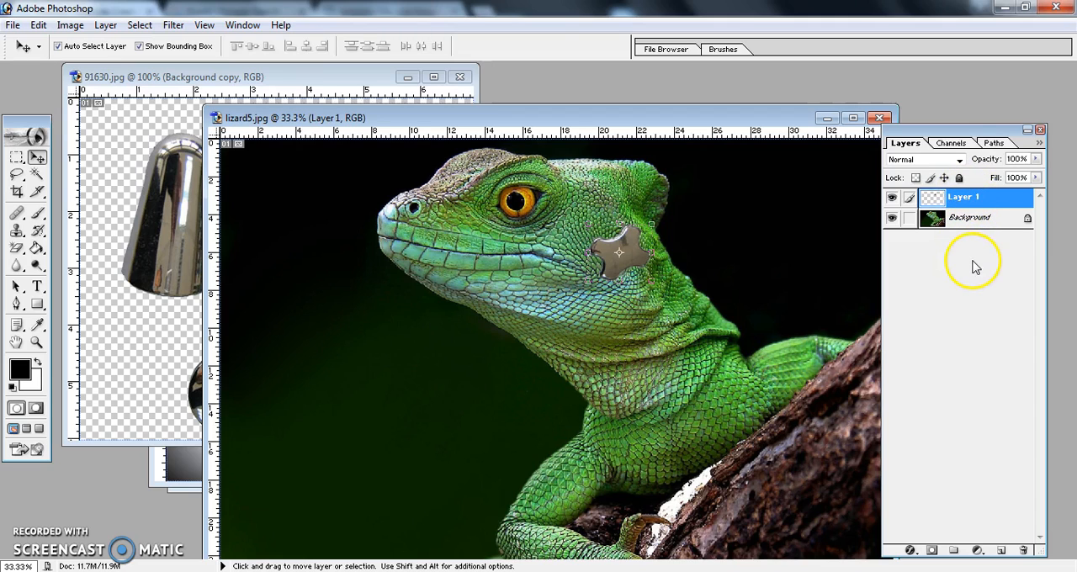
mouse_move(635, 383)
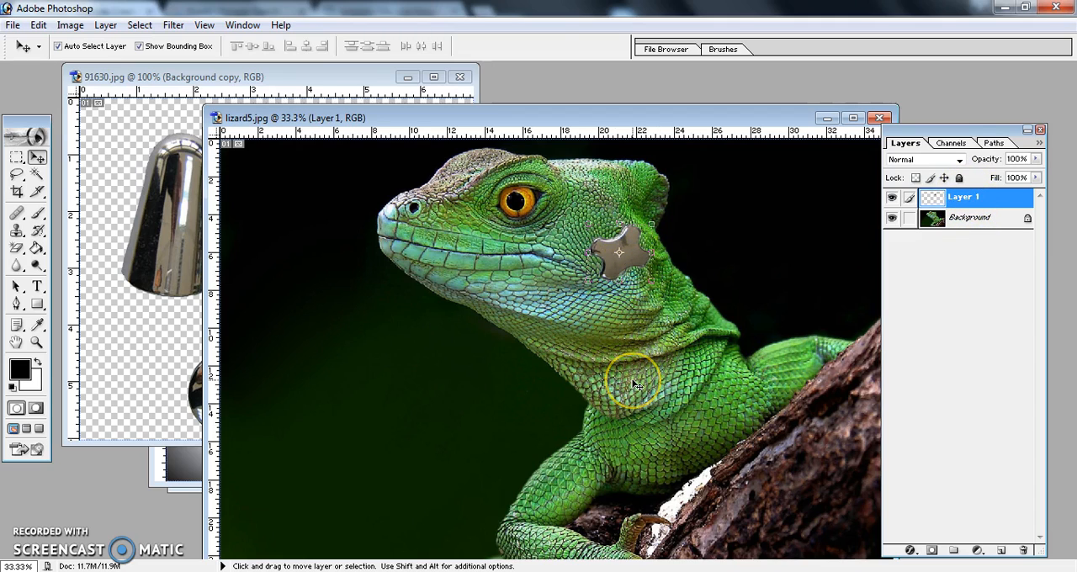
mouse_move(277, 292)
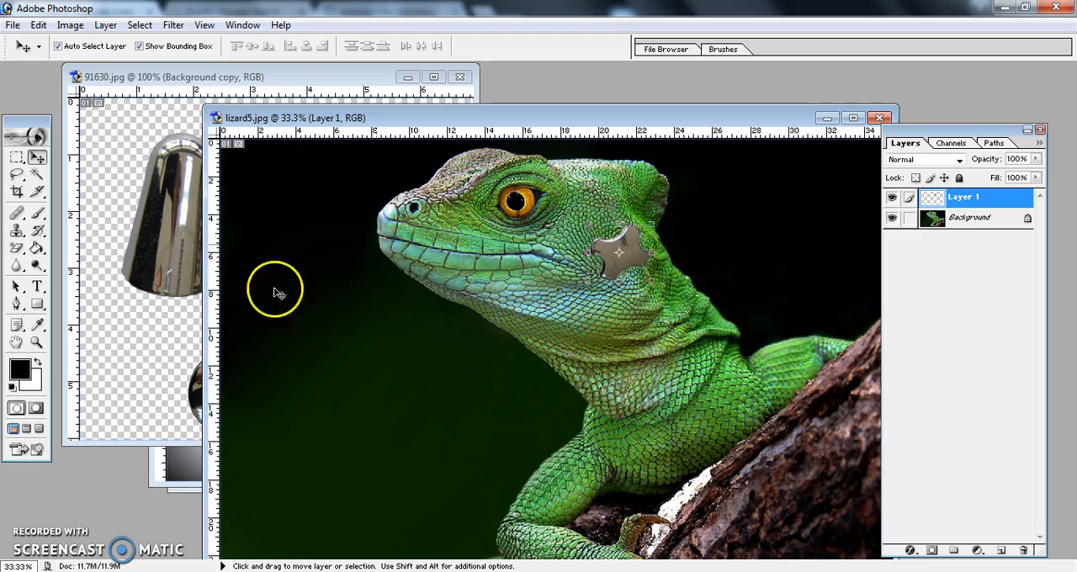
mouse_move(451, 240)
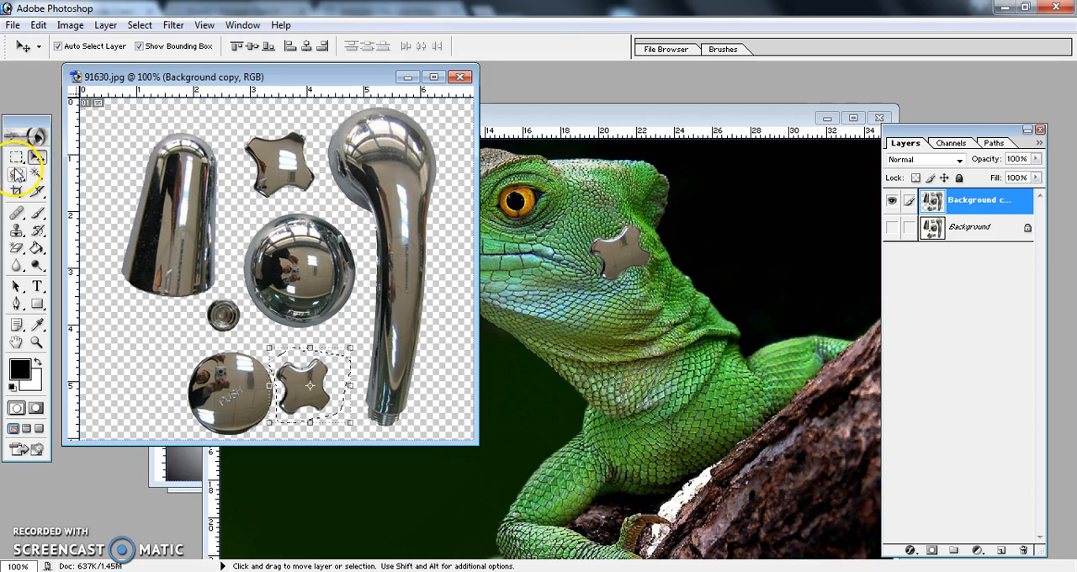
mouse_move(16, 175)
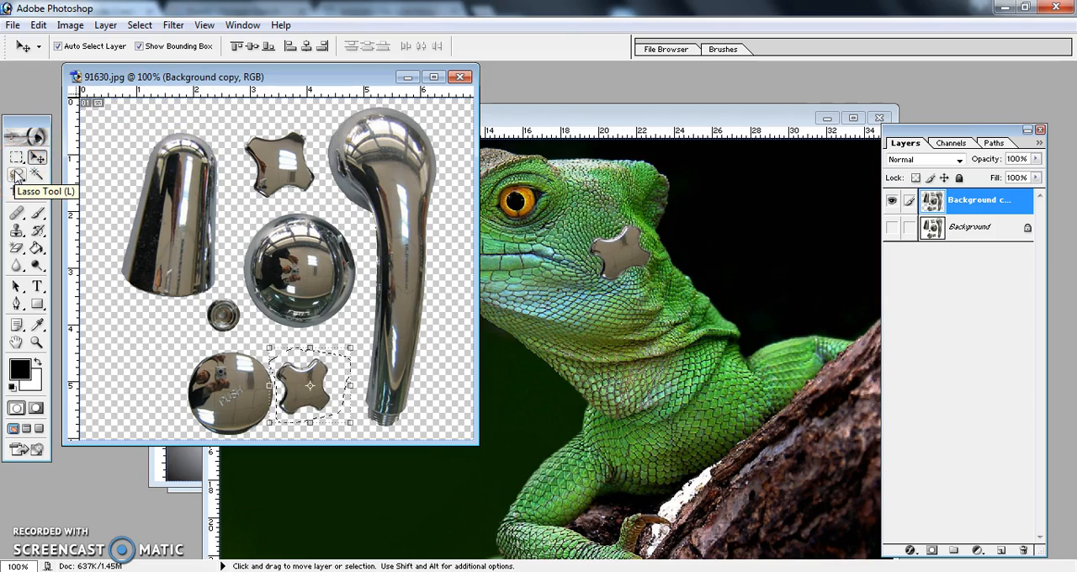
Polygonal-lasso the faucet's upper bend and drag that chunk onto the lizard's lip
click(15, 175)
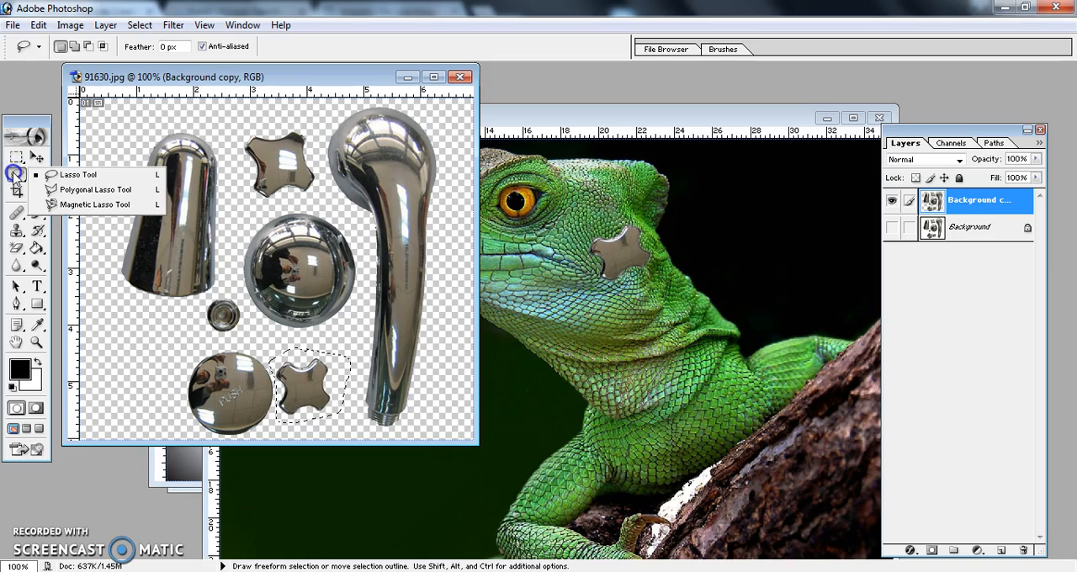
mouse_move(65, 181)
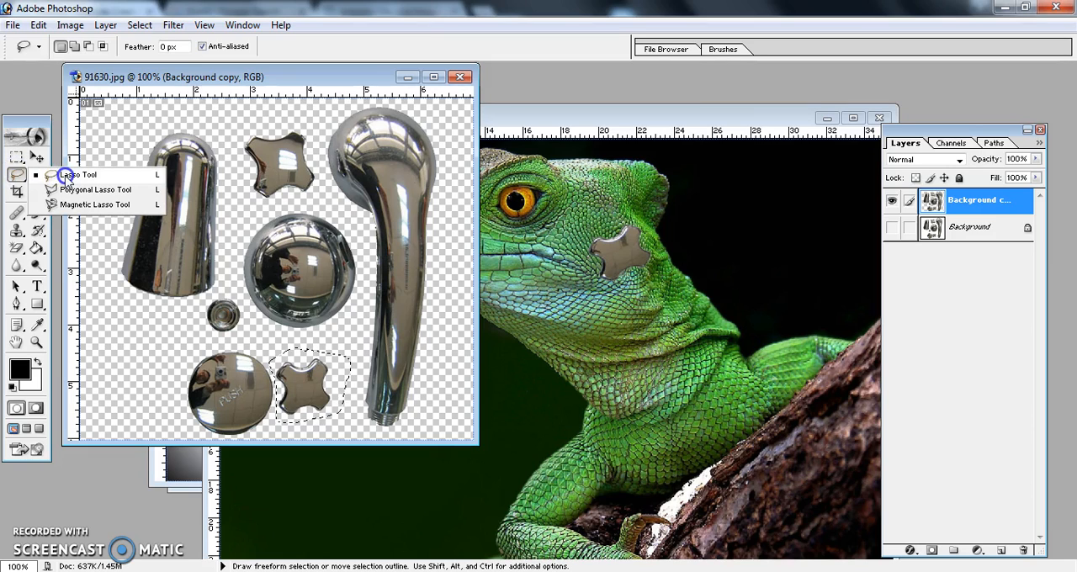
click(94, 188)
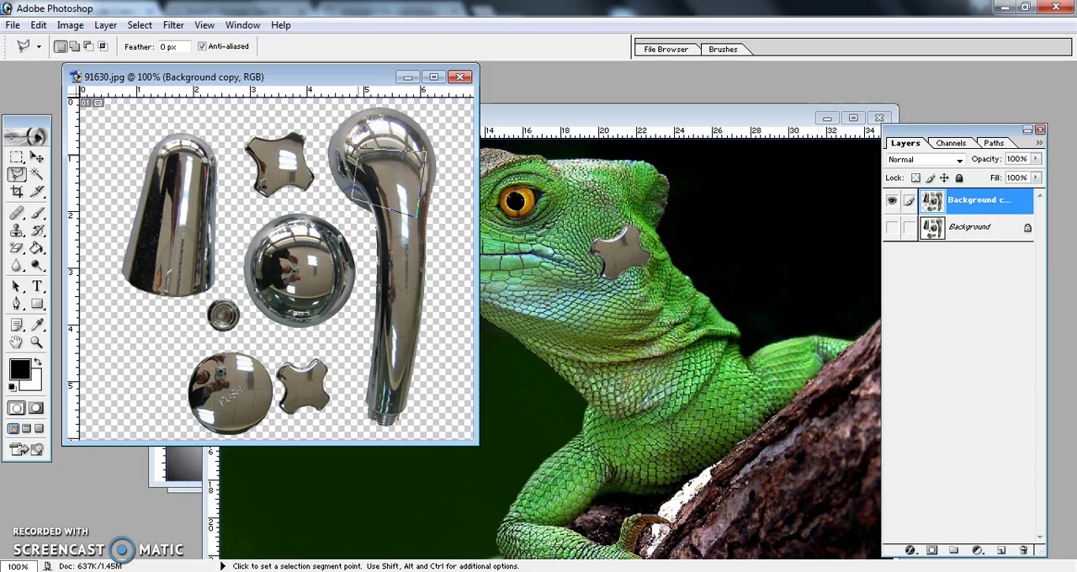
click(450, 191)
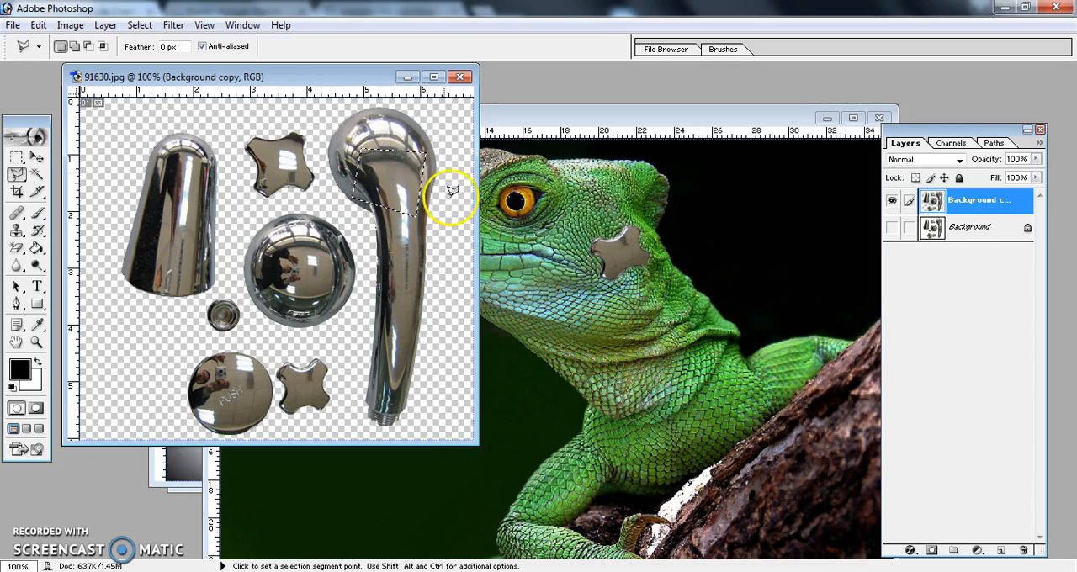
click(37, 158)
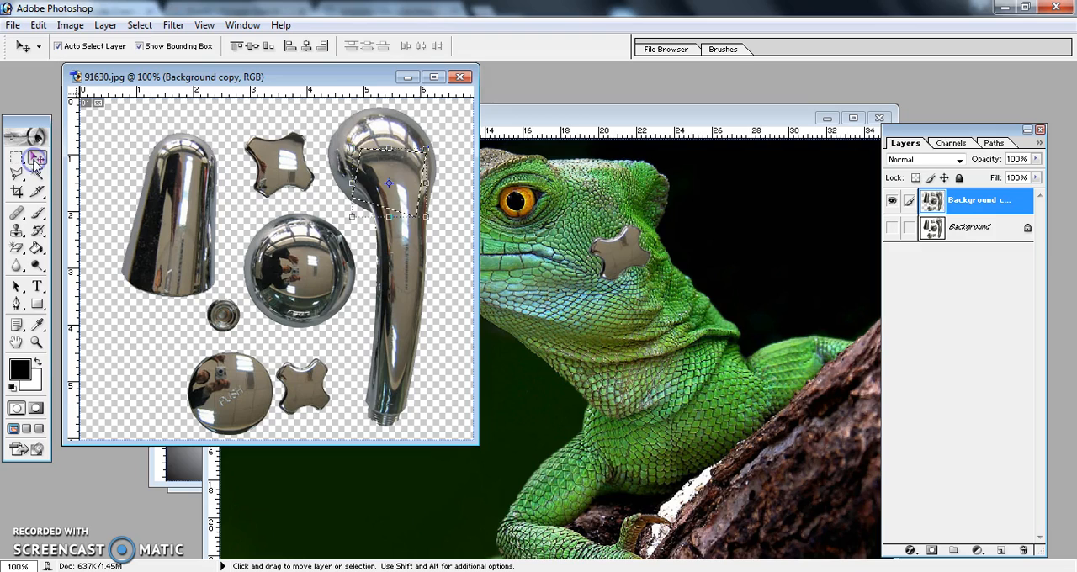
drag(387, 185, 530, 227)
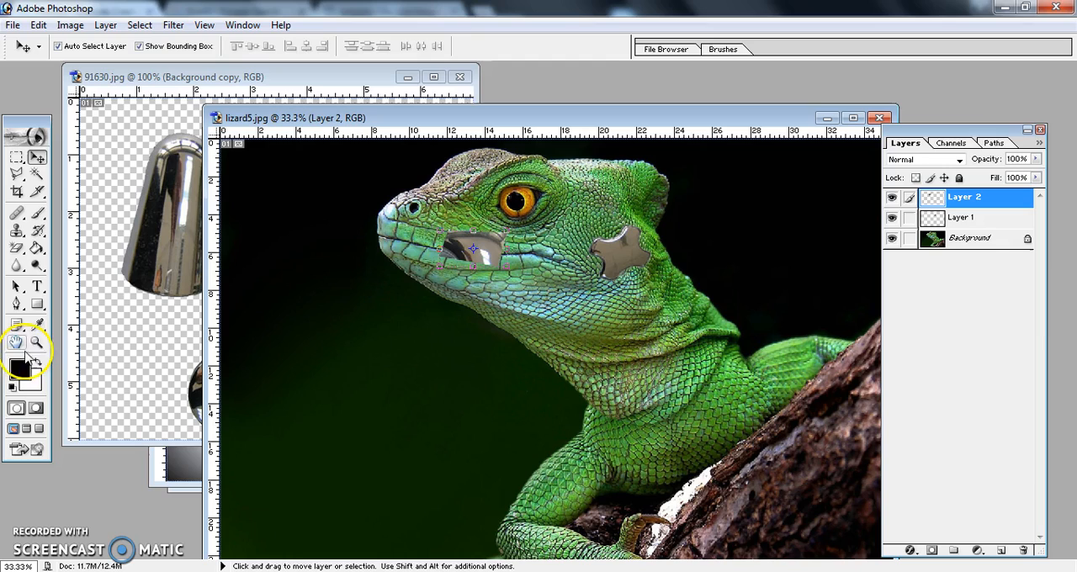
Zoom in on the lizard's mouth and select the Pen tool
click(36, 343)
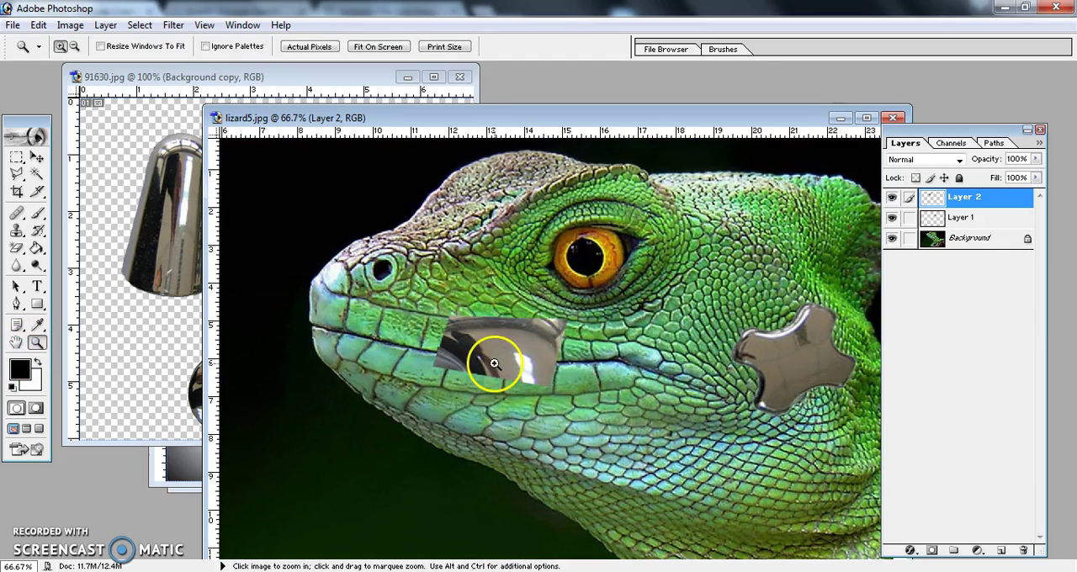
click(495, 363)
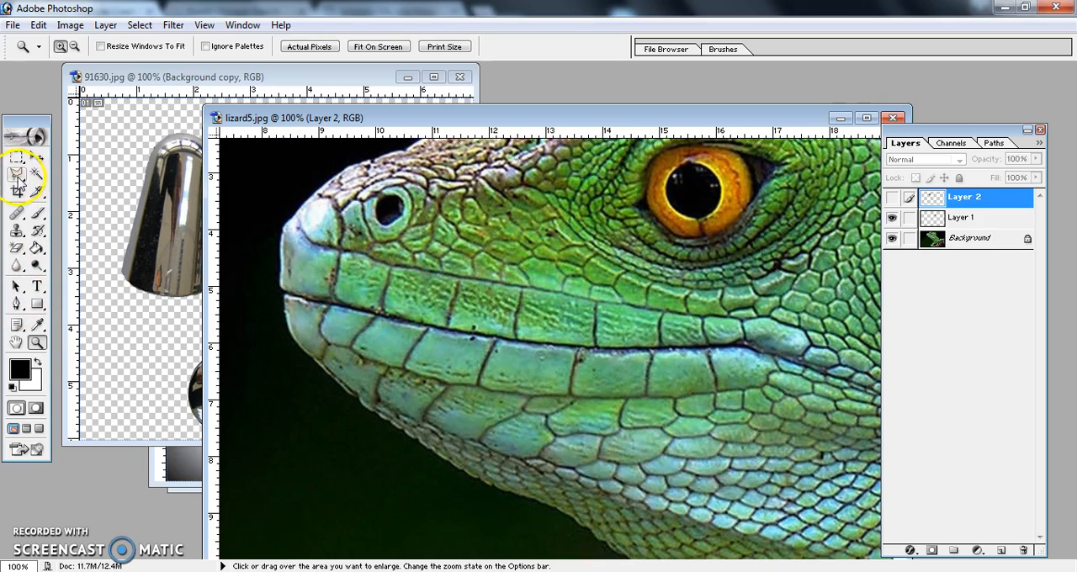
click(15, 303)
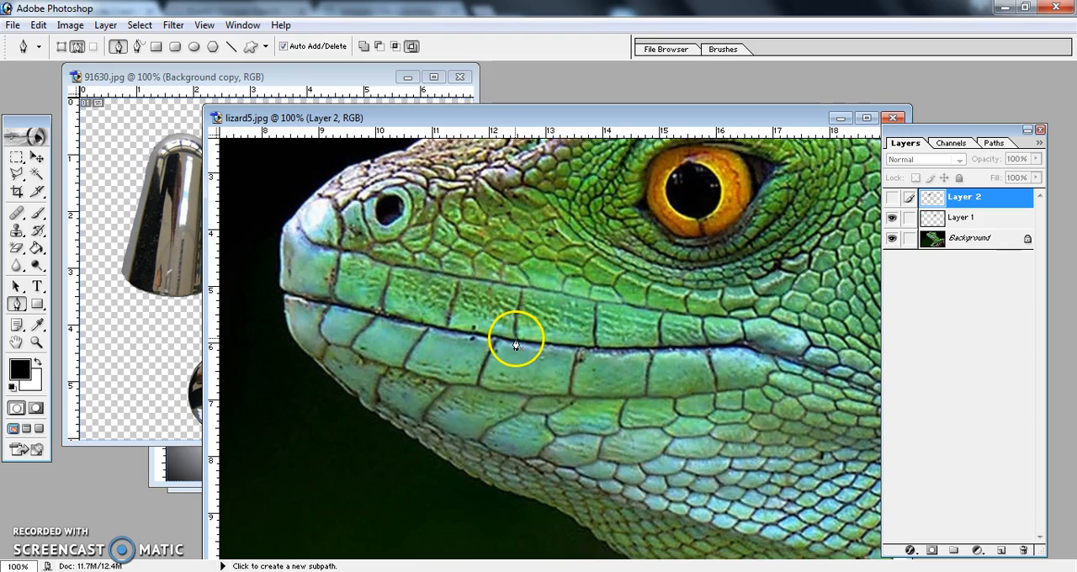
Trace a Pen outline around an upper-lip scale and slide the chrome layer beneath it
click(515, 342)
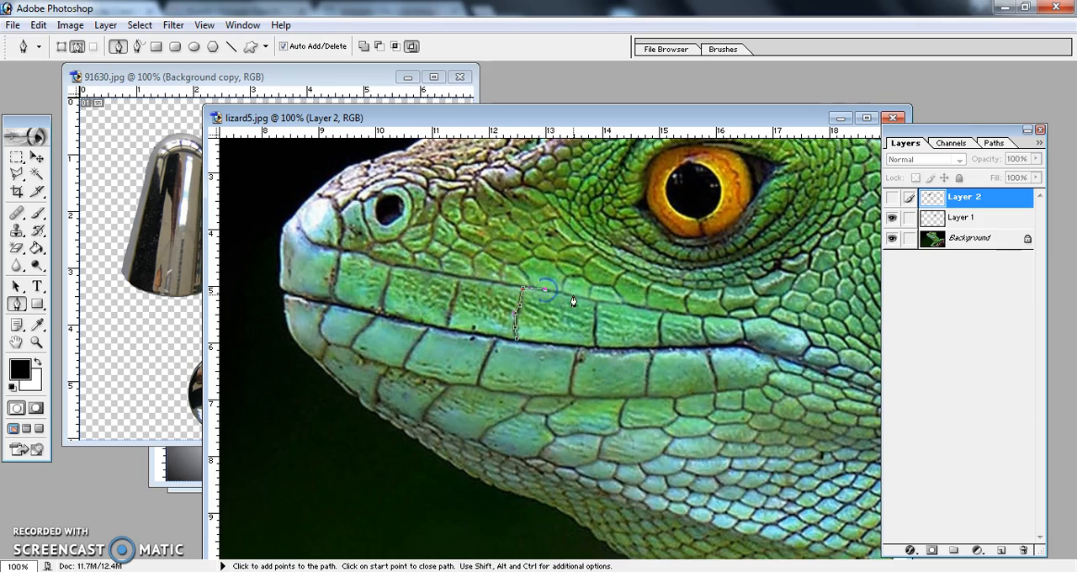
click(539, 291)
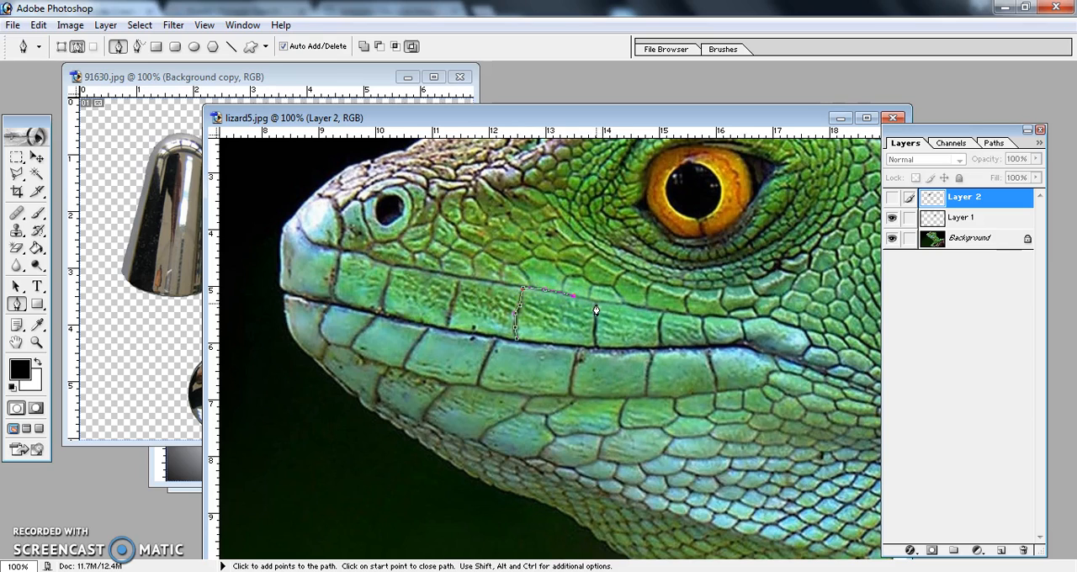
click(593, 341)
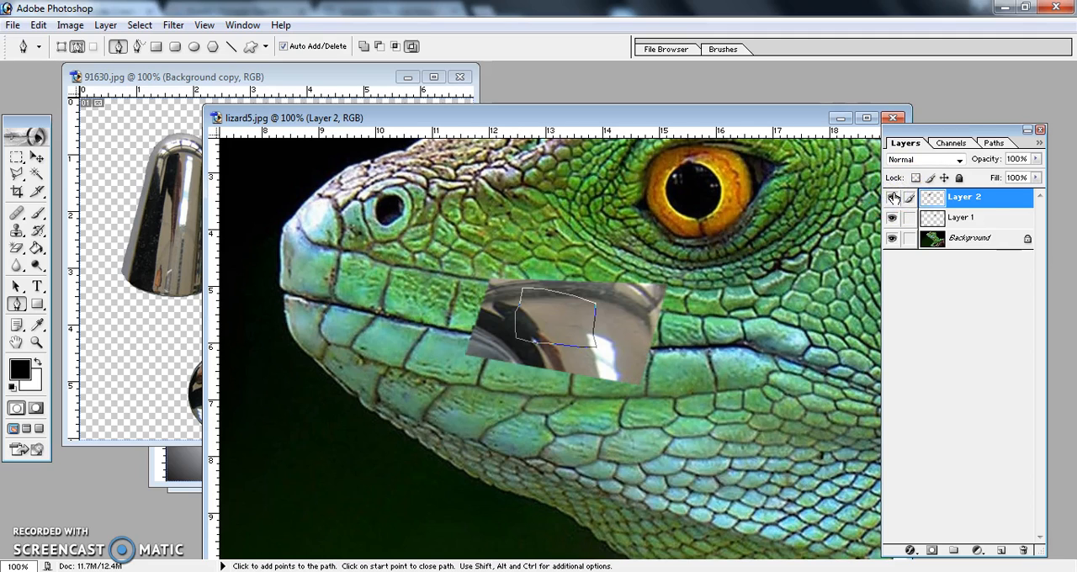
mouse_move(349, 172)
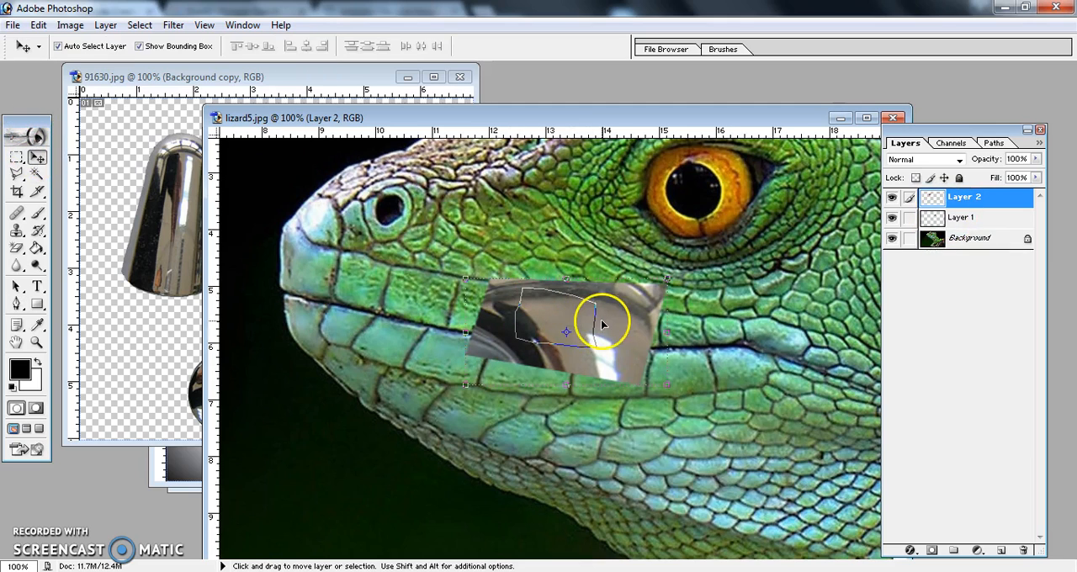
drag(602, 324, 572, 328)
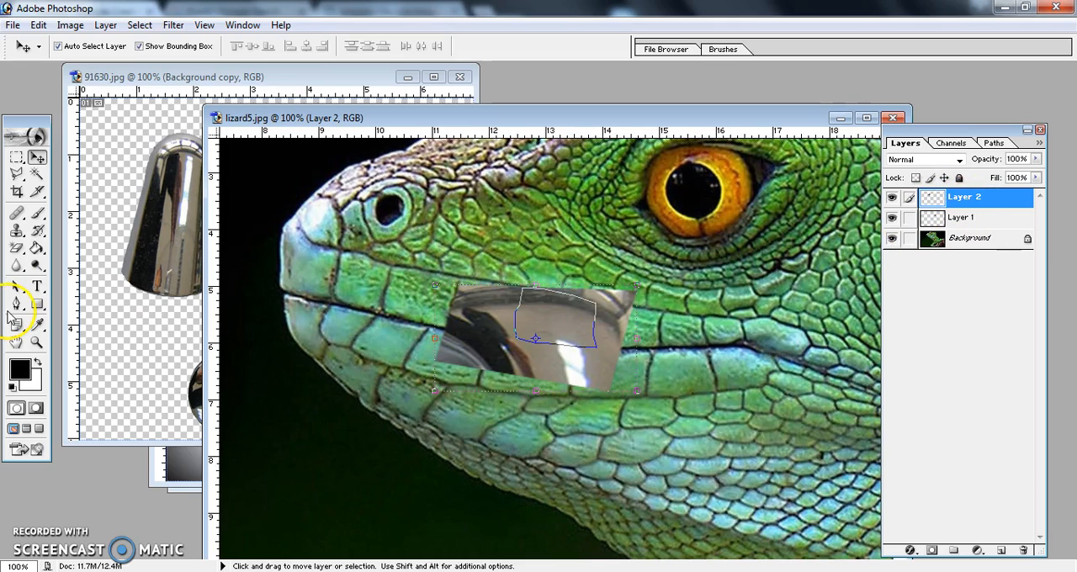
Turn the lip-scale path into a selection with a 1 px feather
right_click(534, 320)
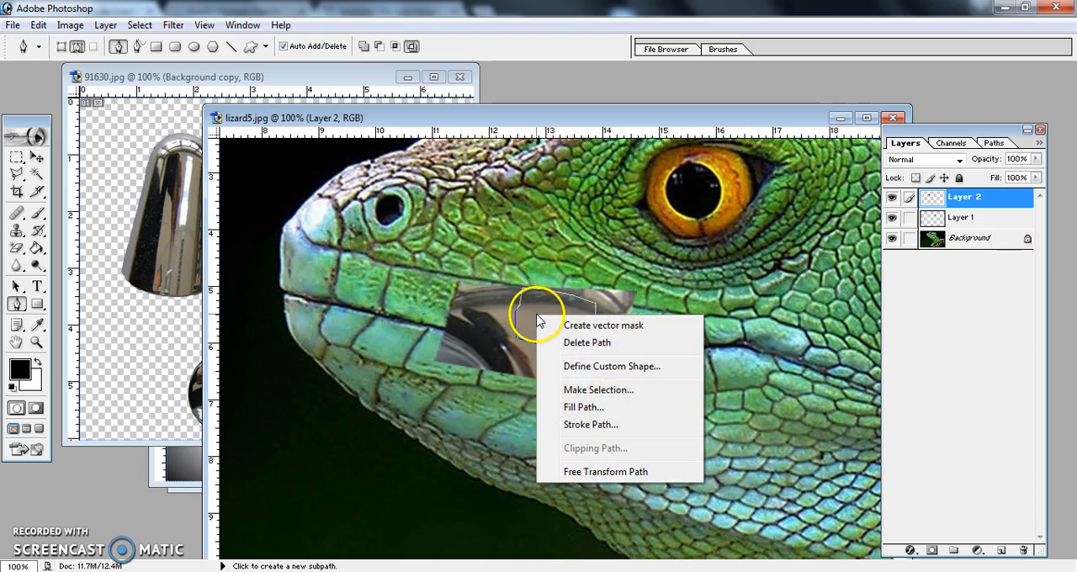
click(598, 389)
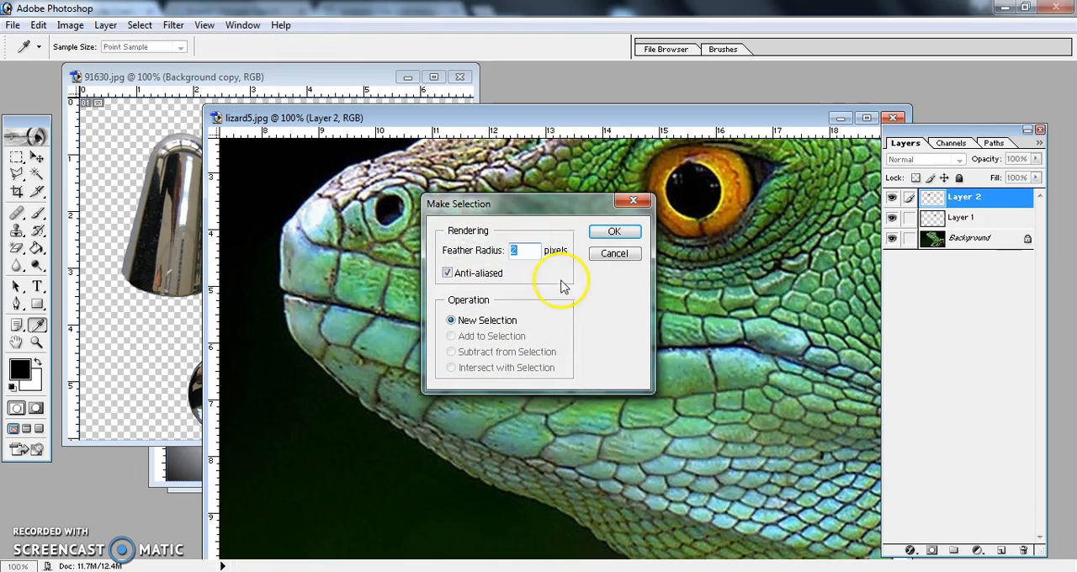
text(1)
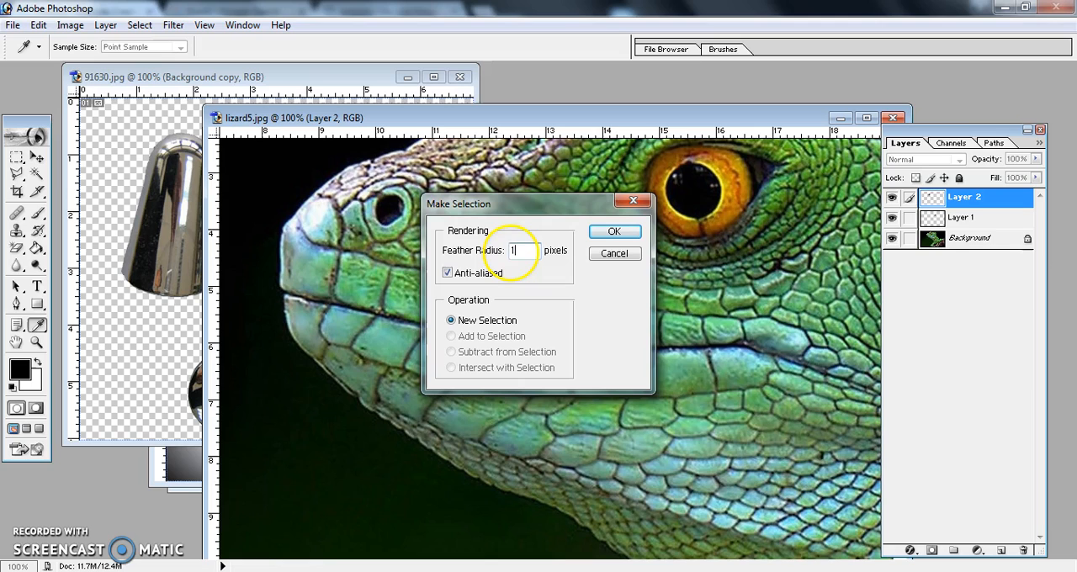
click(614, 231)
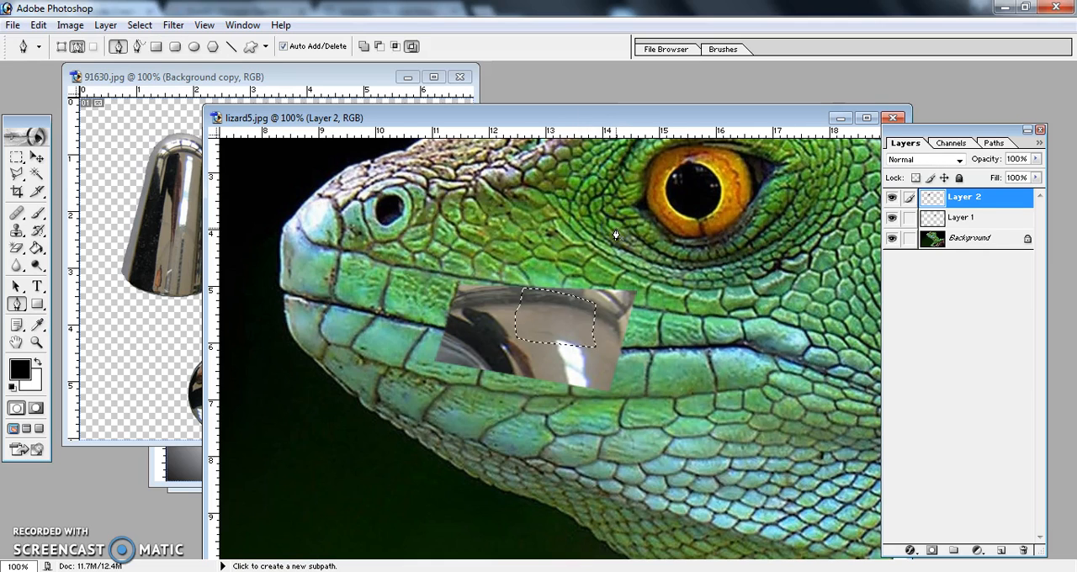
mouse_move(624, 352)
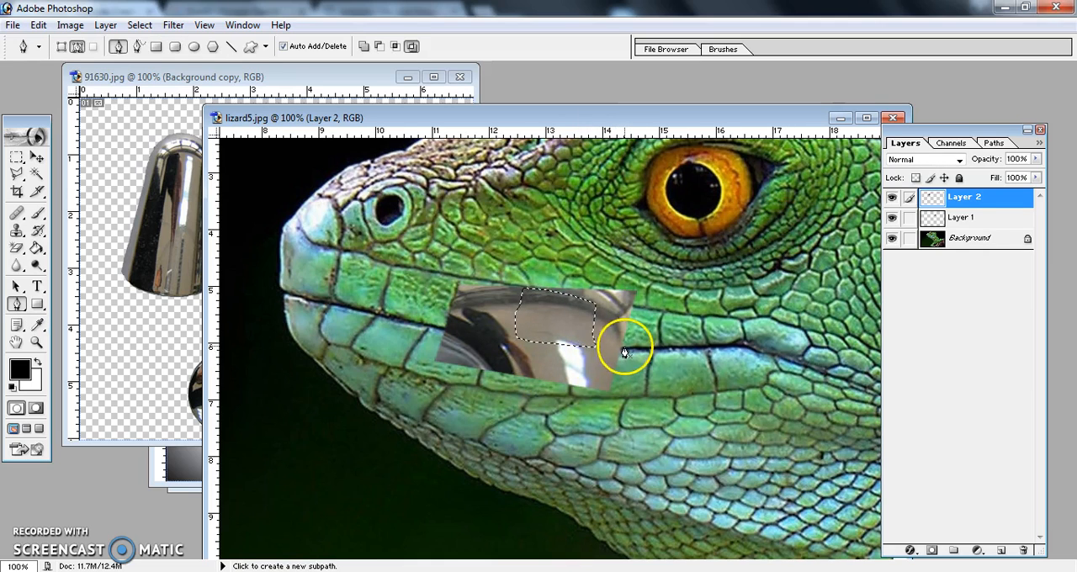
mouse_move(577, 369)
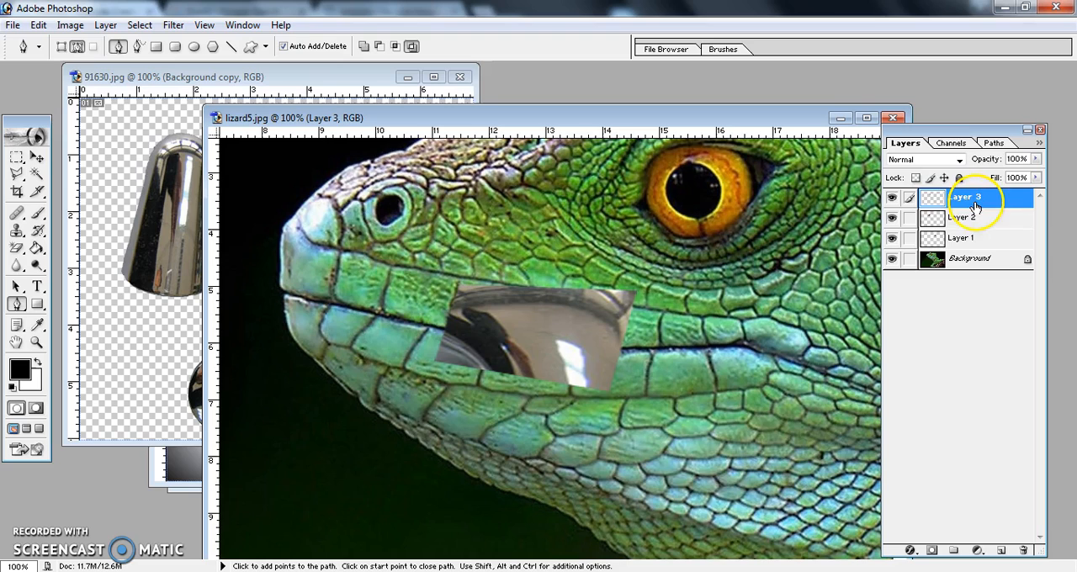
Delete the leftover full chrome Layer 2 and begin outlining the next lip scale
click(964, 217)
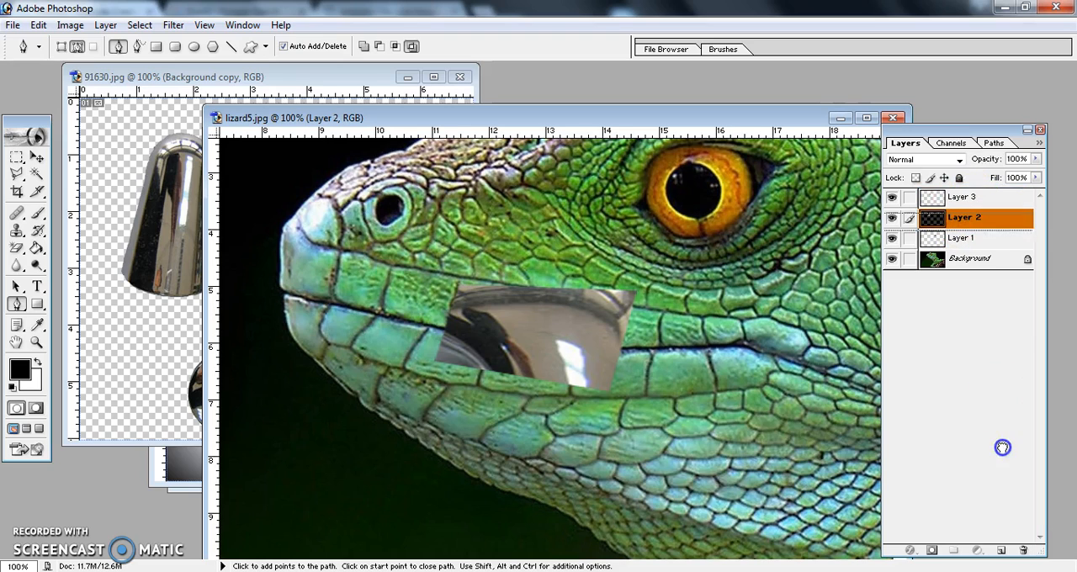
click(1023, 550)
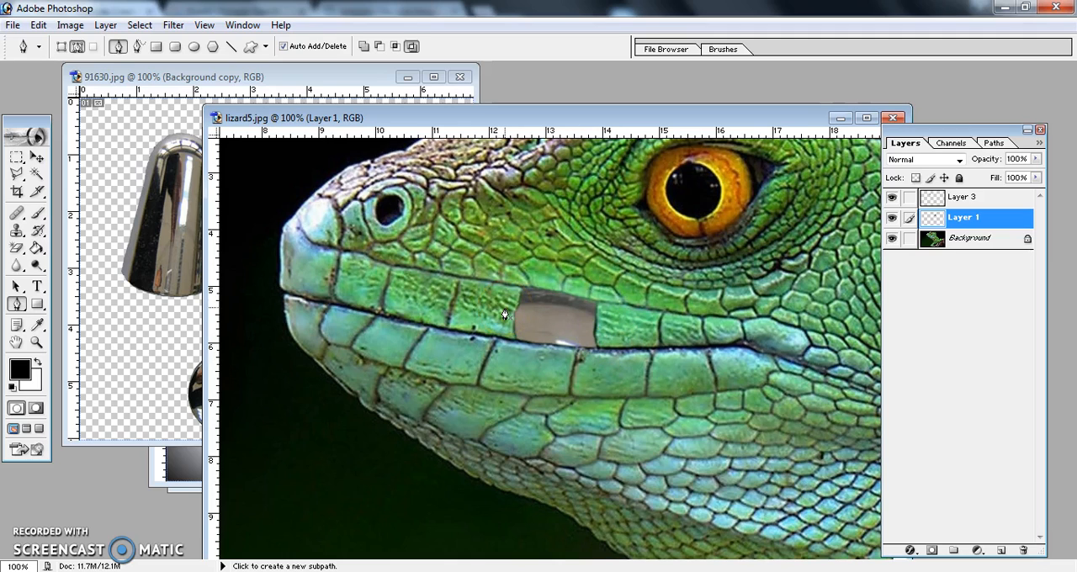
click(504, 317)
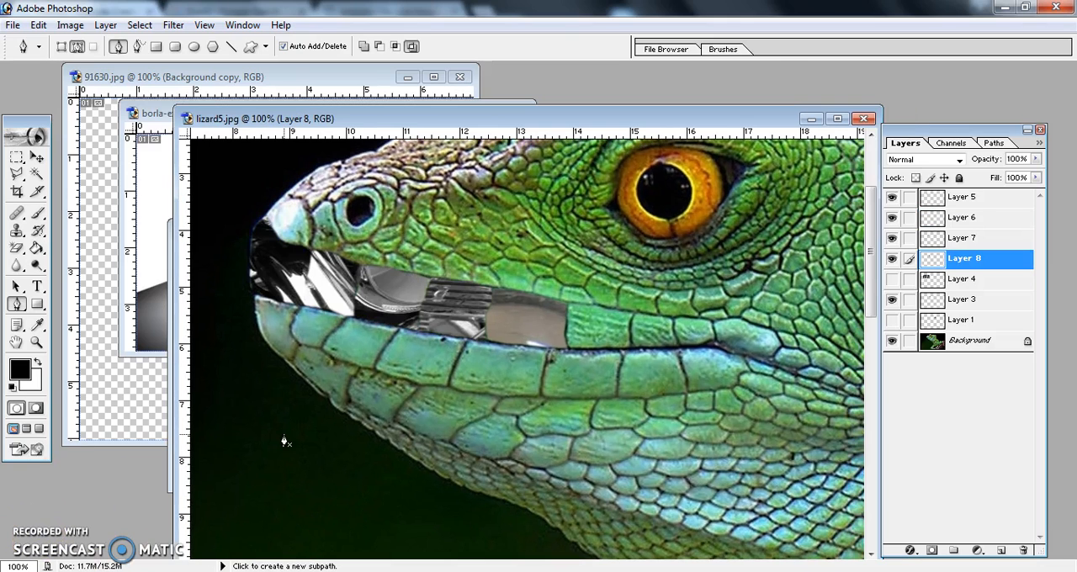
mouse_move(591, 357)
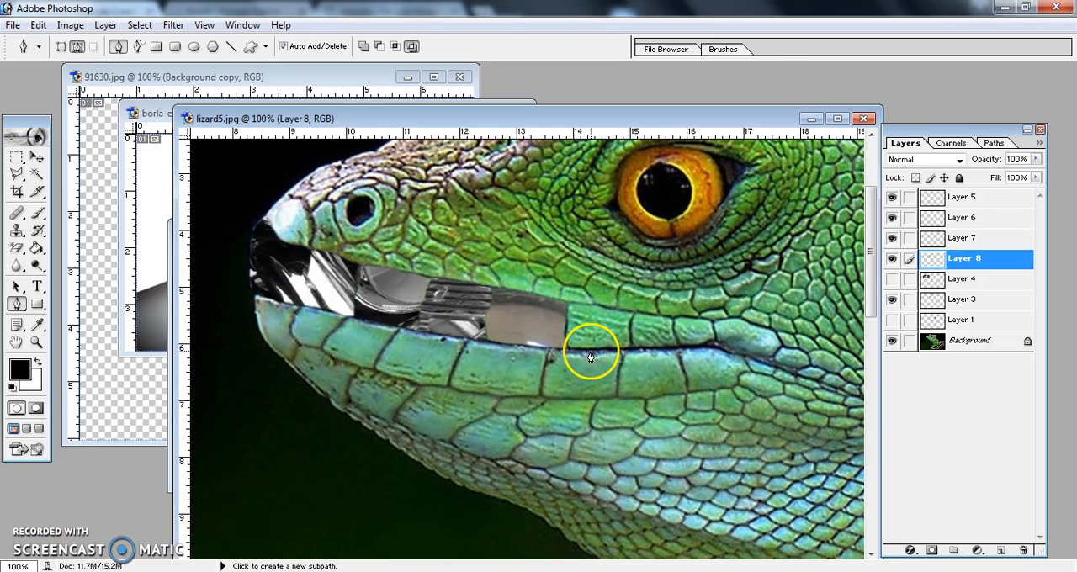
mouse_move(423, 314)
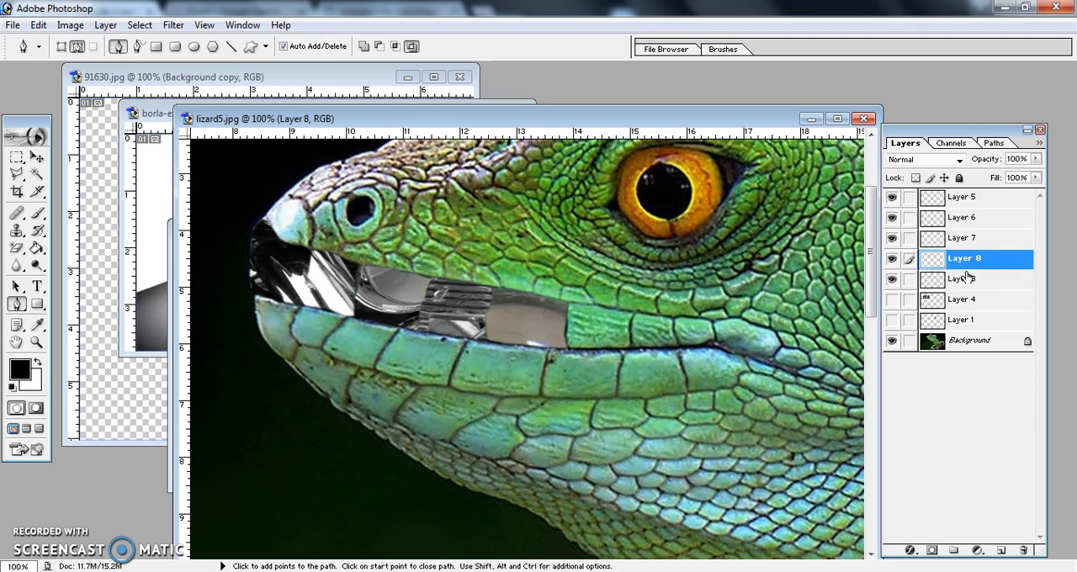
Hide and reshow Layer 3 to check its lip chrome piece
click(893, 278)
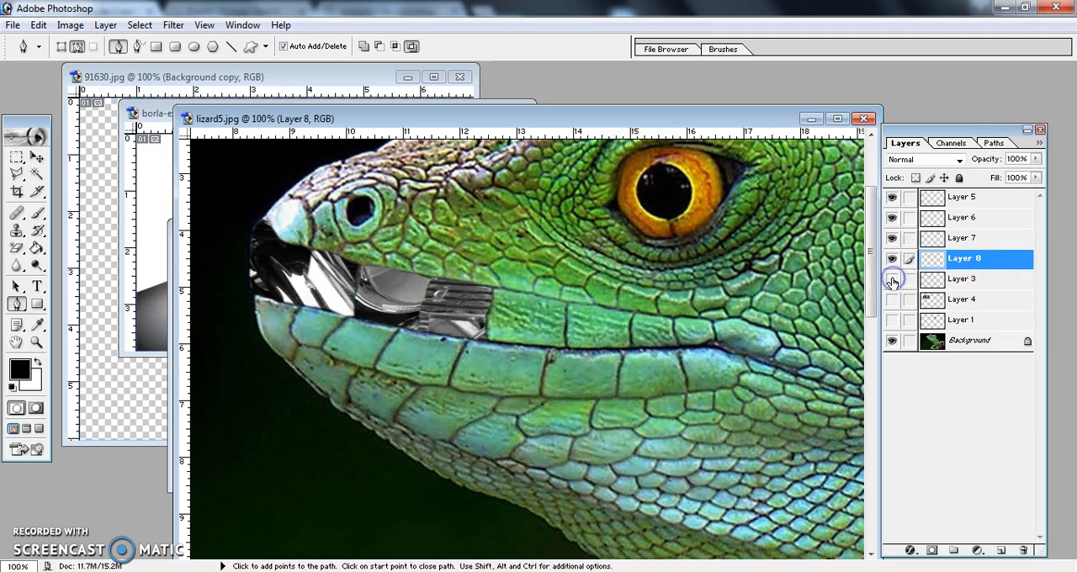
click(963, 279)
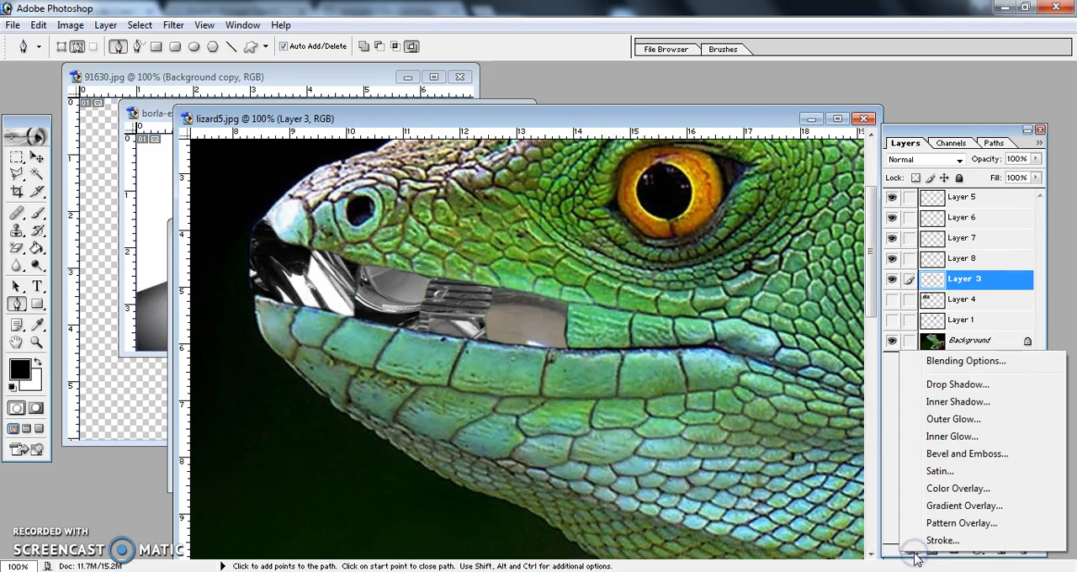
mouse_move(967, 449)
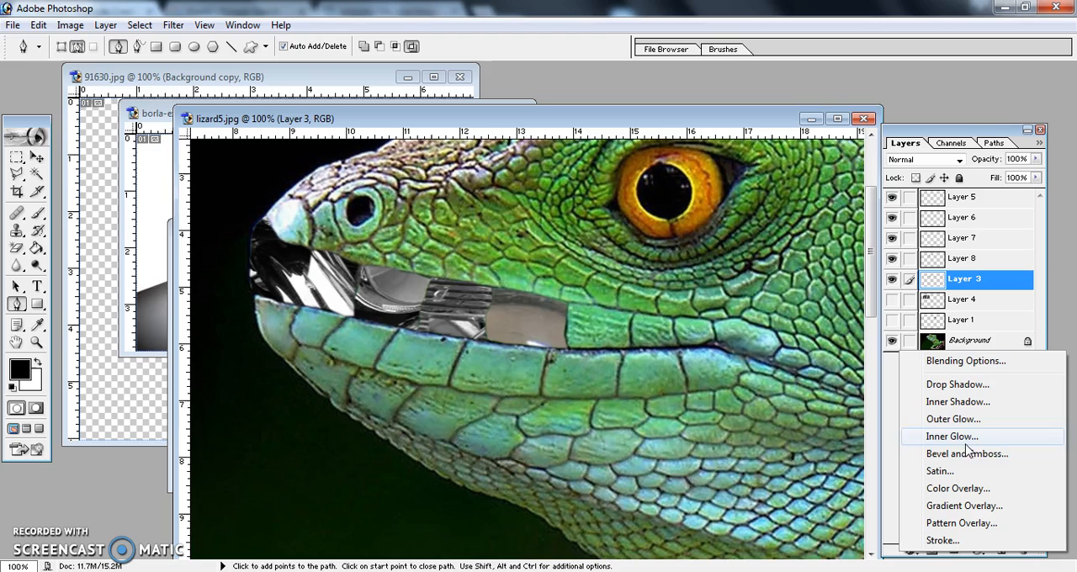
Add bevel and emboss with adjusted size to Layers 3 and 8
click(966, 454)
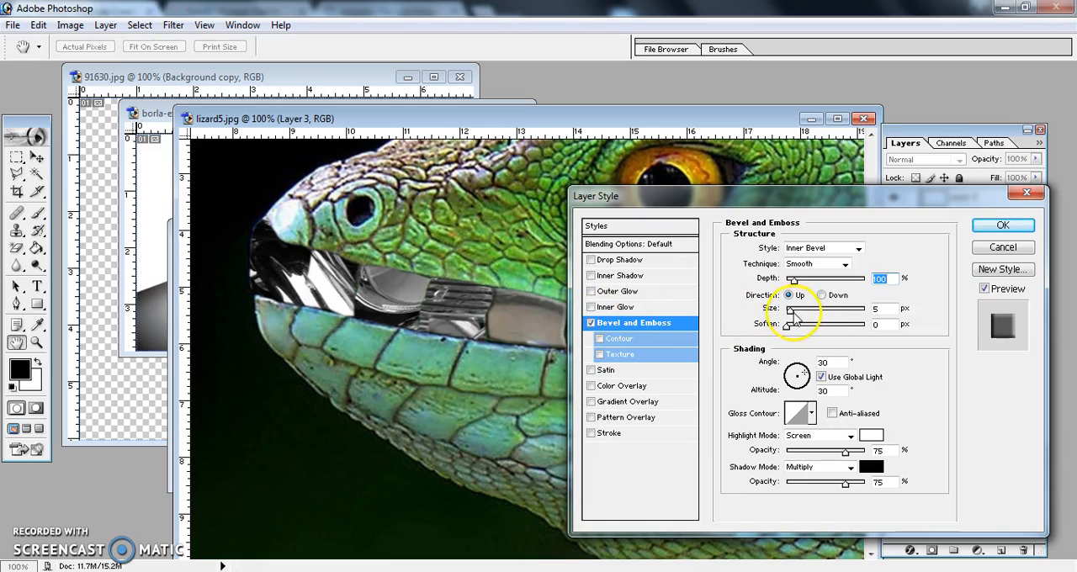
drag(795, 311, 789, 311)
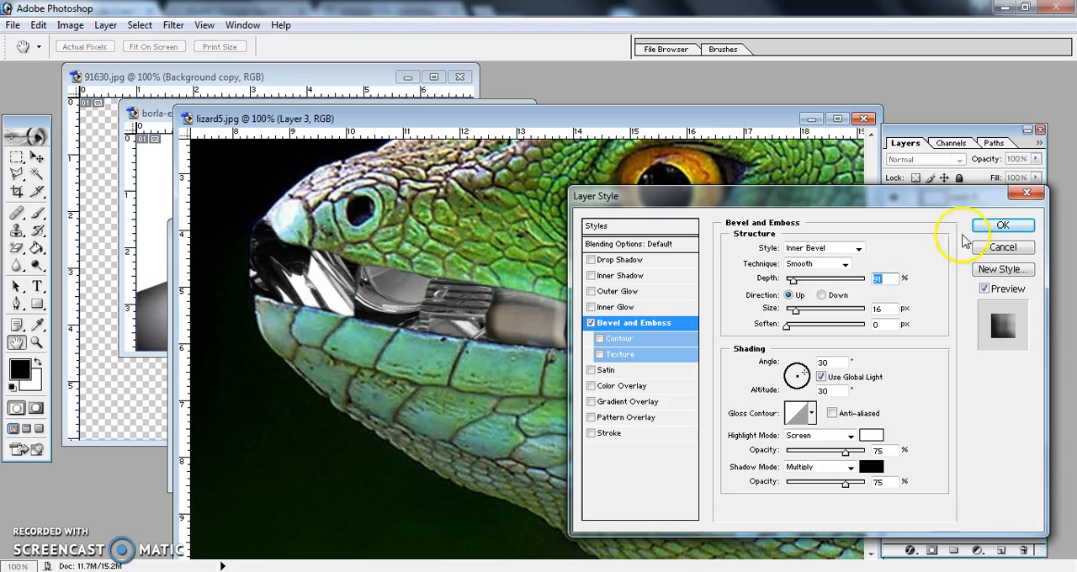
click(1002, 225)
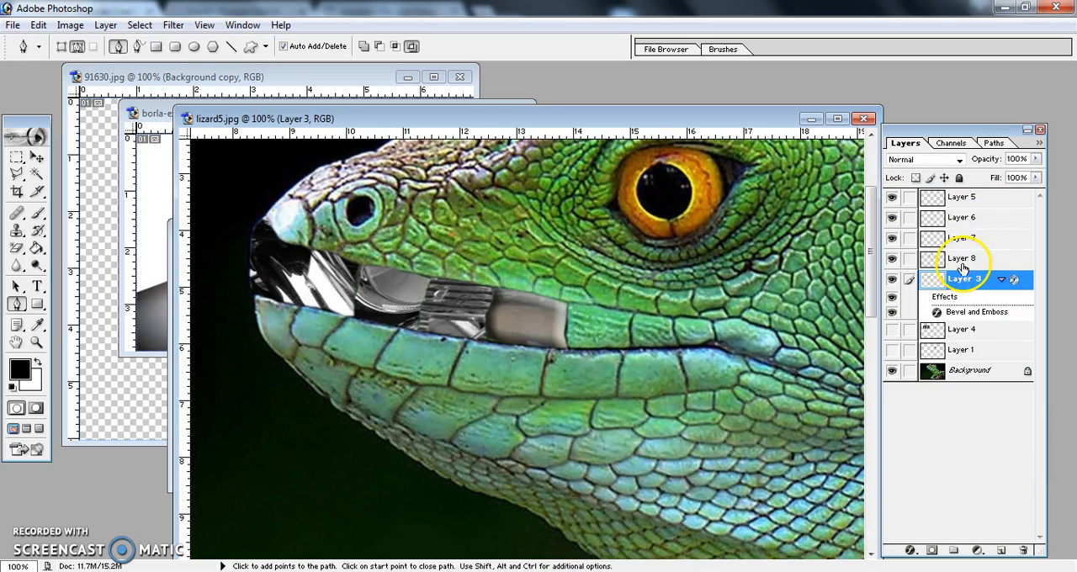
click(963, 259)
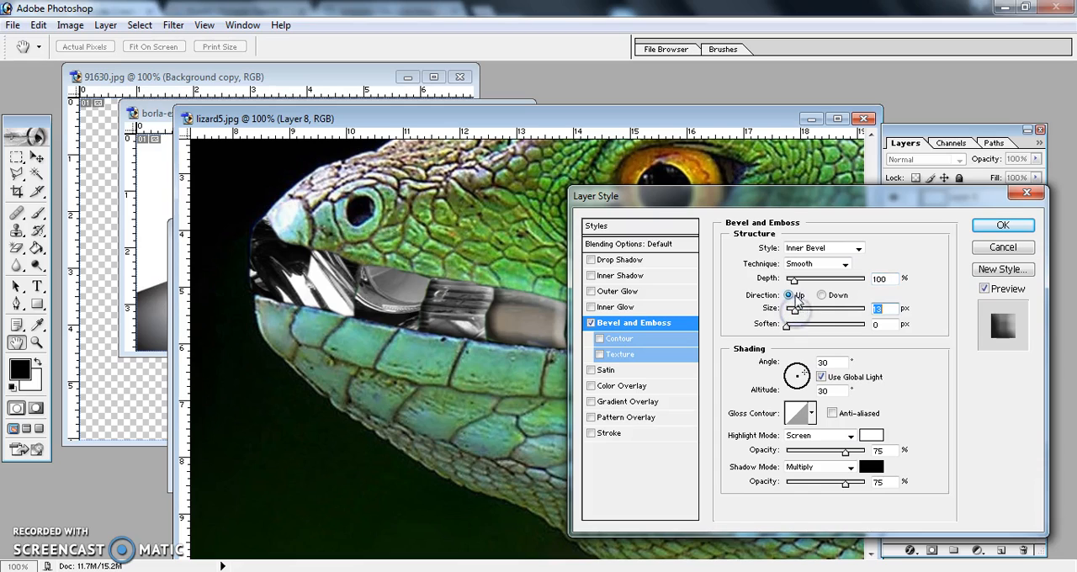
drag(833, 278, 797, 278)
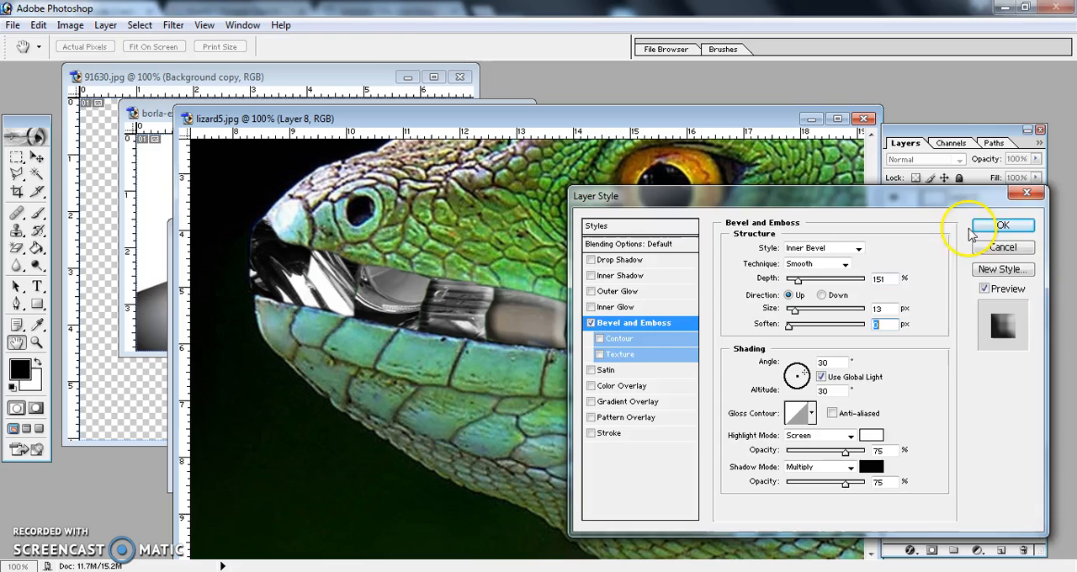
click(1003, 225)
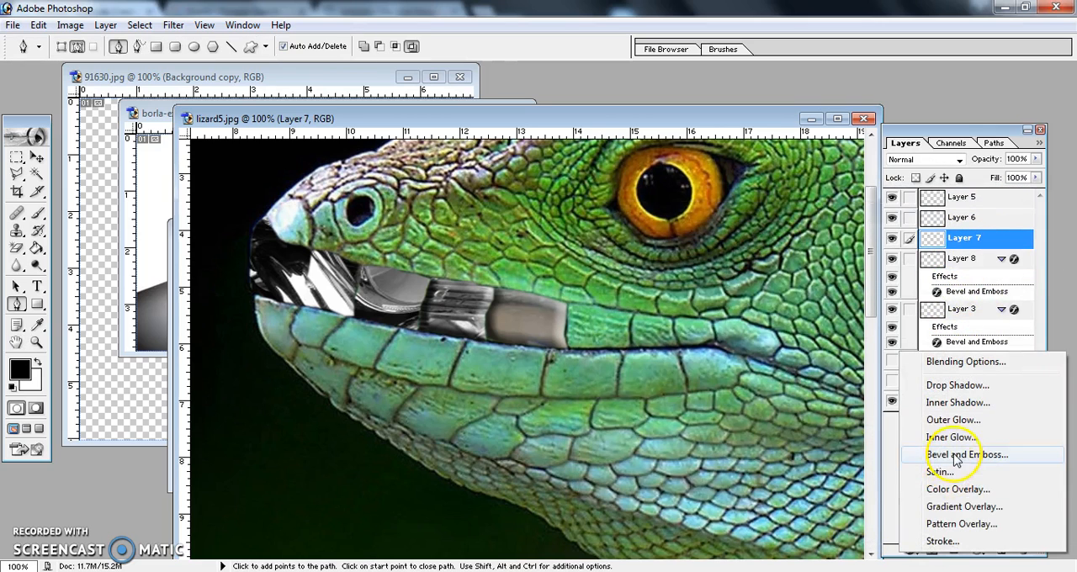
Apply bevel and emboss to Layers 7 and 6
click(965, 455)
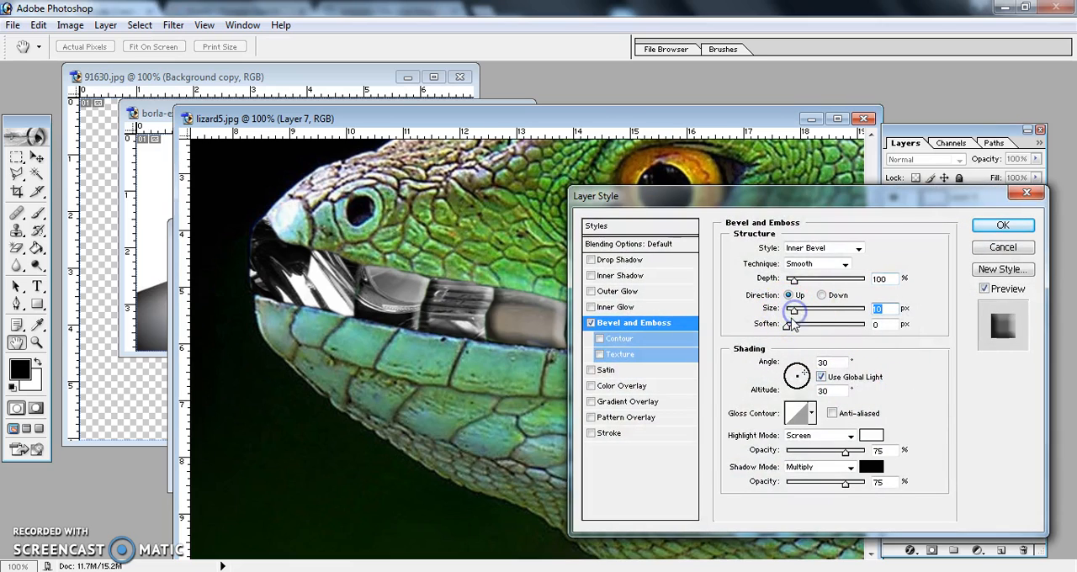
click(1001, 225)
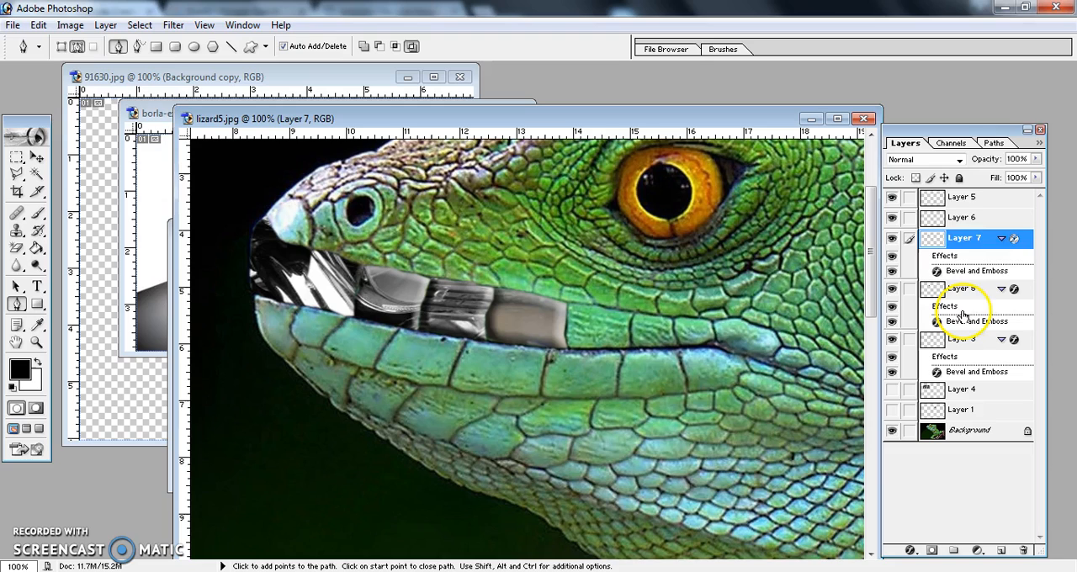
click(962, 217)
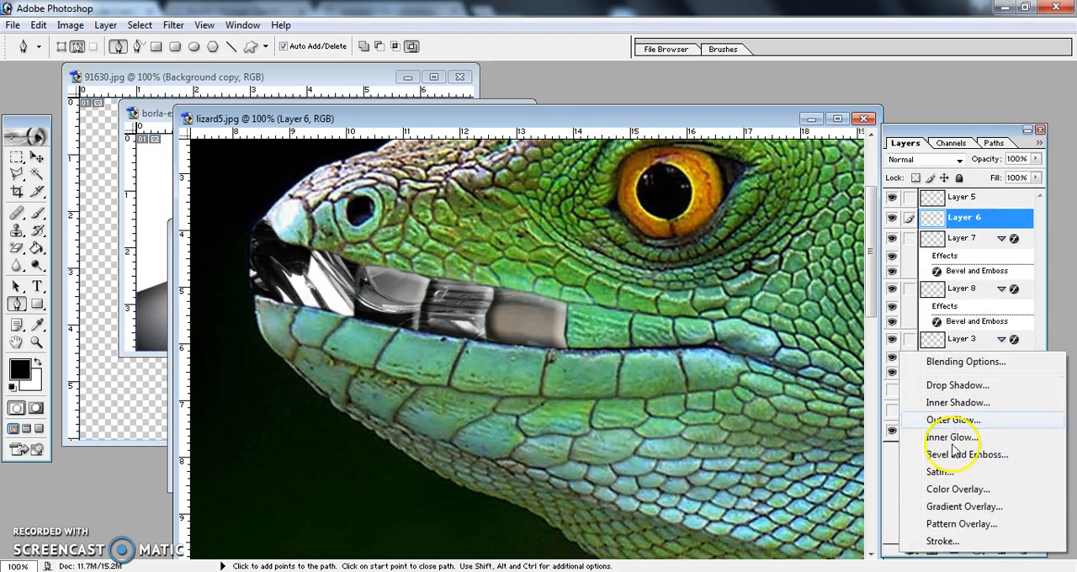
click(966, 455)
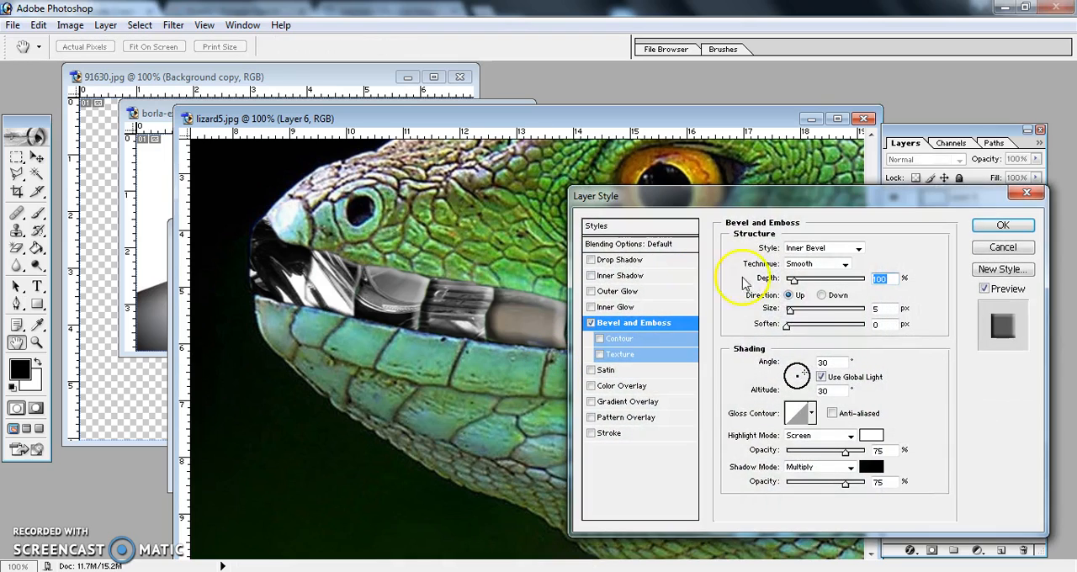
drag(797, 308, 797, 312)
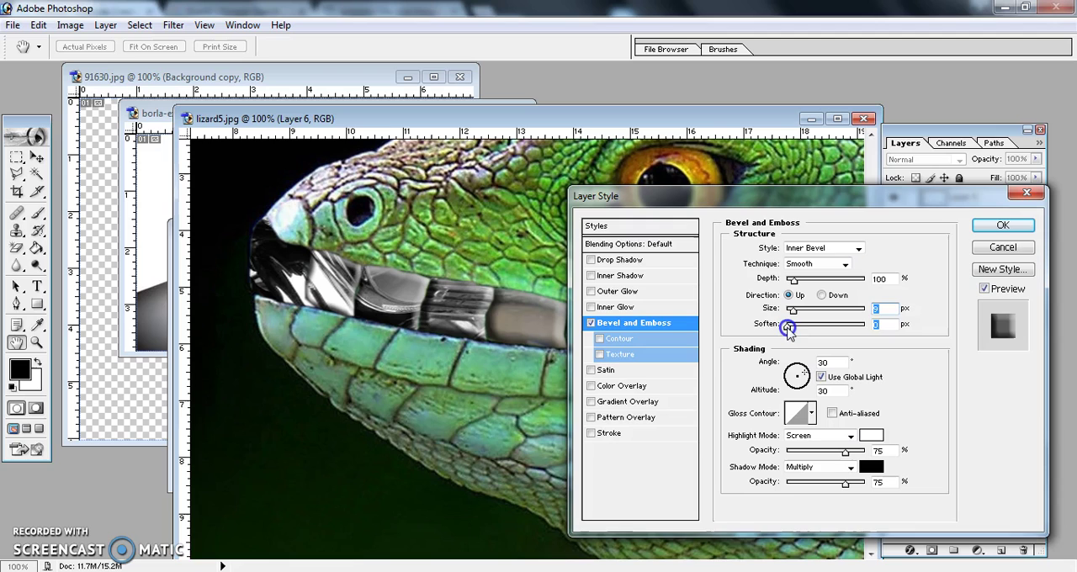
click(1002, 225)
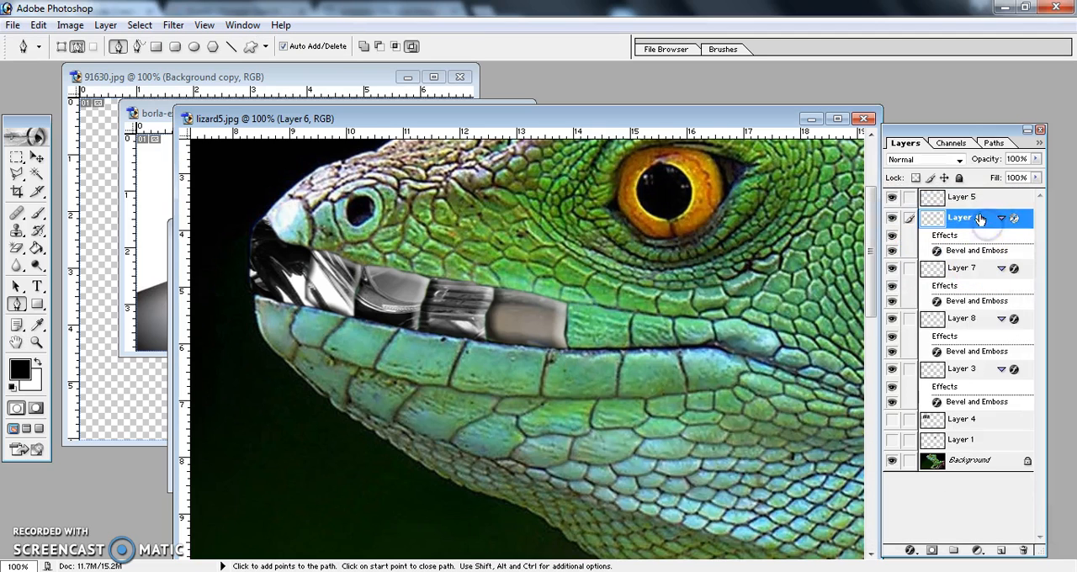
Give Layer 5 a bevel and emboss effect
click(964, 197)
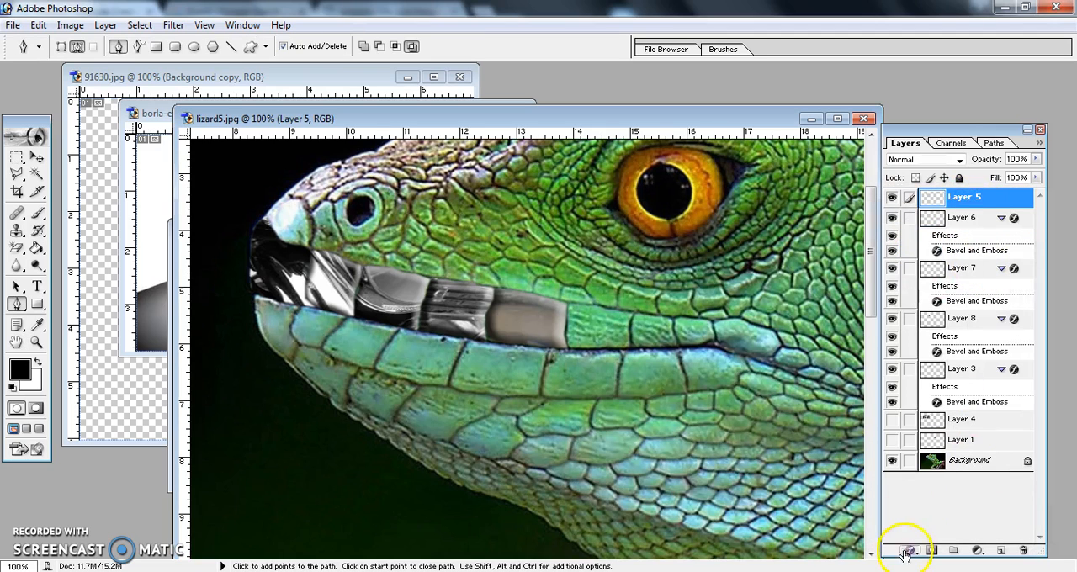
click(909, 550)
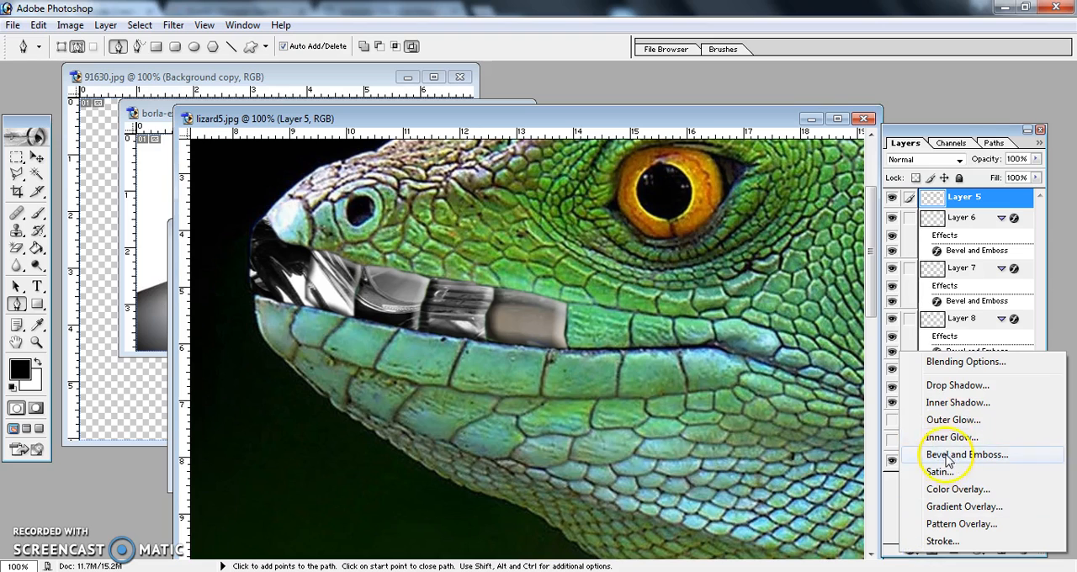
click(966, 454)
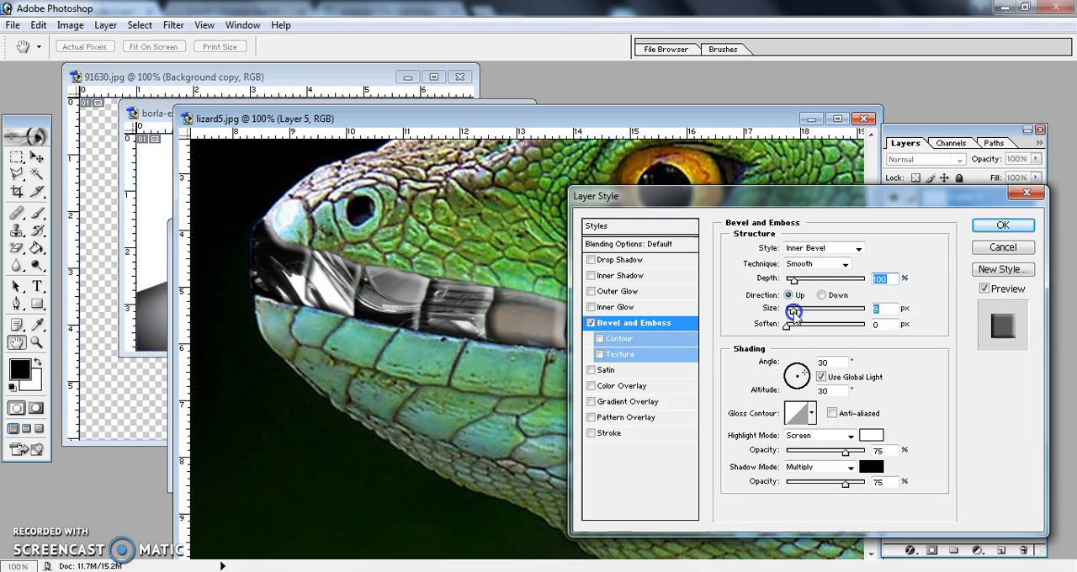
click(1002, 225)
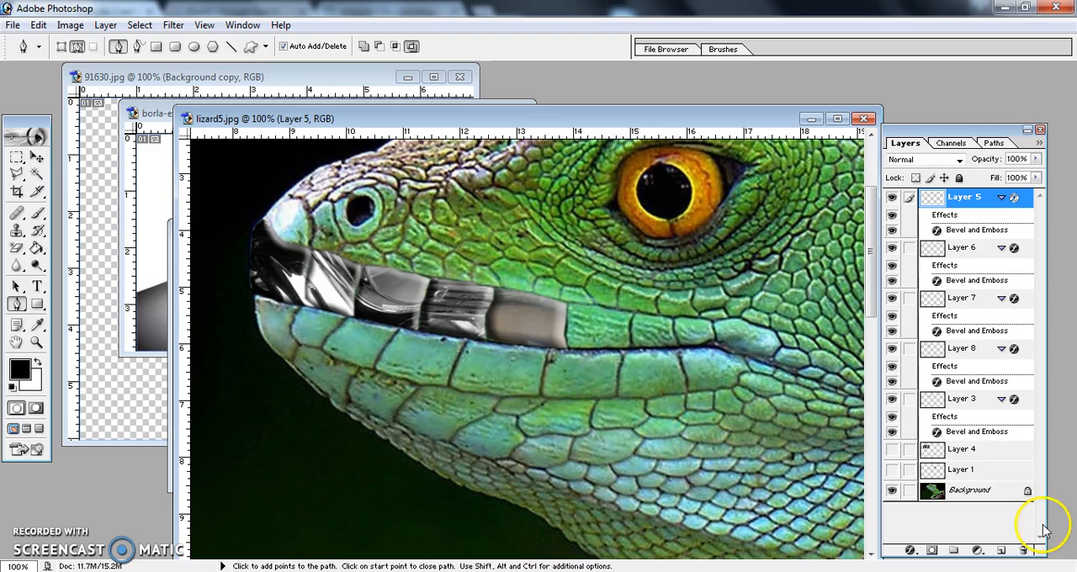
mouse_move(948, 214)
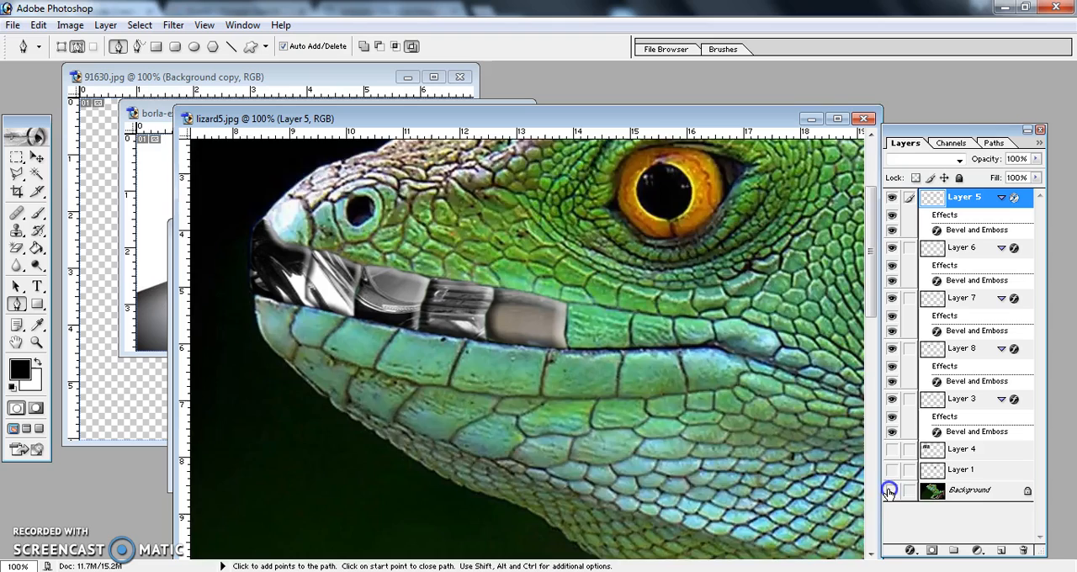
Hide the Background, merge visible lip pieces into Layer 5, and show the Background again
click(890, 490)
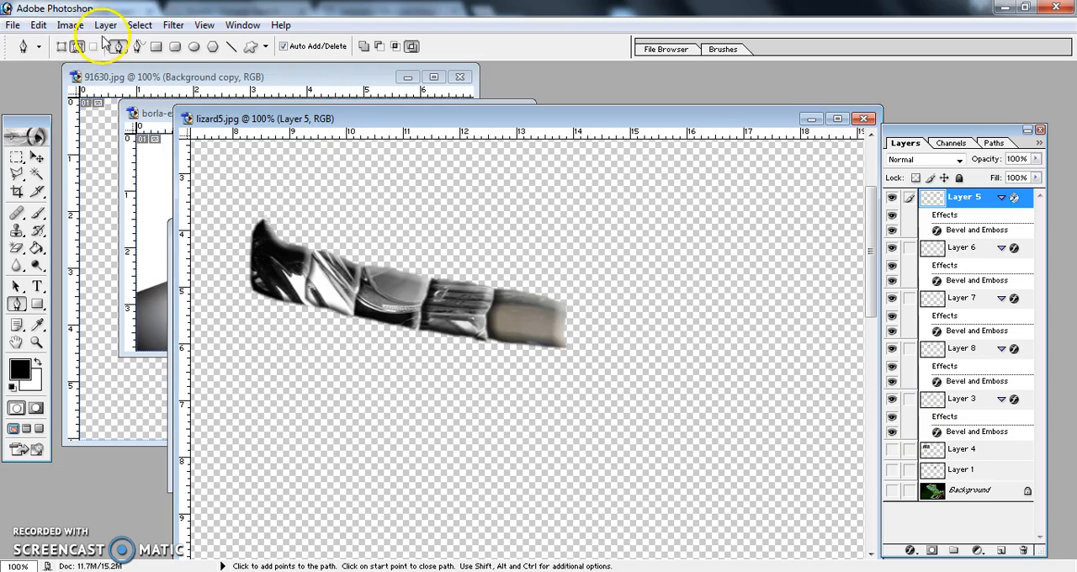
click(105, 25)
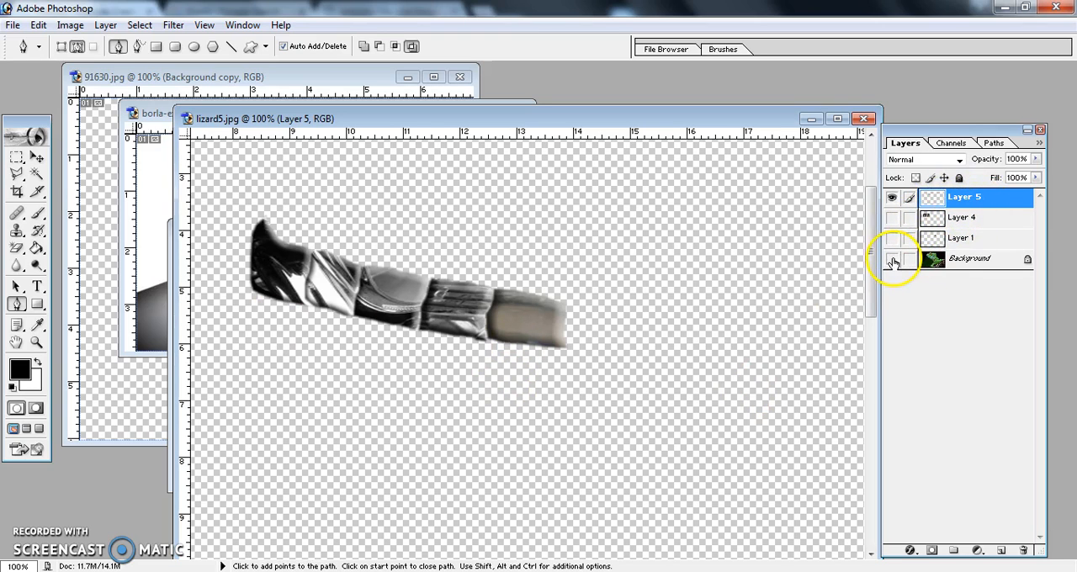
click(892, 258)
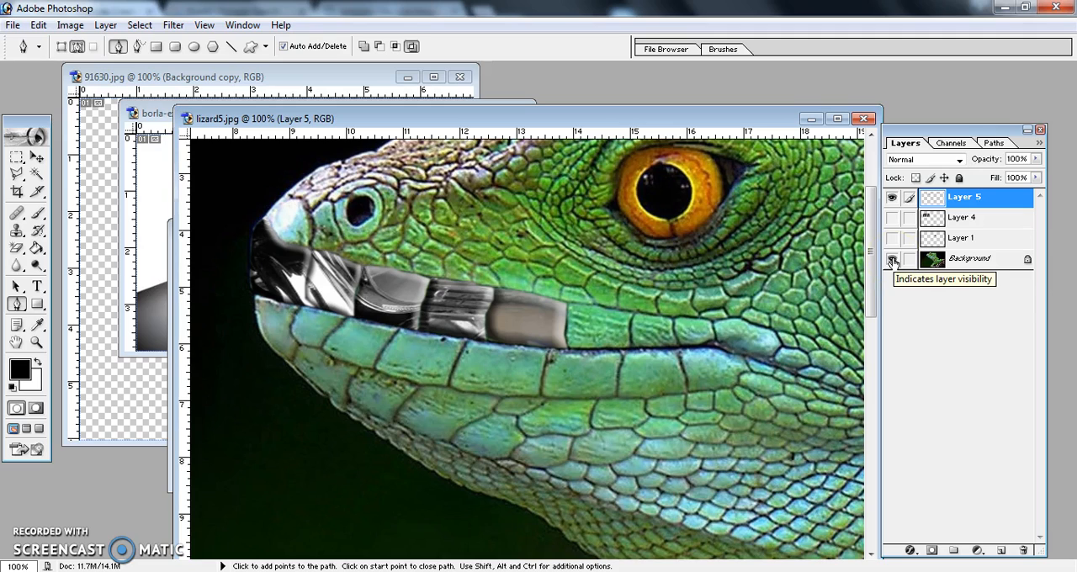
click(892, 259)
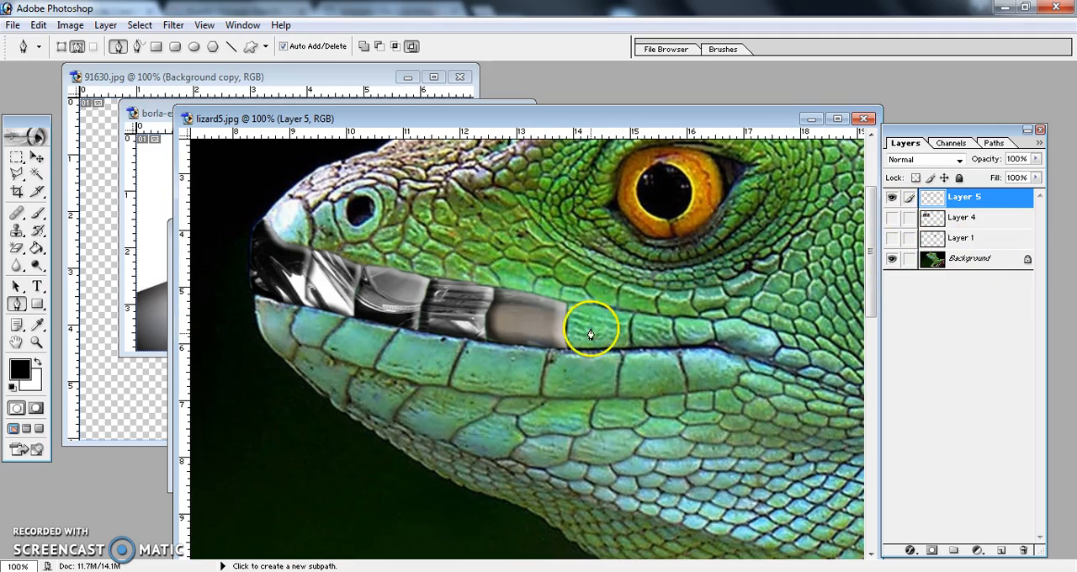
mouse_move(605, 352)
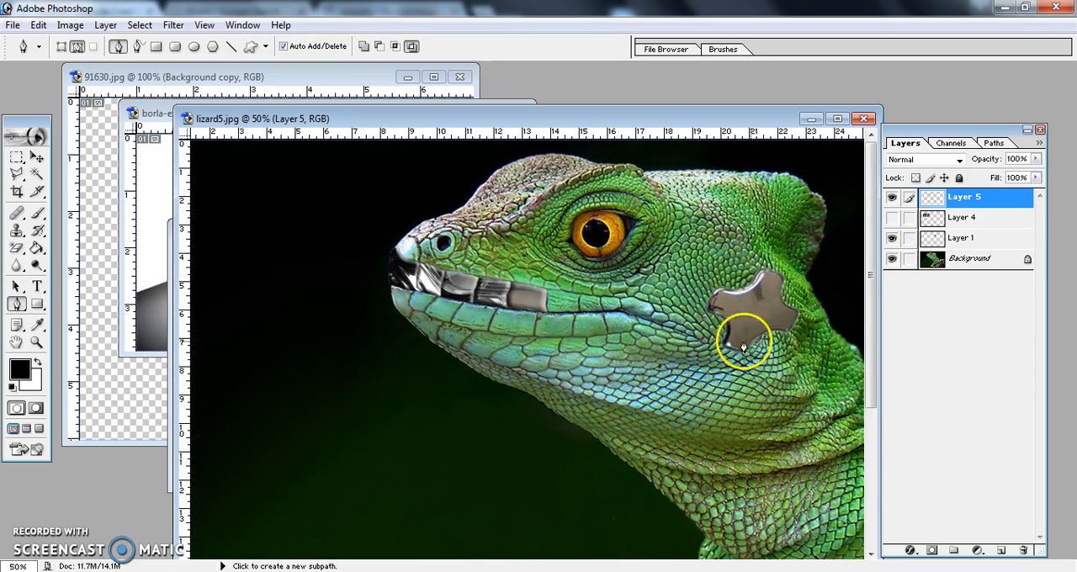
mouse_move(707, 323)
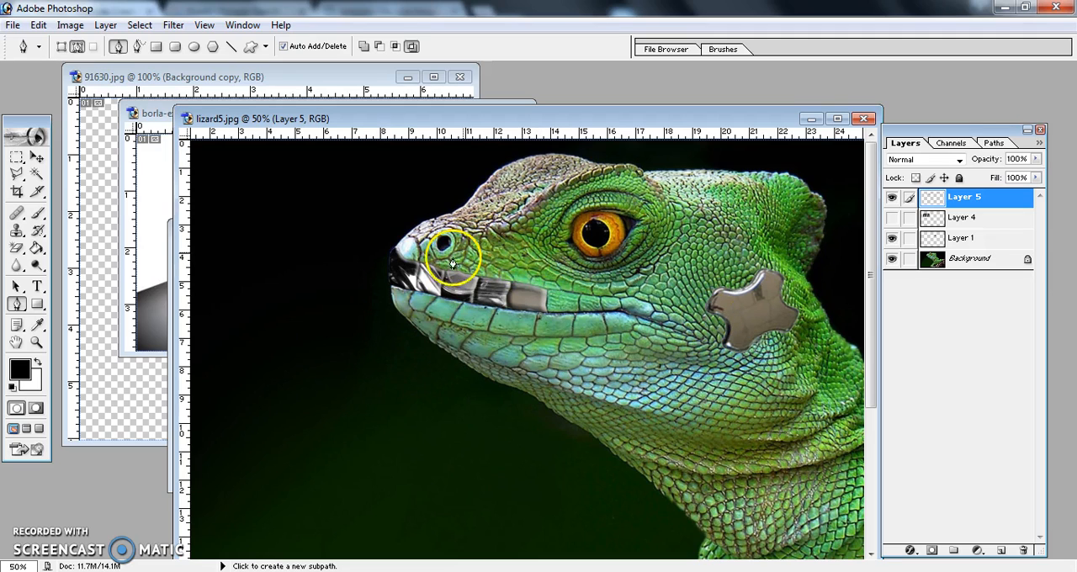
mouse_move(791, 267)
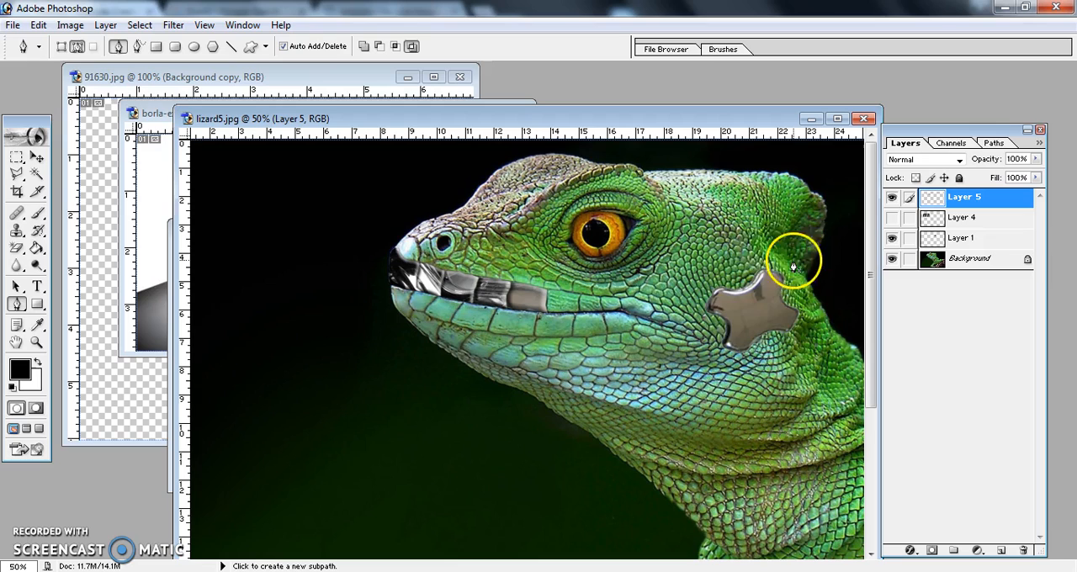
mouse_move(753, 396)
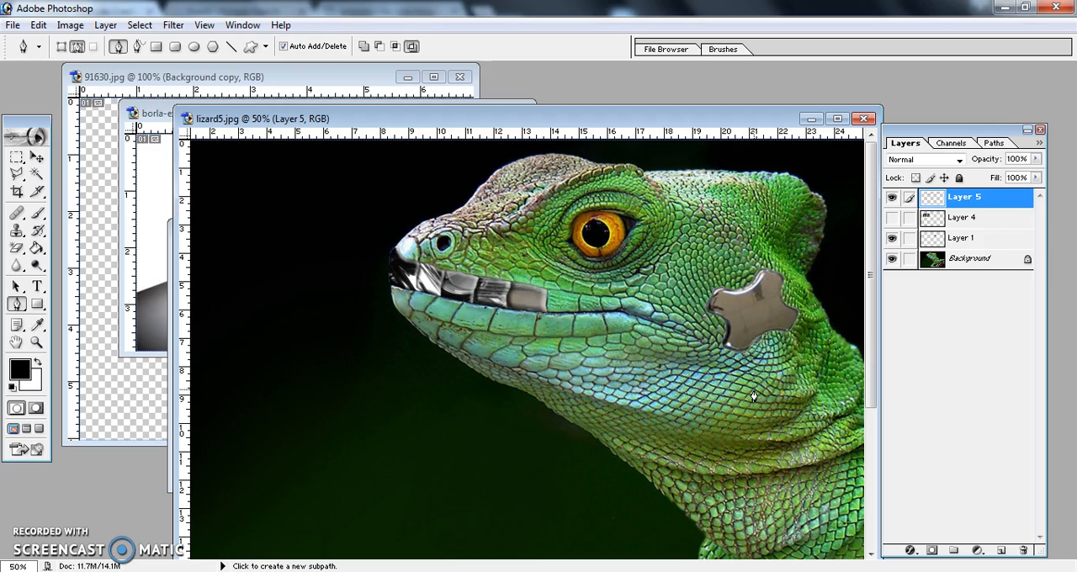
mouse_move(774, 331)
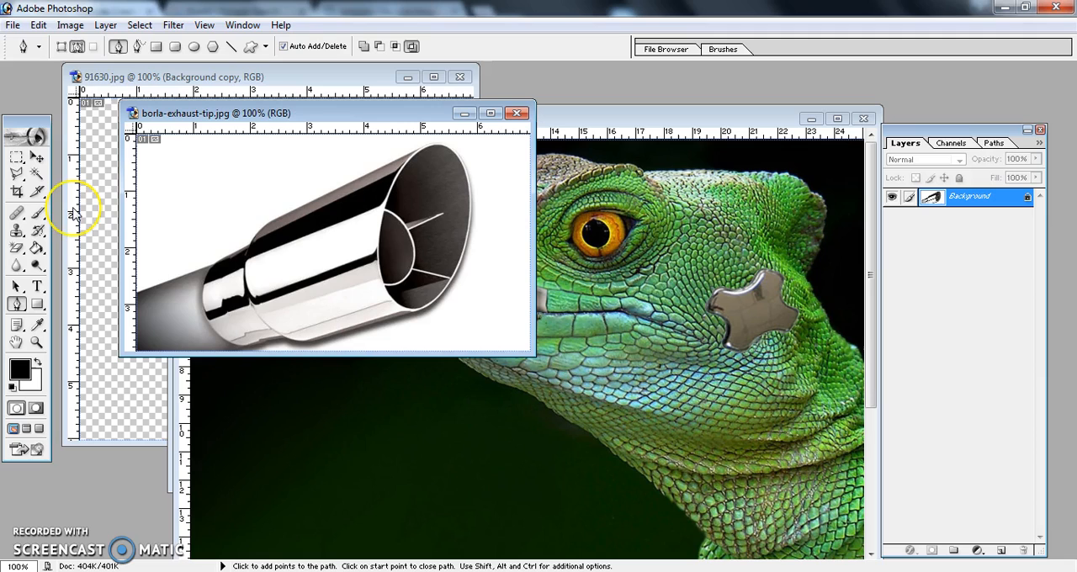
mouse_move(993, 178)
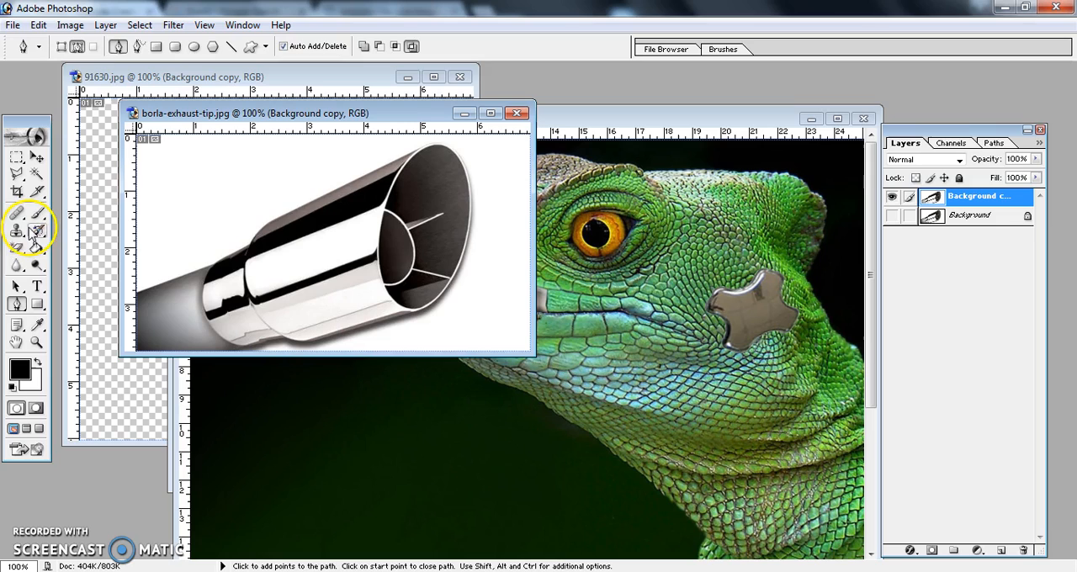
Wipe out the white backdrop around the chrome exhaust tip with the Magic Eraser
click(15, 248)
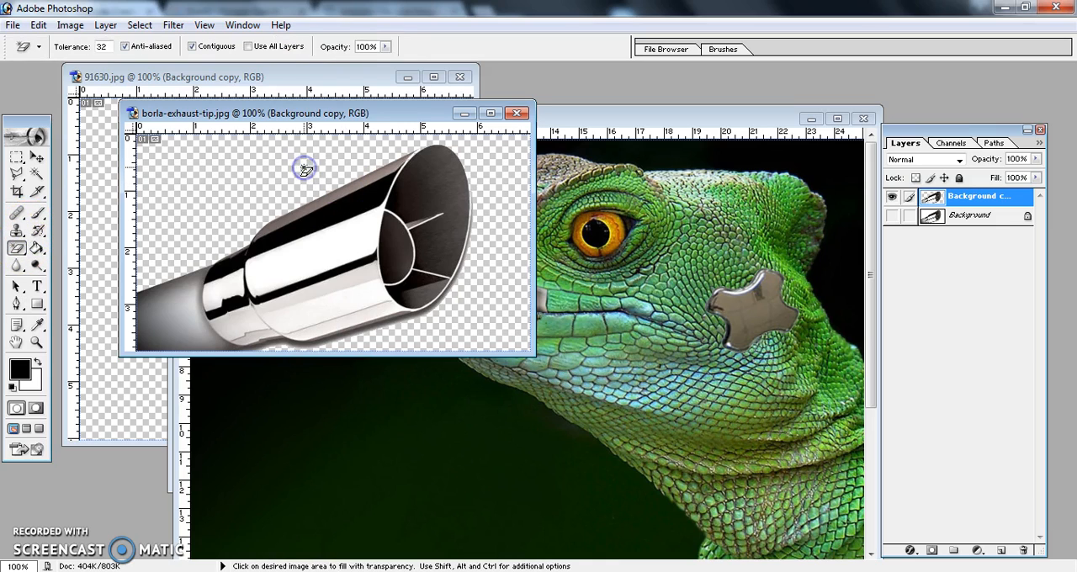
click(15, 157)
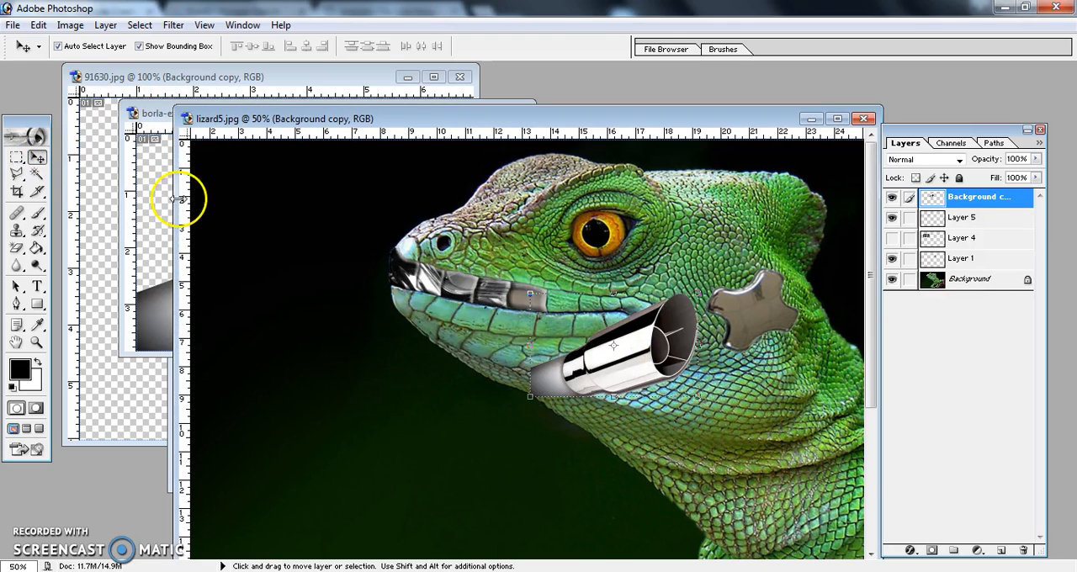
Drag the exhaust tip up from the jaw toward the eye, settling it across the mouth
drag(612, 345, 633, 305)
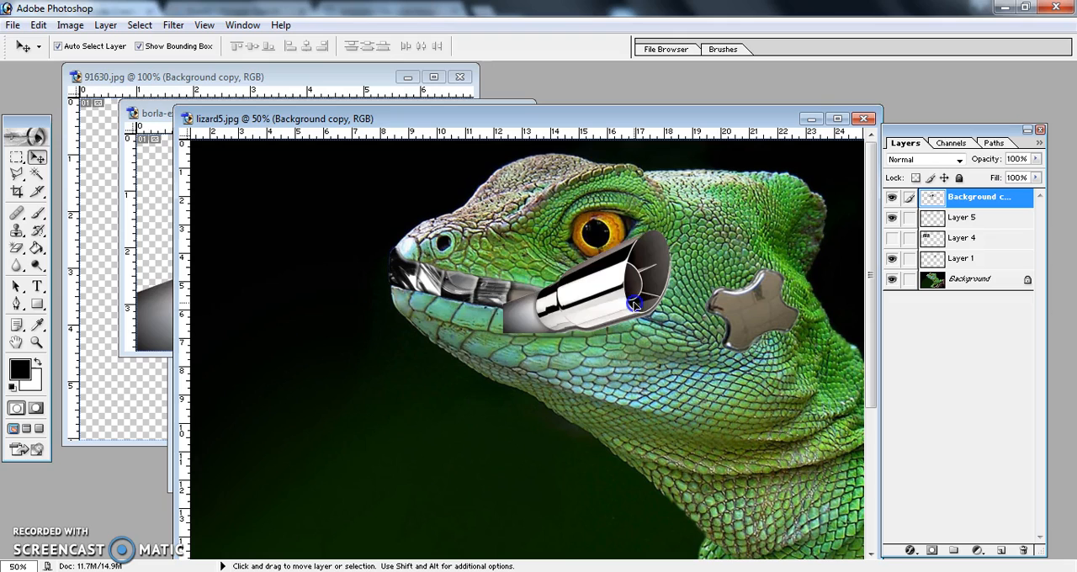
drag(631, 303, 560, 252)
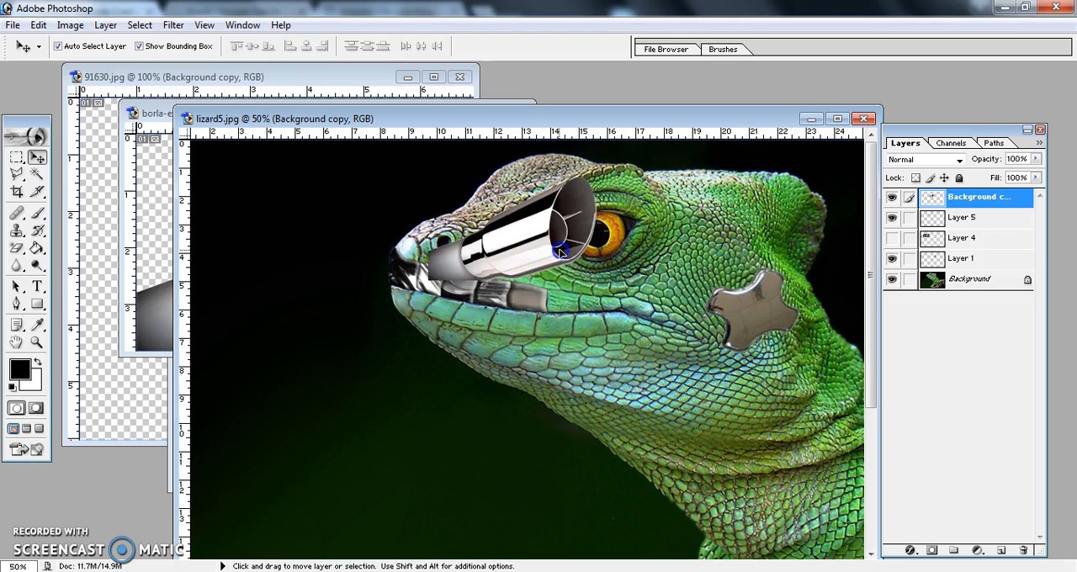
drag(559, 252, 589, 246)
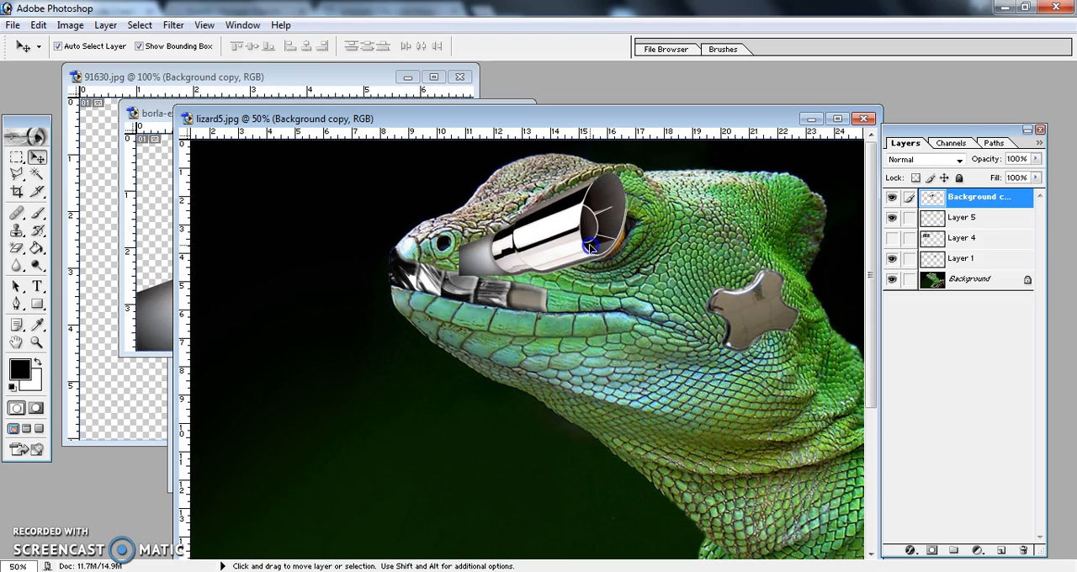
drag(589, 244, 578, 254)
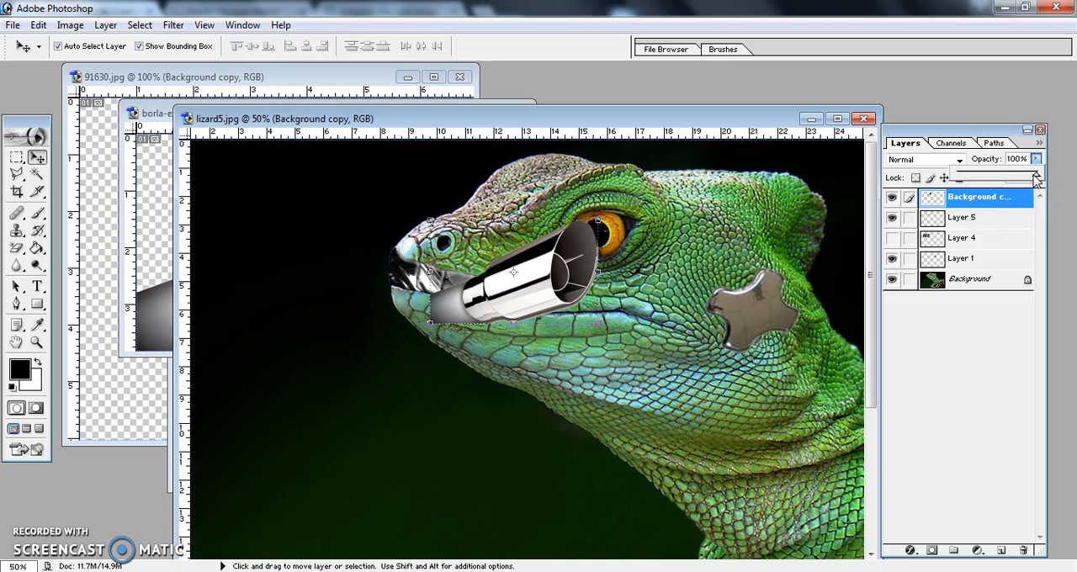
Lower the tip layer to 62% opacity and scale it to reach from snout to eye
drag(1035, 177, 1007, 178)
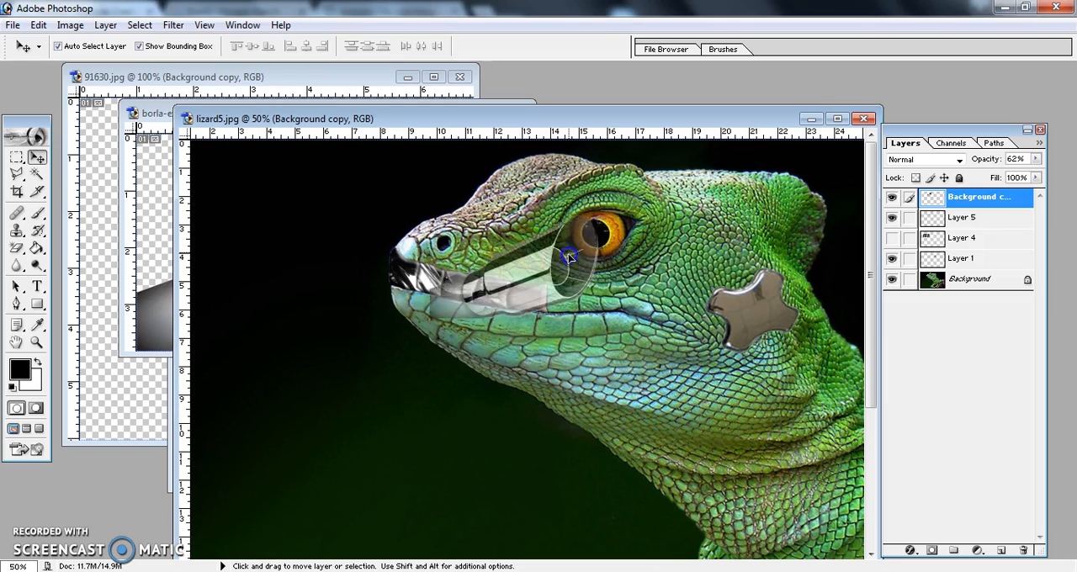
drag(568, 257, 589, 215)
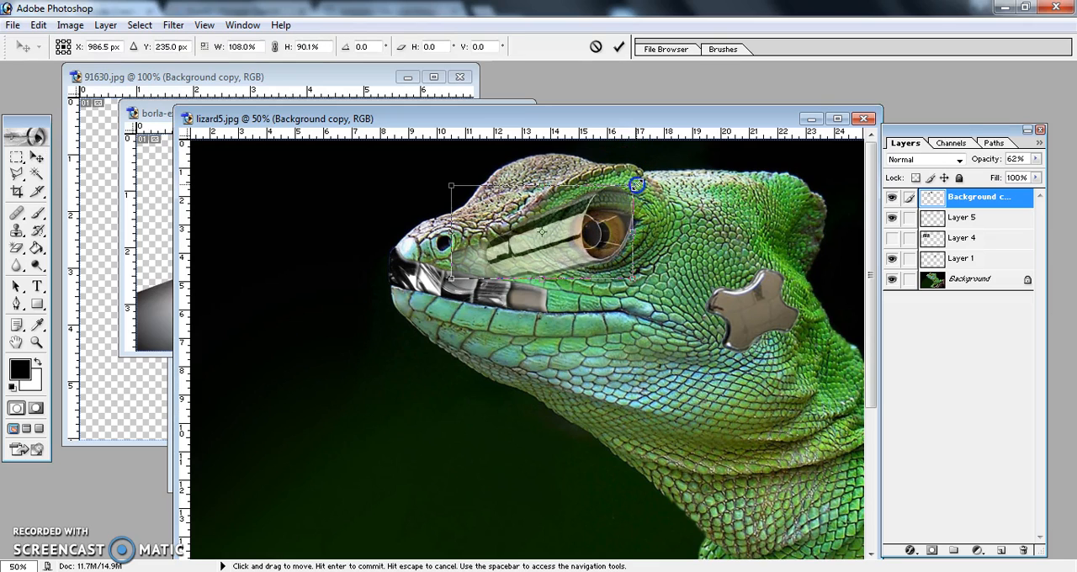
drag(637, 186, 642, 199)
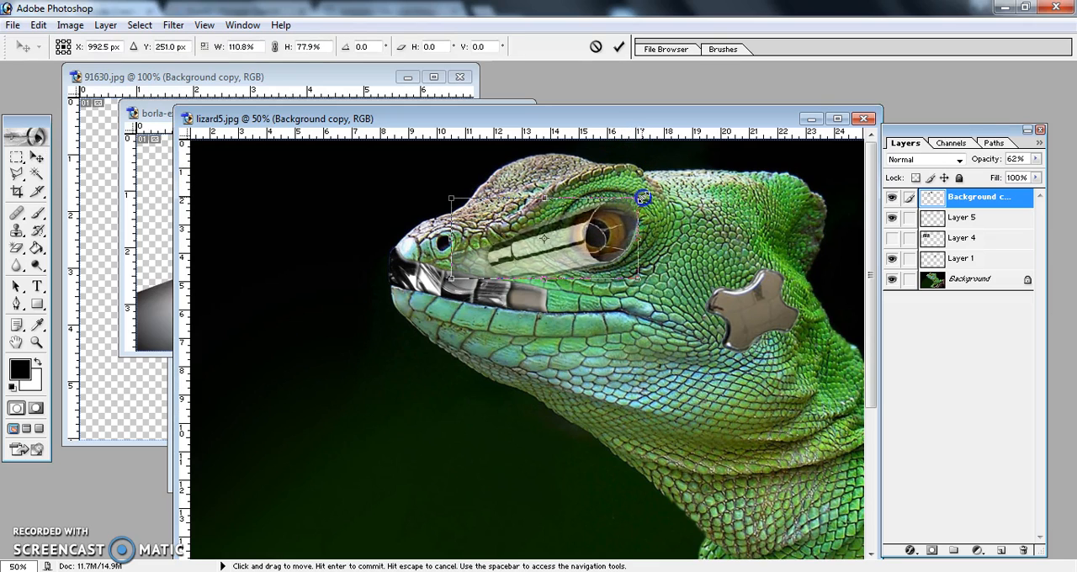
drag(642, 200, 696, 203)
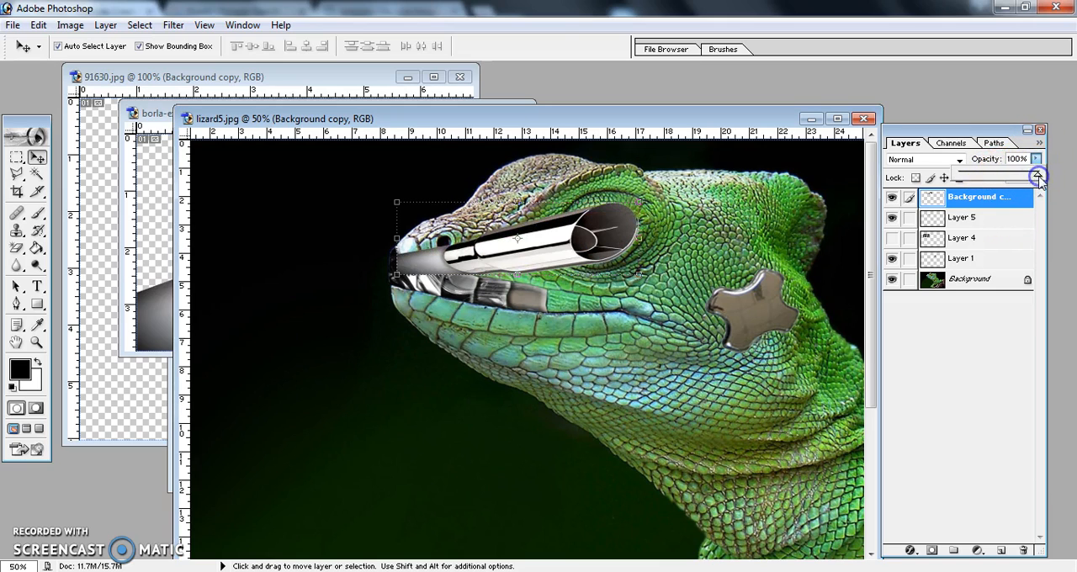
mouse_move(37, 342)
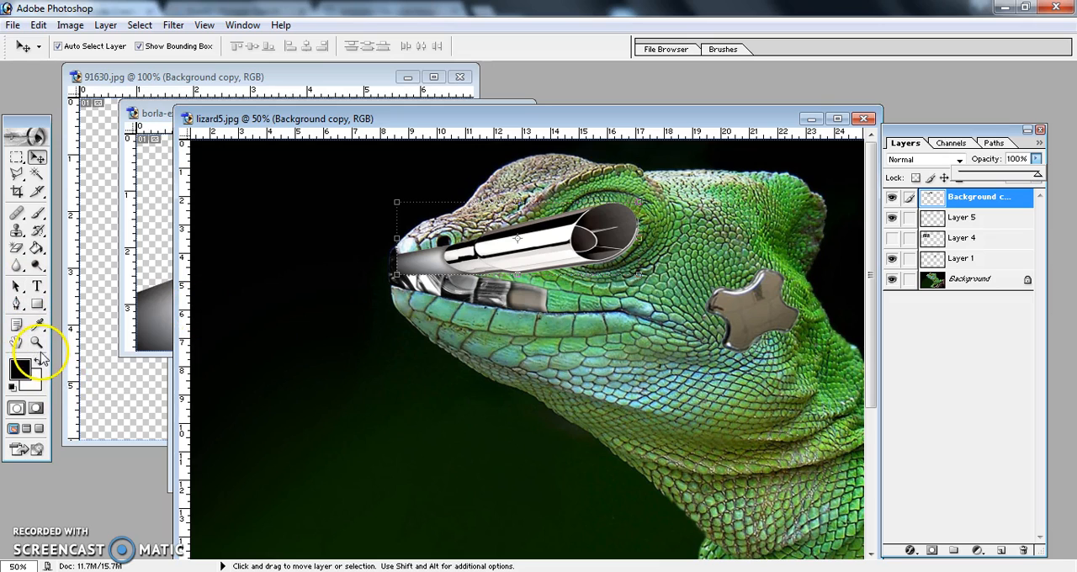
Zoom in on the eye and erase the tip's inside so the eye shows through
click(37, 342)
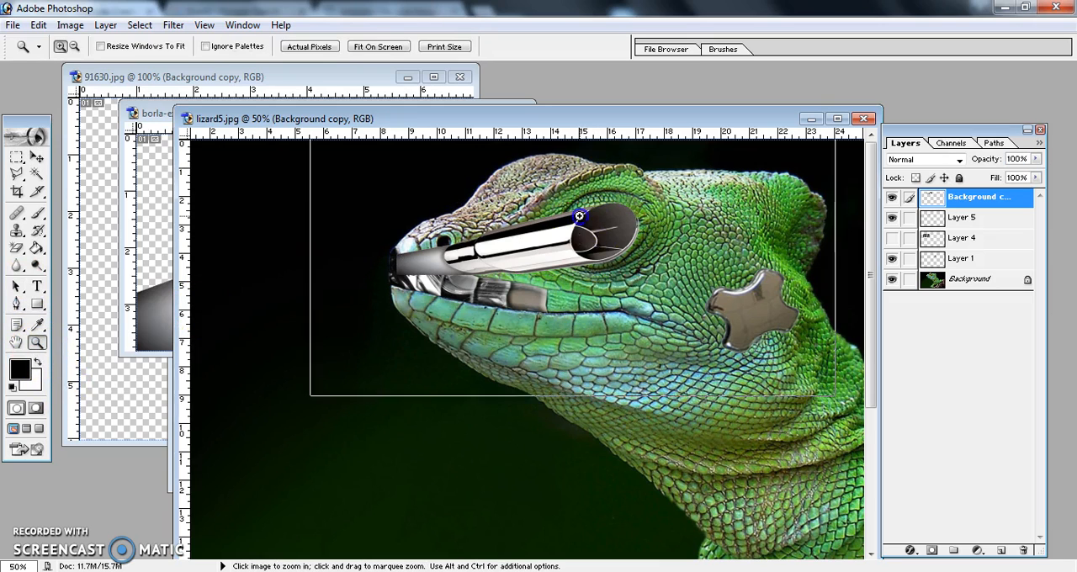
click(580, 216)
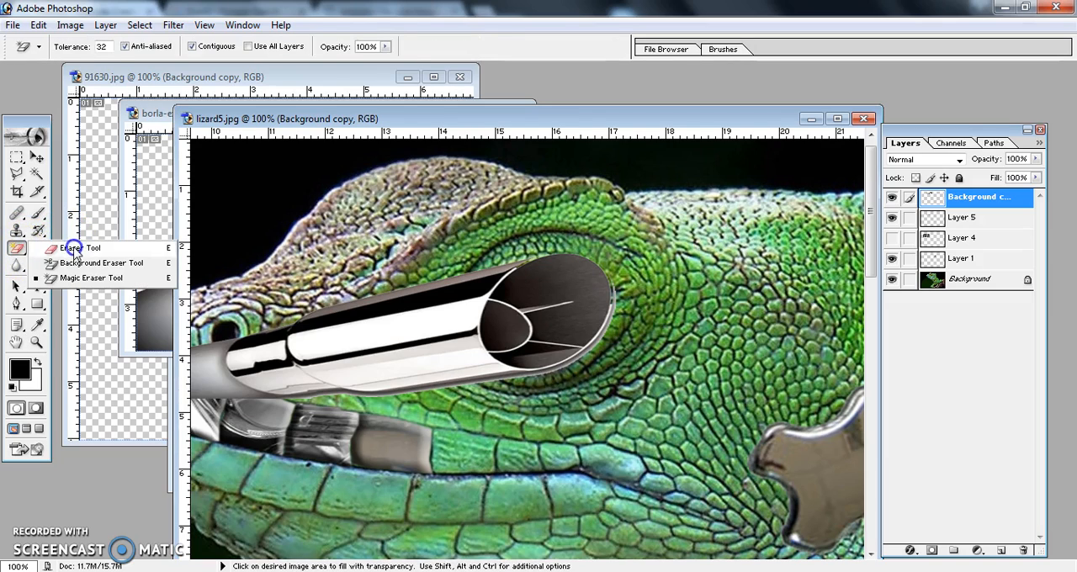
click(82, 248)
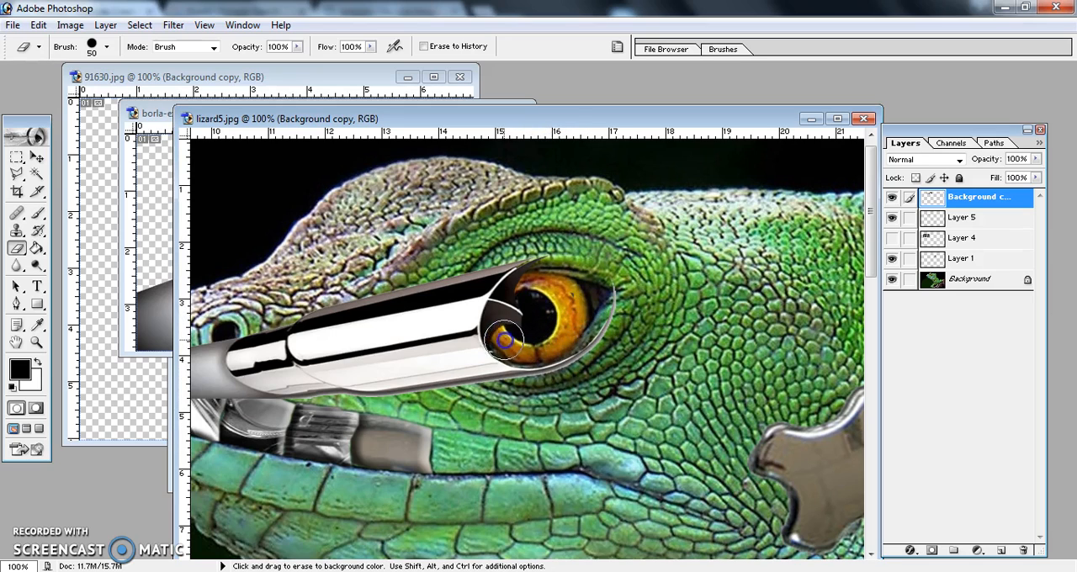
drag(505, 340, 551, 278)
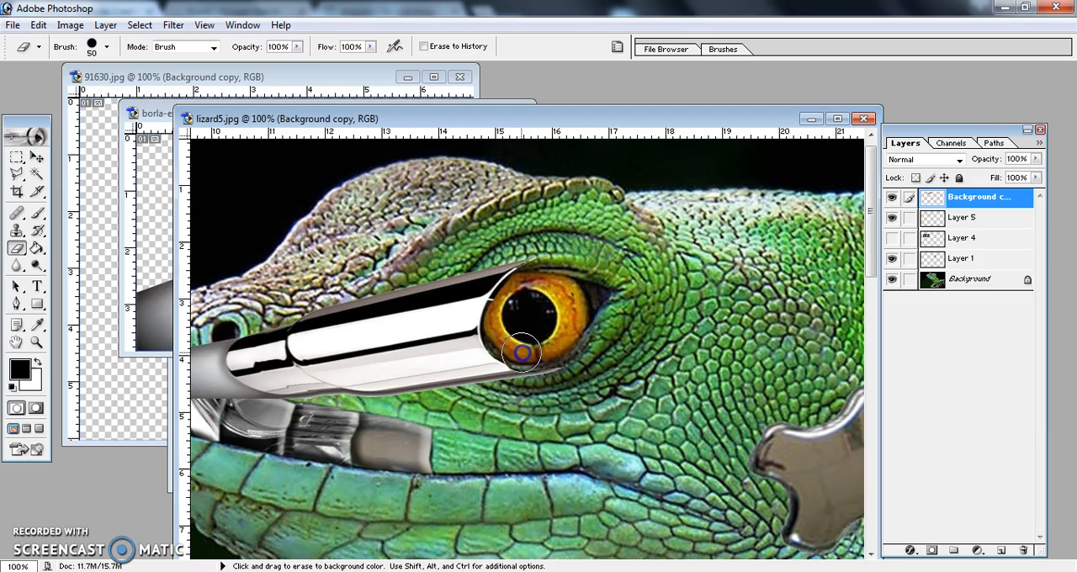
mouse_move(509, 391)
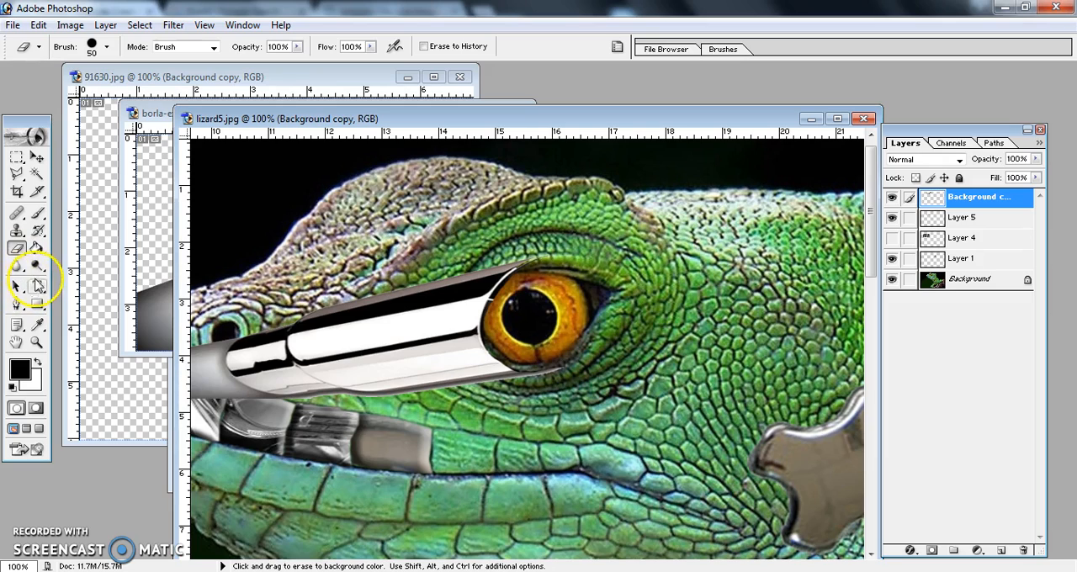
Select the Burn Tool from the Dodge flyout and set its Exposure to 100%
click(16, 248)
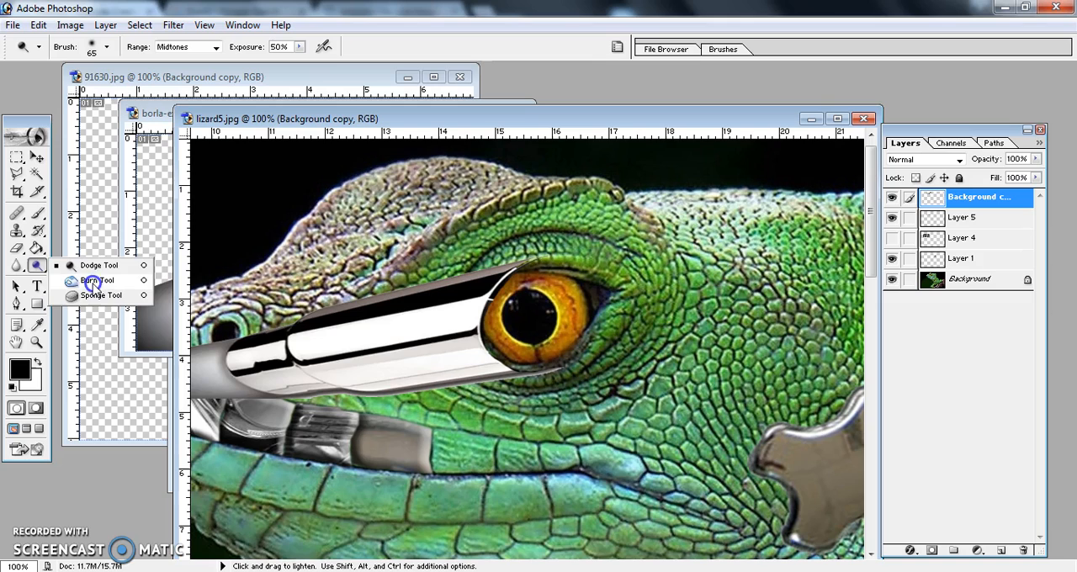
click(99, 281)
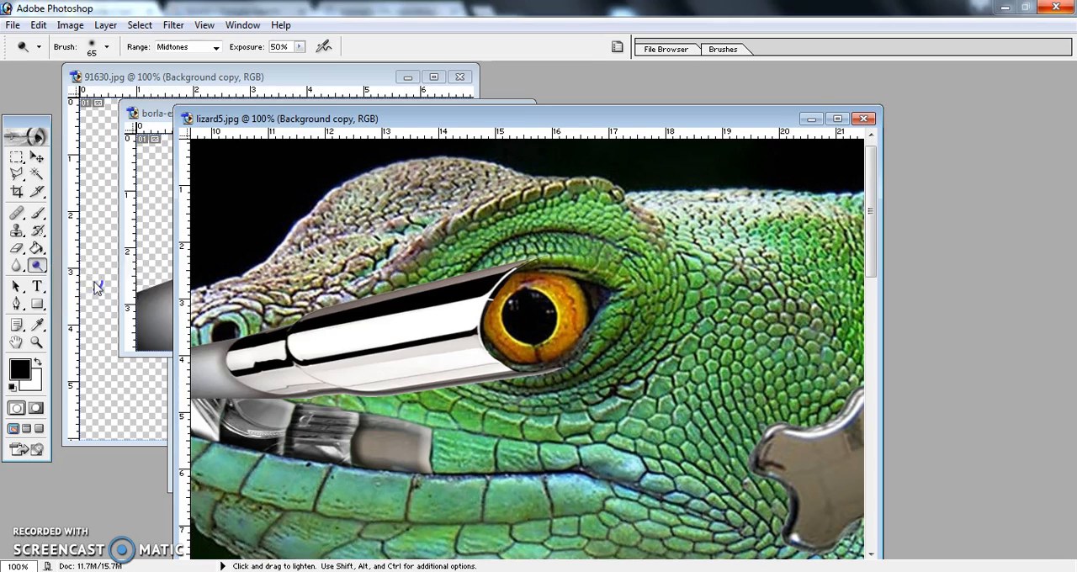
click(40, 267)
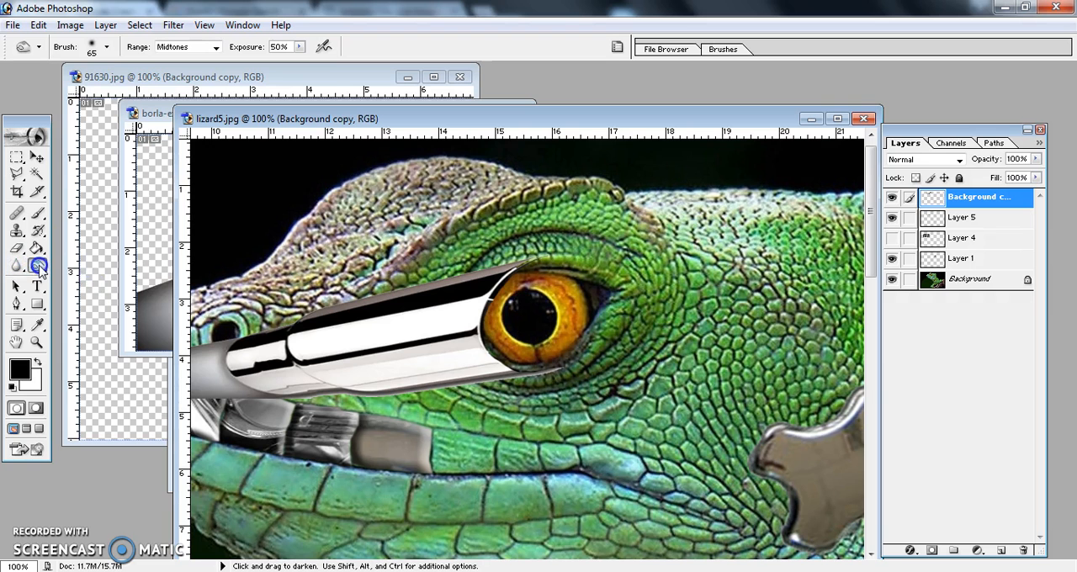
click(39, 266)
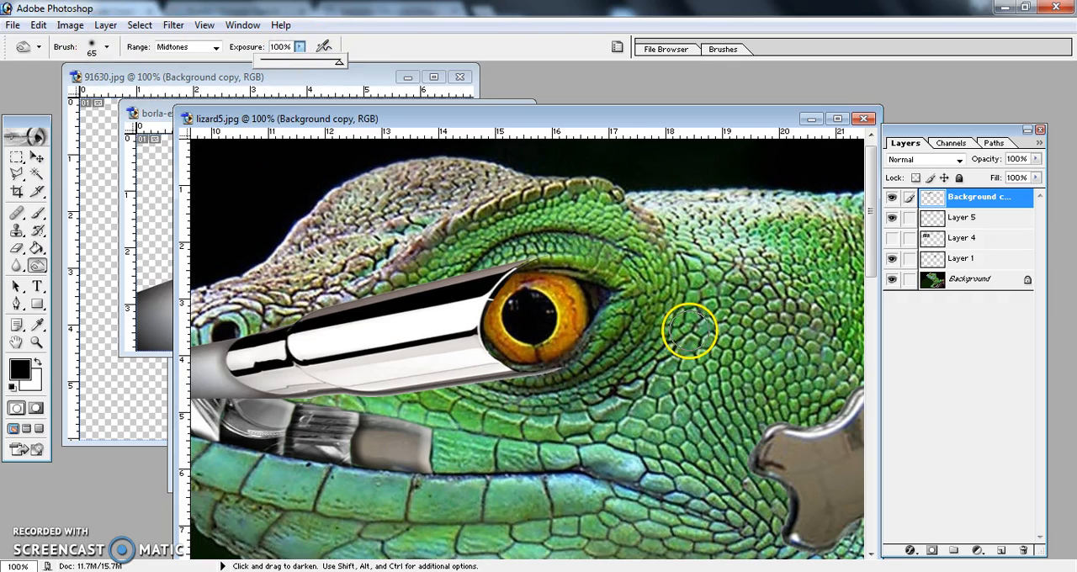
mouse_move(509, 350)
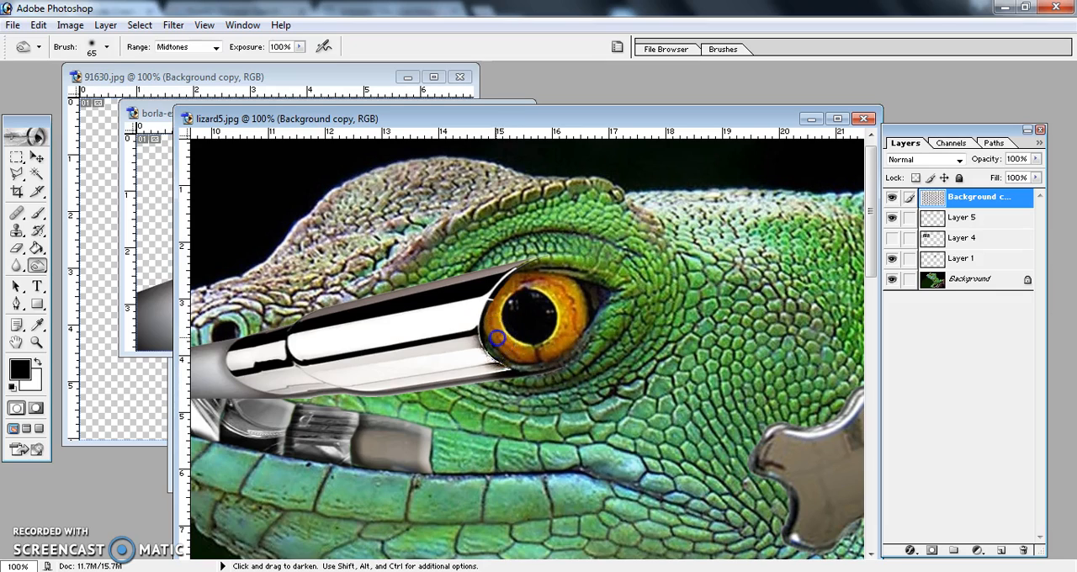
mouse_move(504, 351)
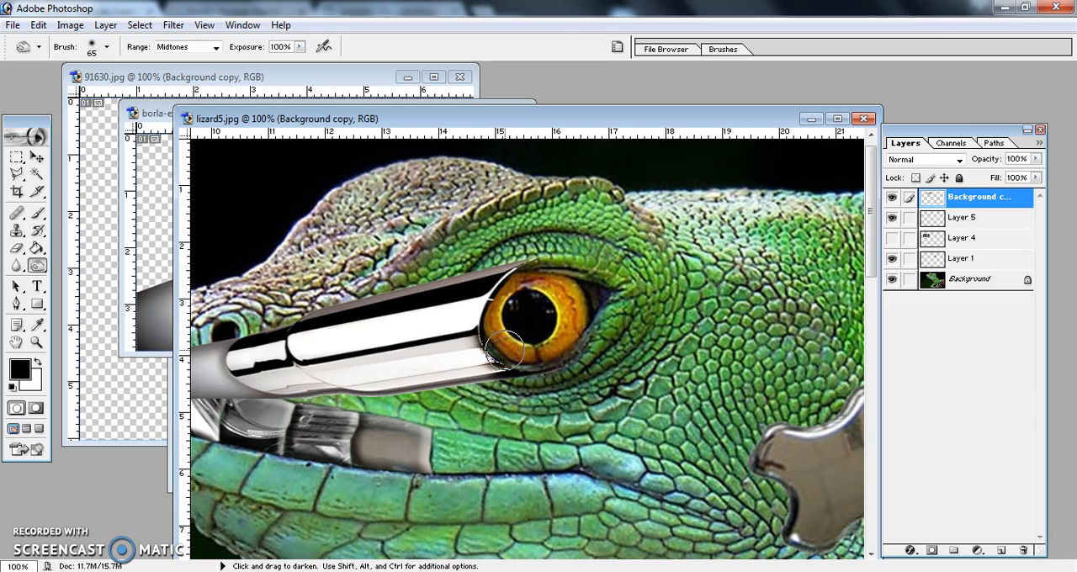
mouse_move(499, 356)
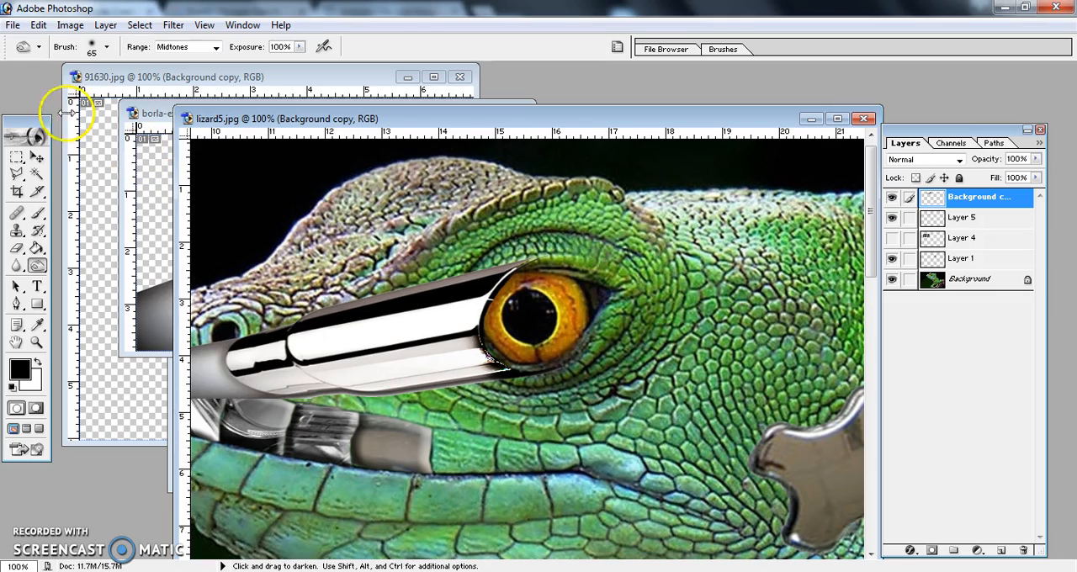
mouse_move(13, 25)
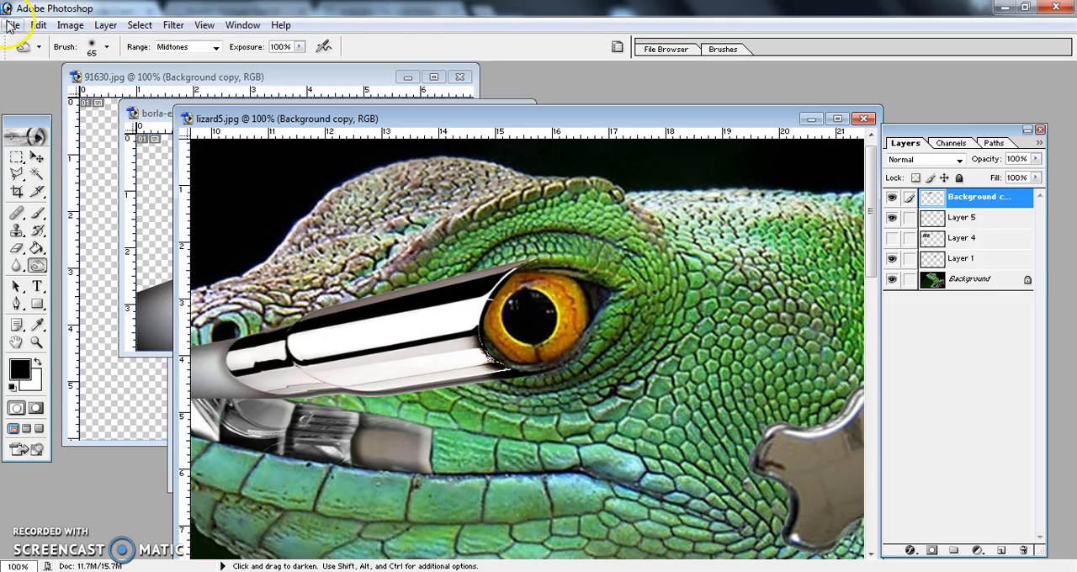
Save the composite as 'jencyborg' in Photoshop PSD format with layers
click(13, 25)
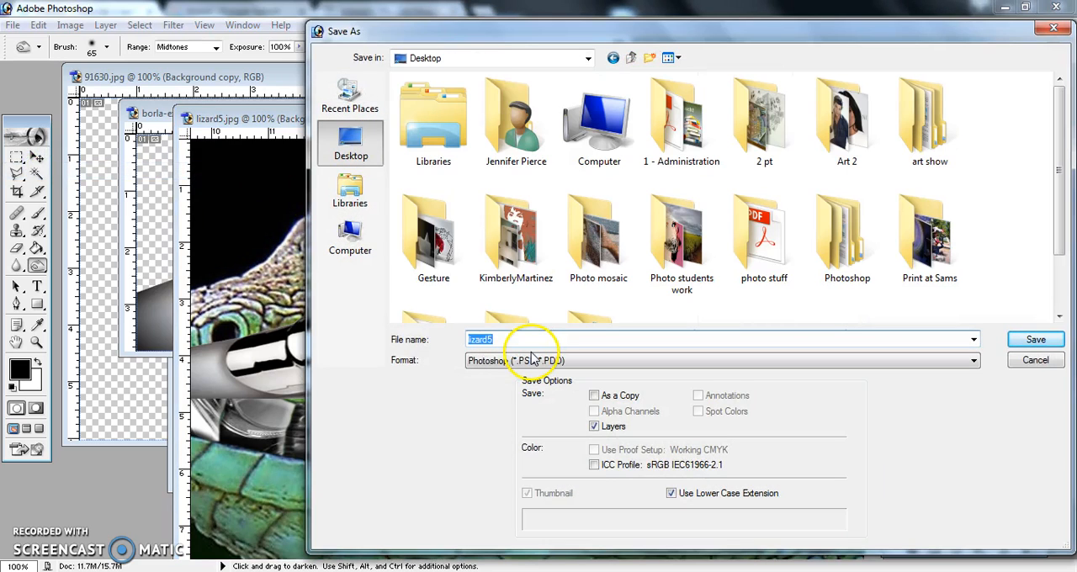
text(jencyborg)
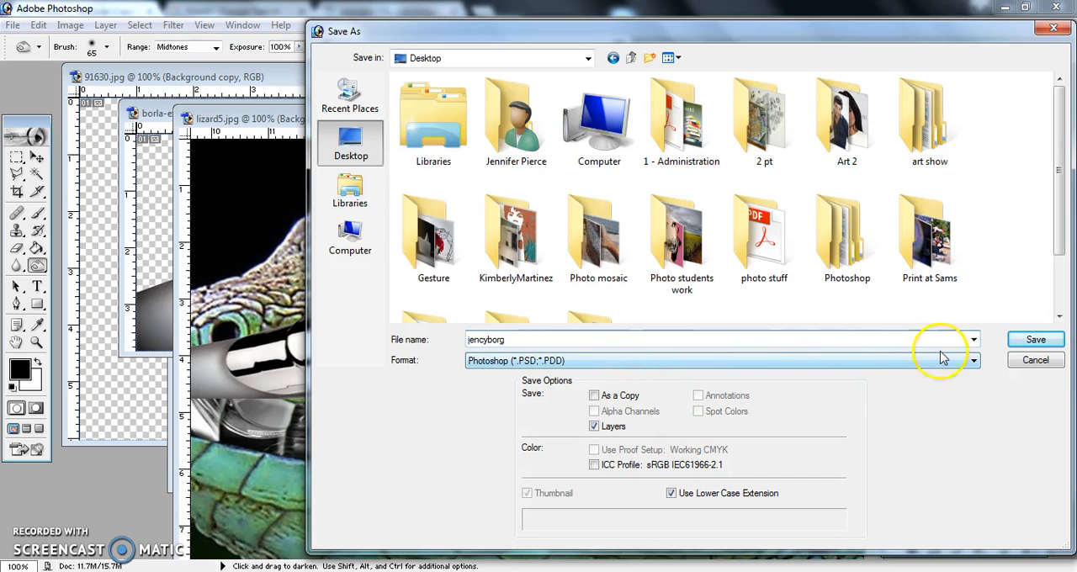
click(1035, 339)
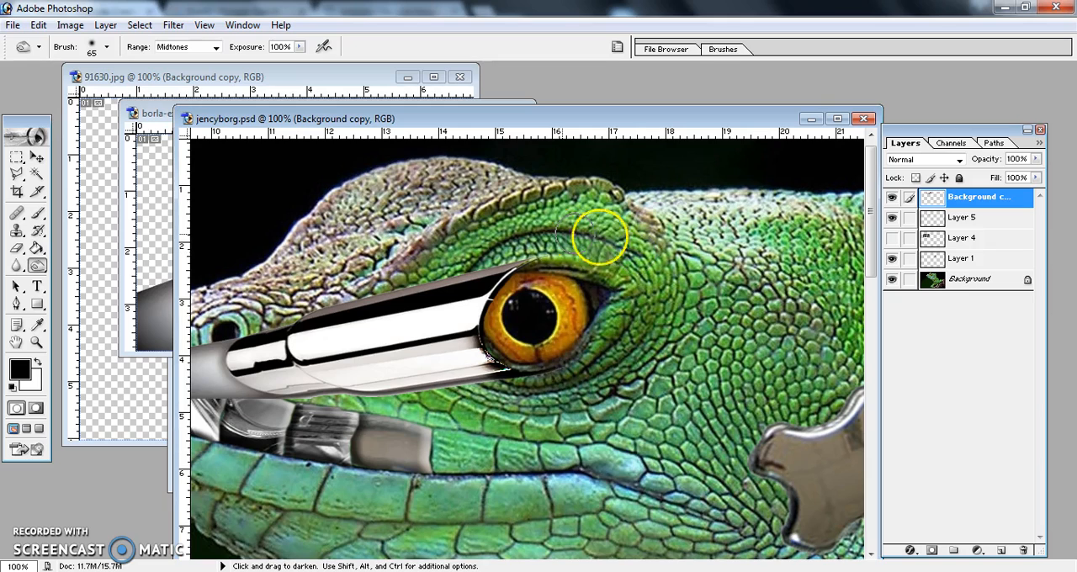
mouse_move(173, 23)
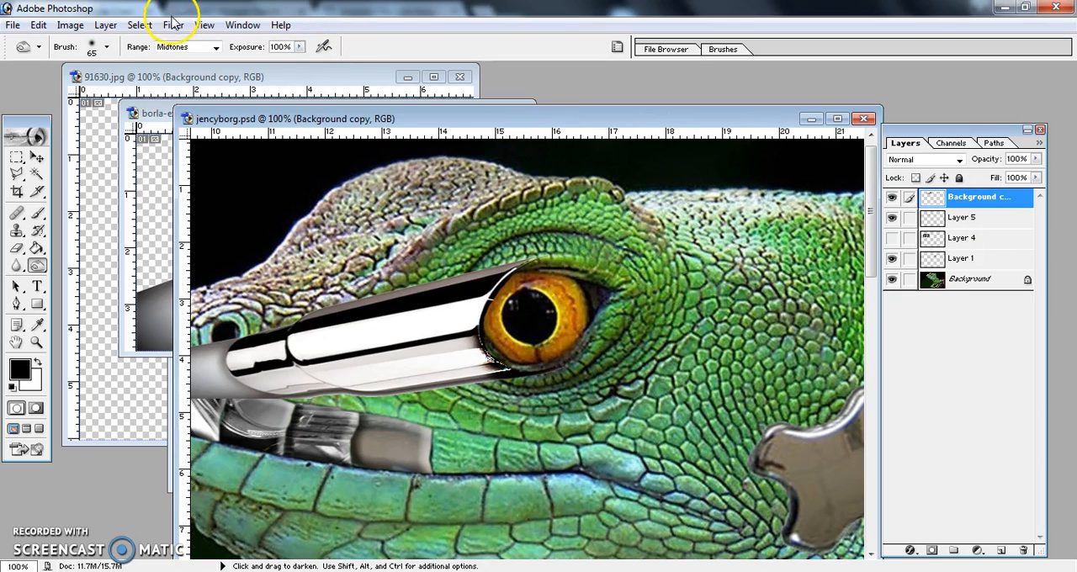
Apply a Liquify Forward Warp that pushes the tip's rim outward around the eye
click(173, 24)
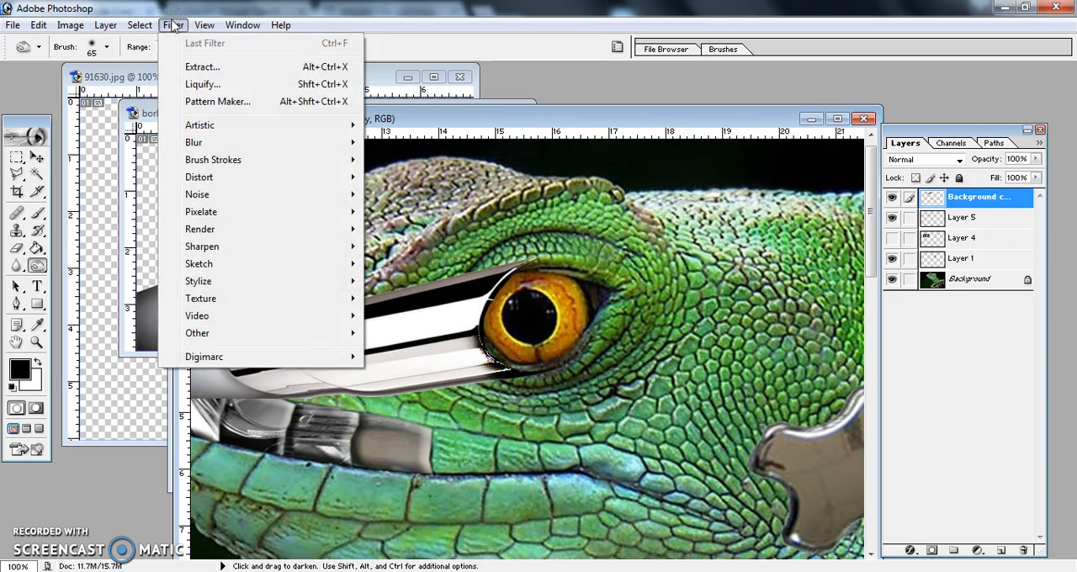
mouse_move(210, 85)
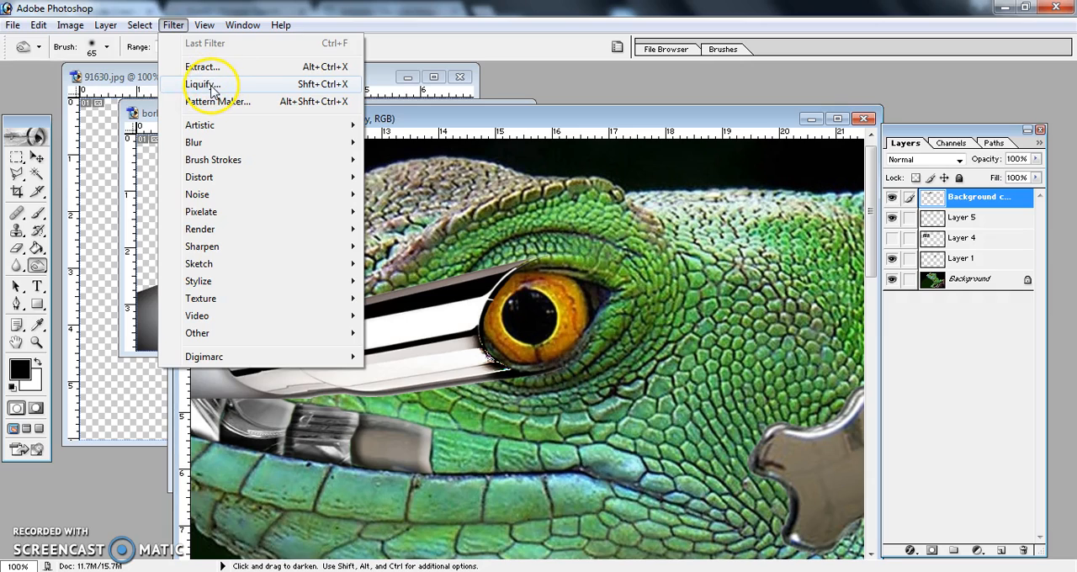
click(201, 84)
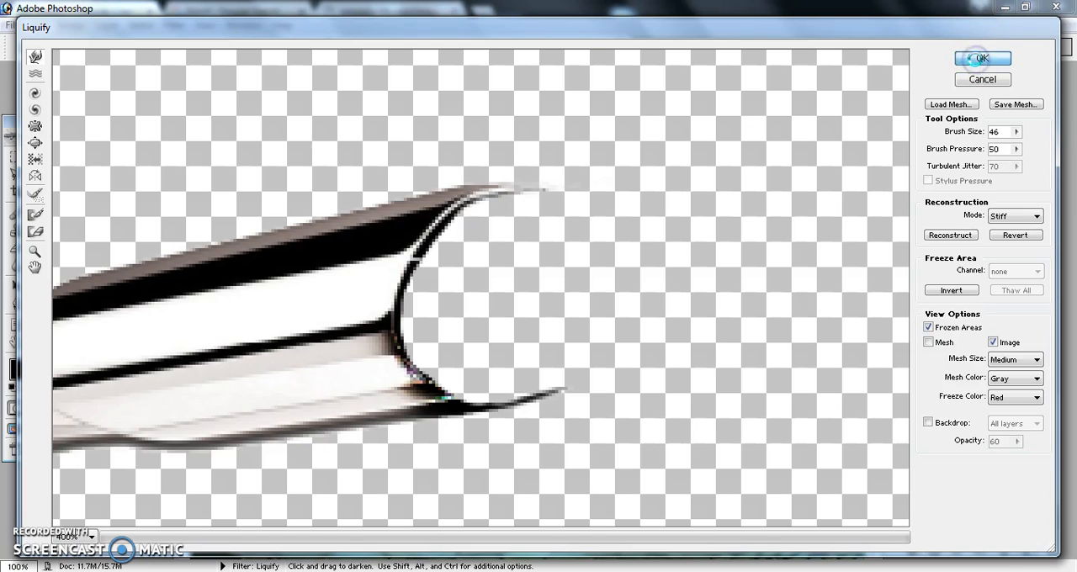
click(982, 58)
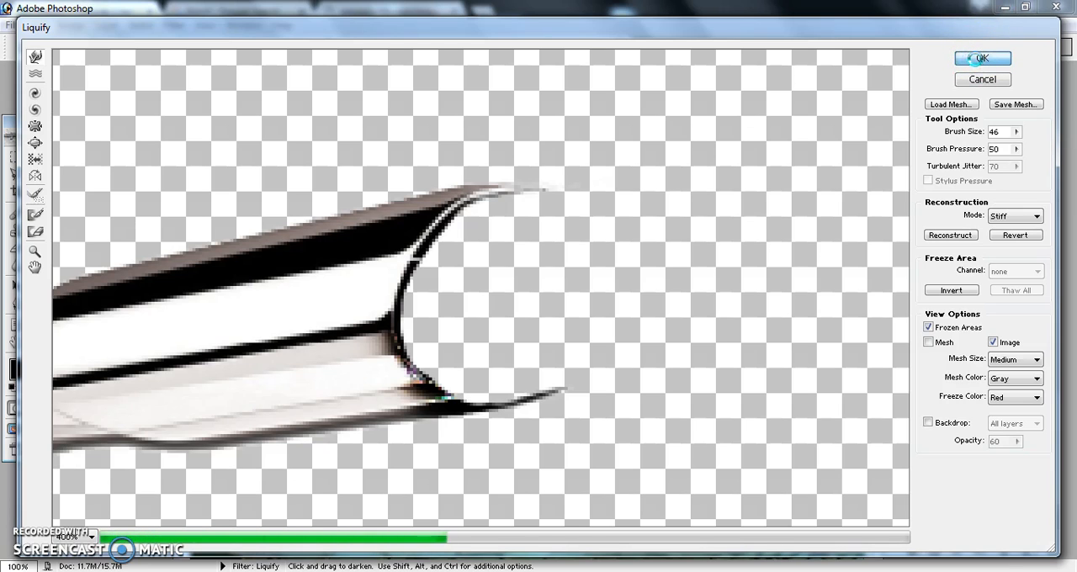
click(981, 58)
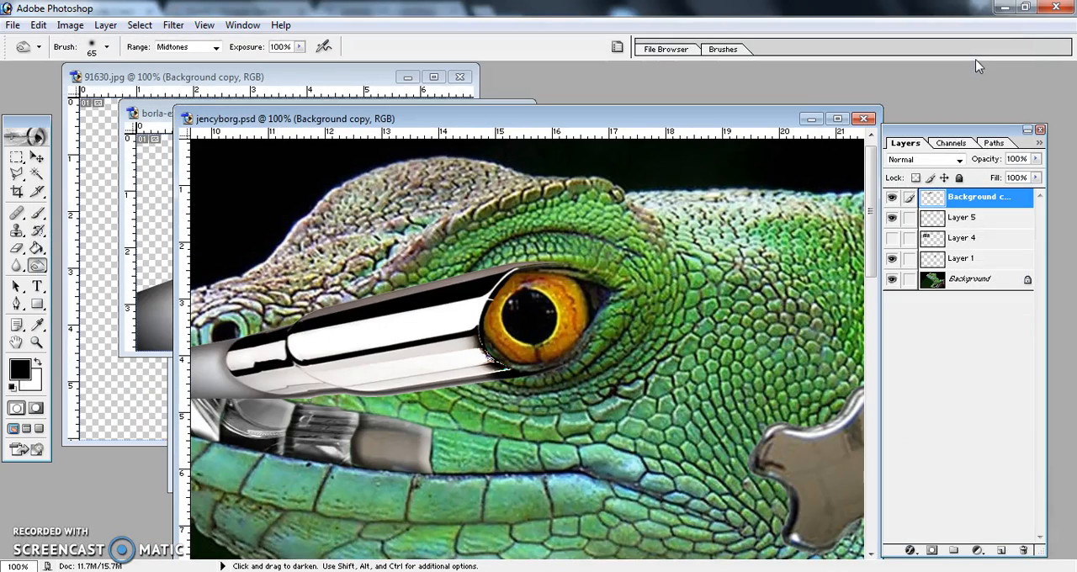
mouse_move(526, 265)
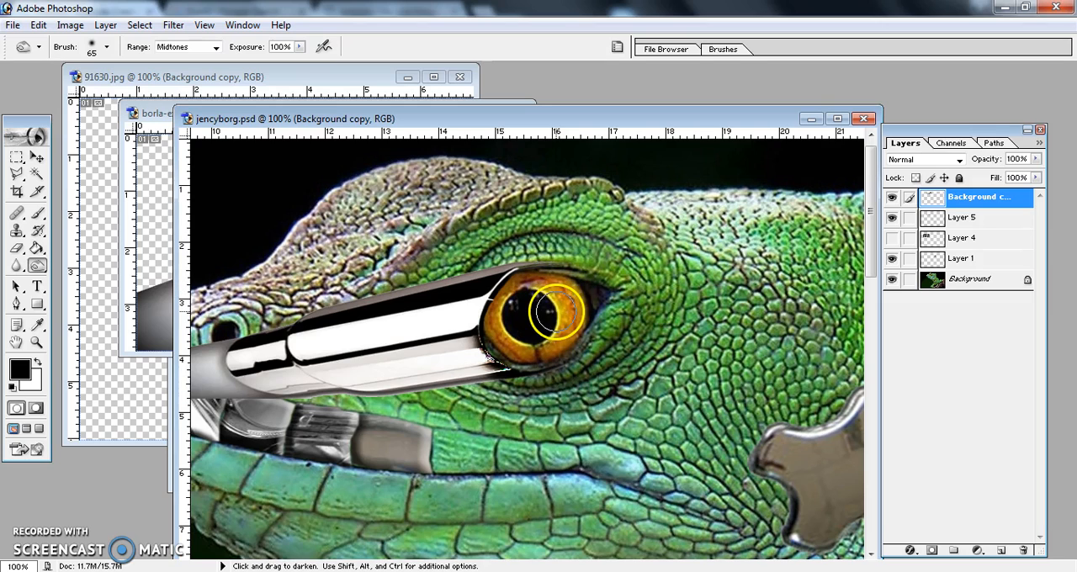
click(172, 24)
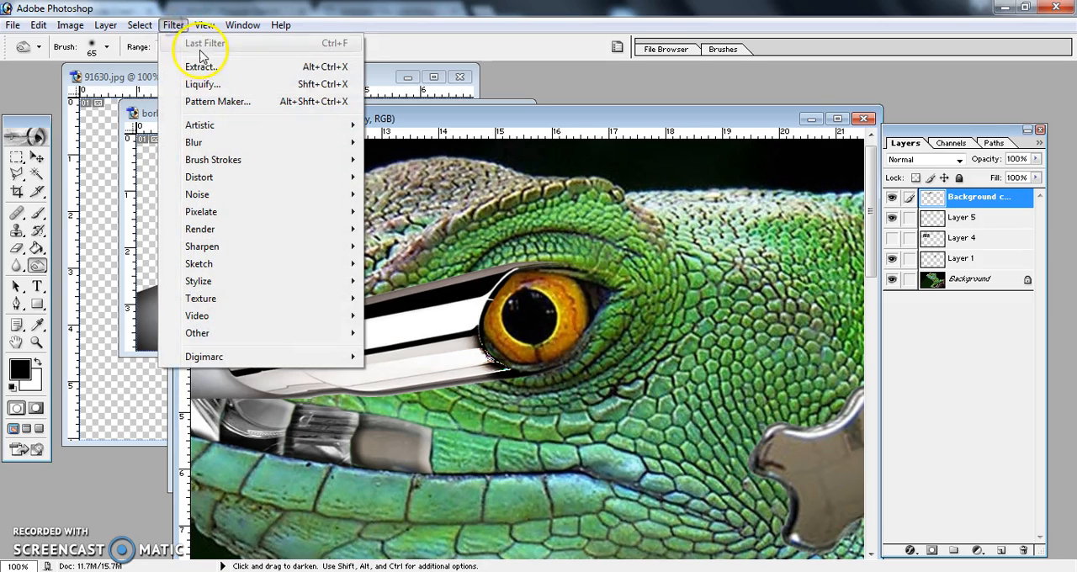
Run Liquify again, warping the tip's top edge further outward
click(202, 83)
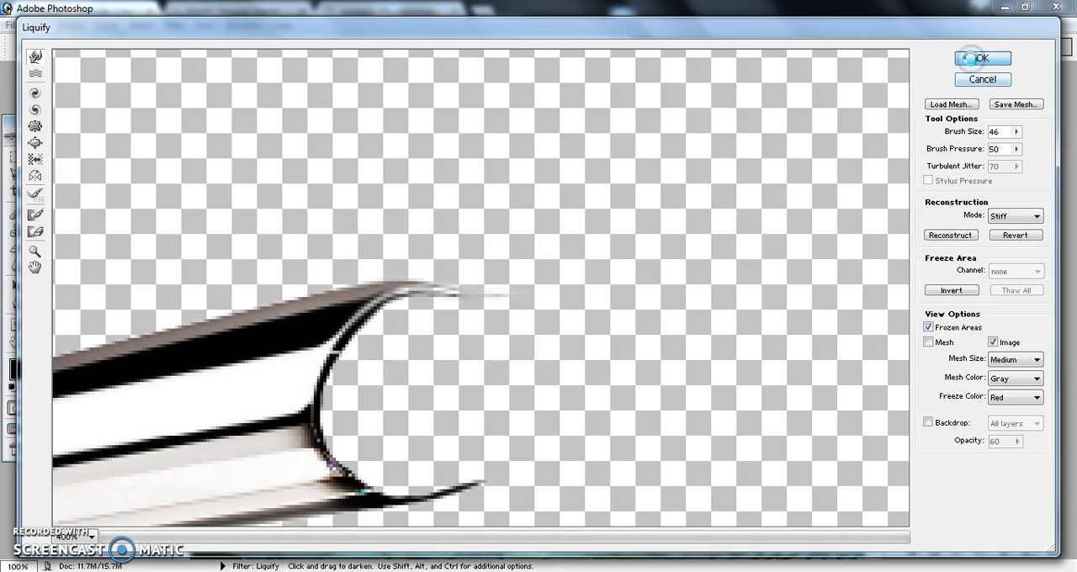
click(981, 58)
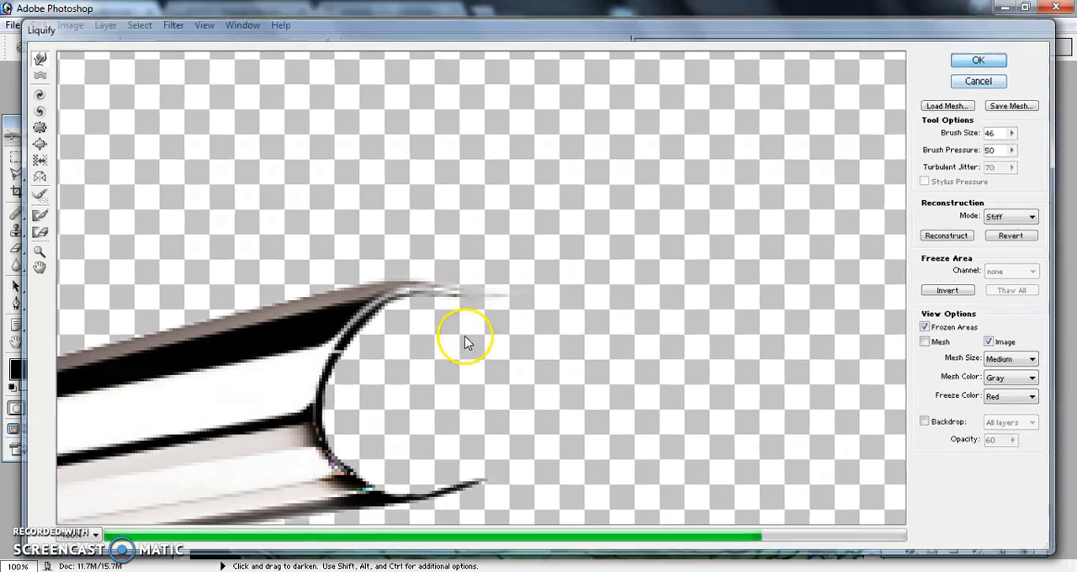
click(978, 59)
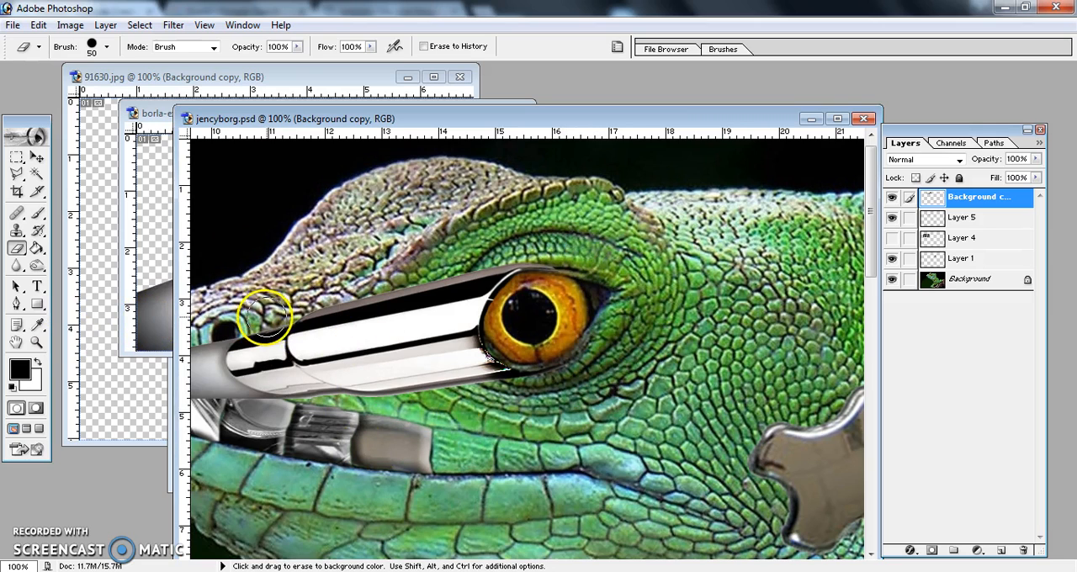
Zoom out to 66.7% and erase the chrome overhang at the snout tip
key(ctrl+minus)
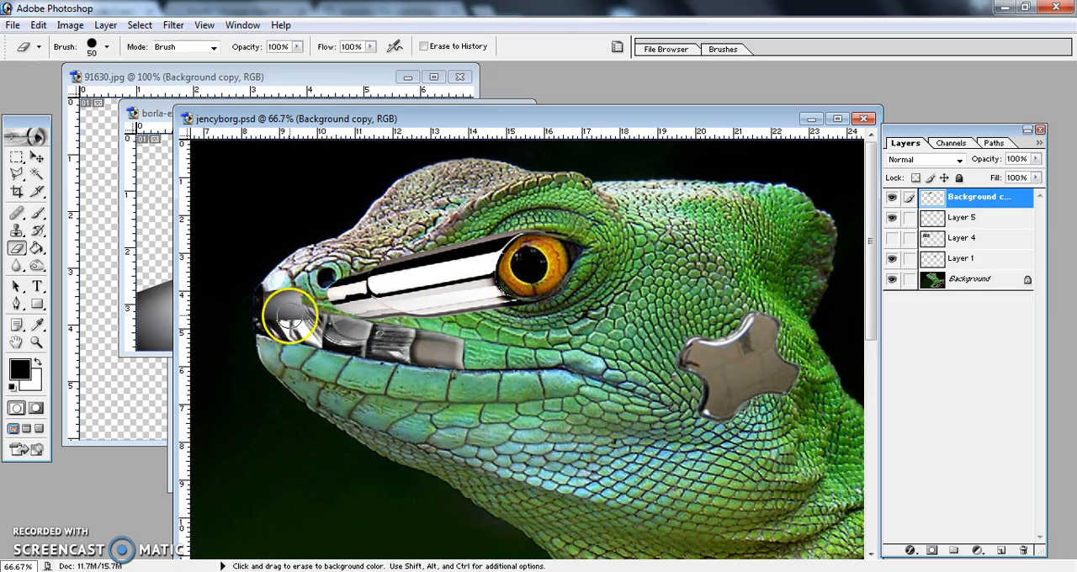
drag(291, 315, 263, 356)
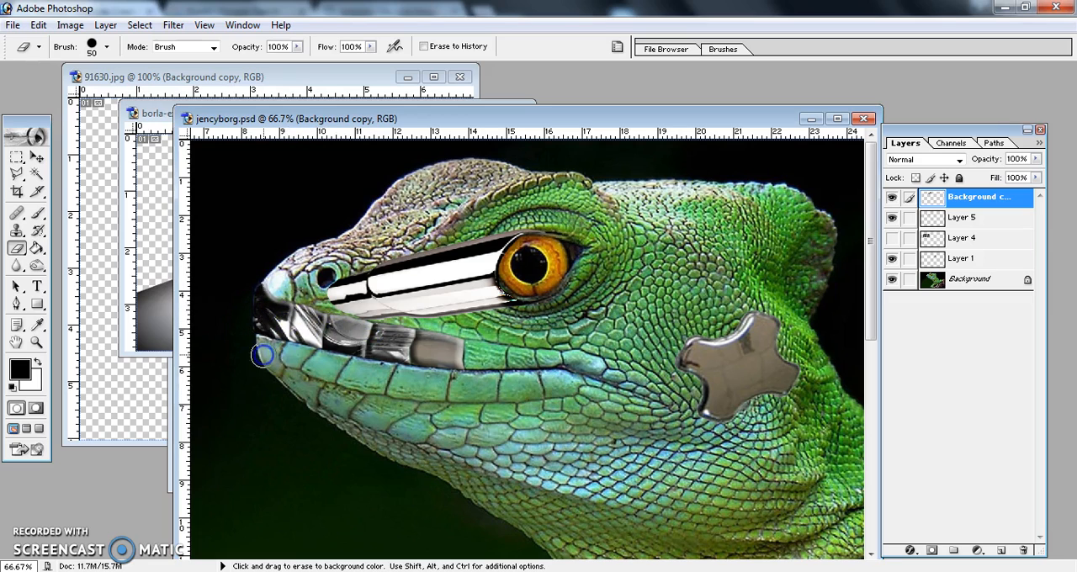
mouse_move(521, 299)
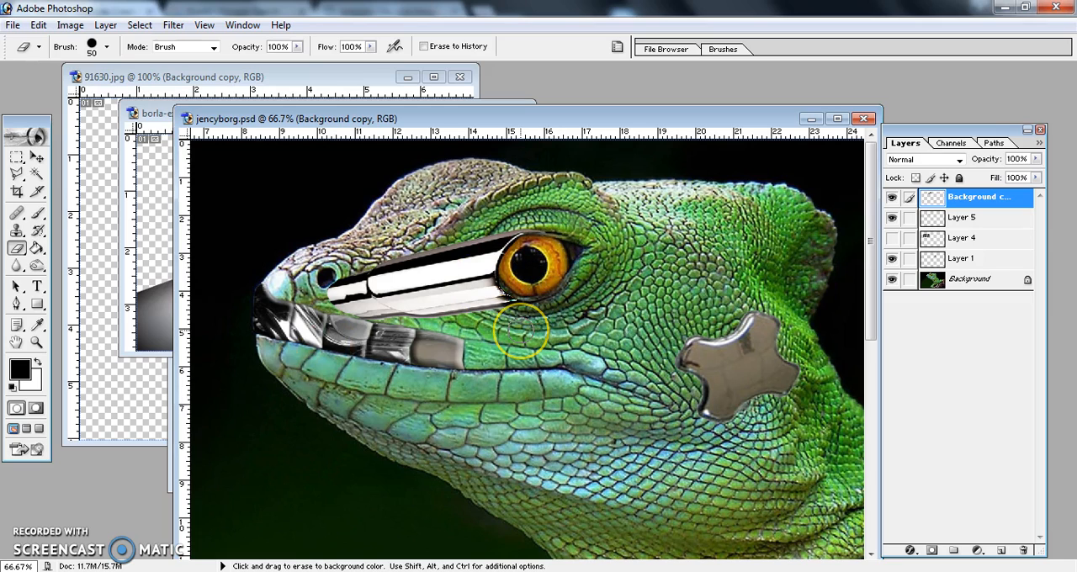
mouse_move(517, 335)
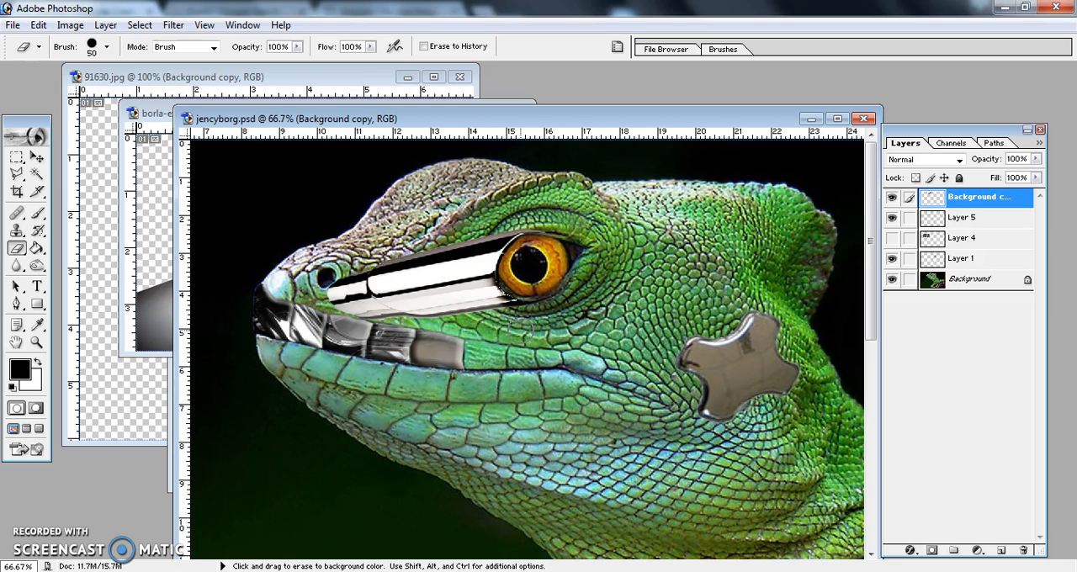